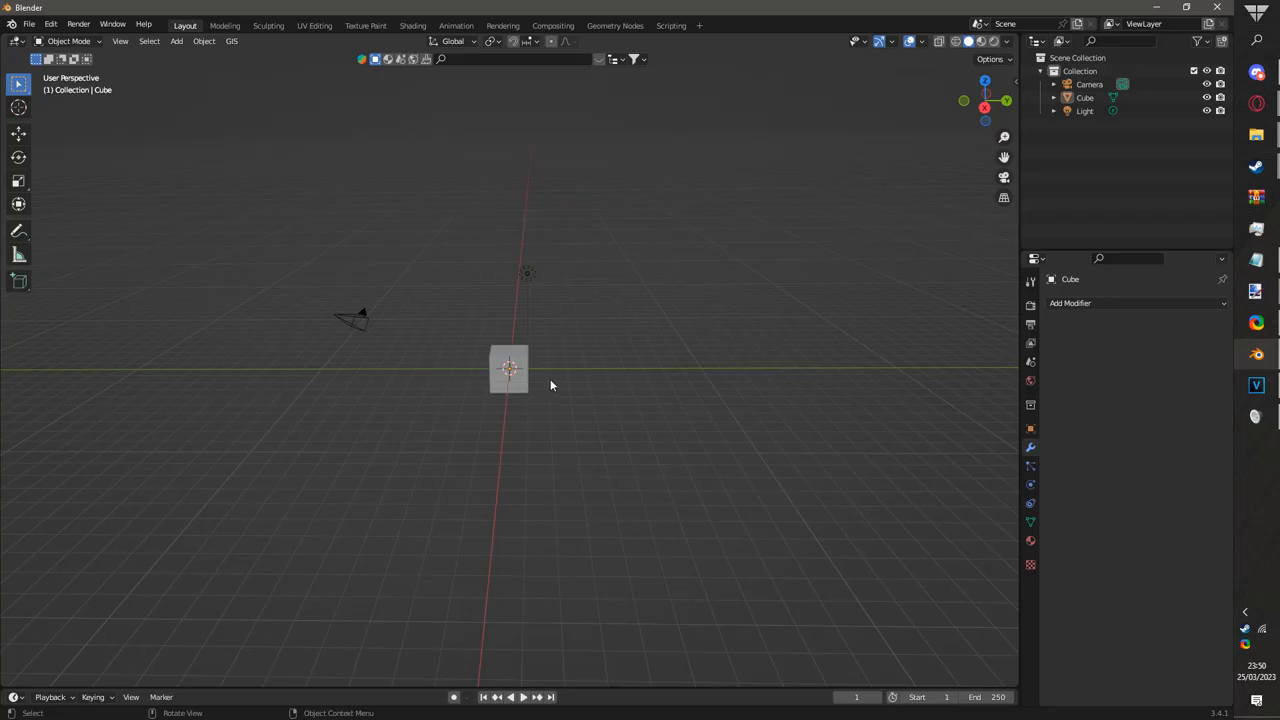
# - Select and clear the default cube, camera and light, then bring up the File menu for importing
pyautogui.moveTo(550, 384); pyautogui.dragTo(428, 376)
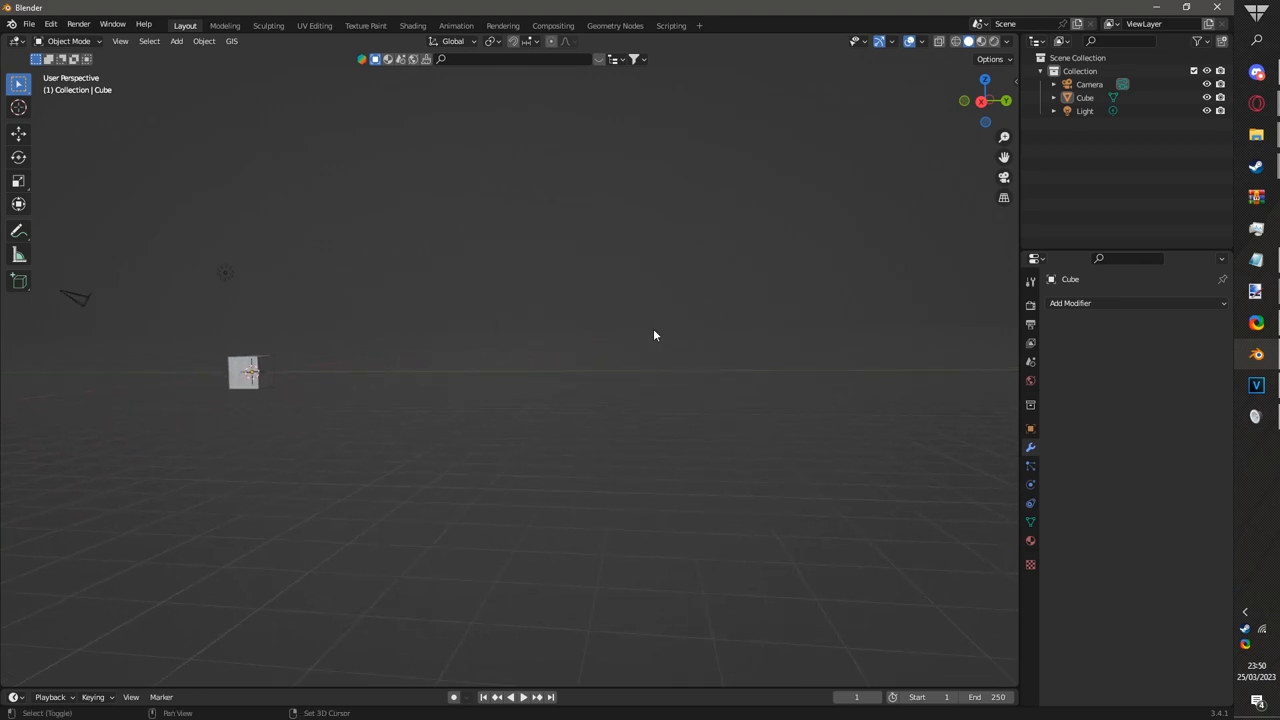
pyautogui.moveTo(656, 336); pyautogui.dragTo(216, 330)
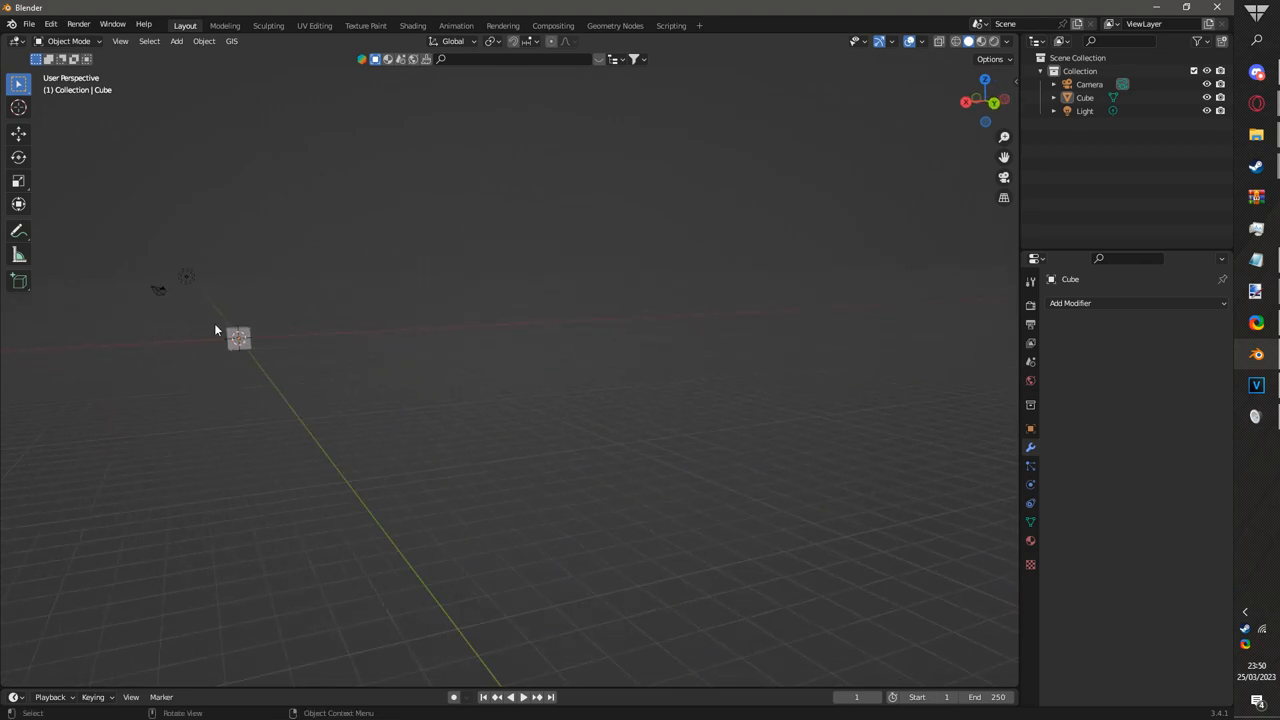
pyautogui.moveTo(328, 408)
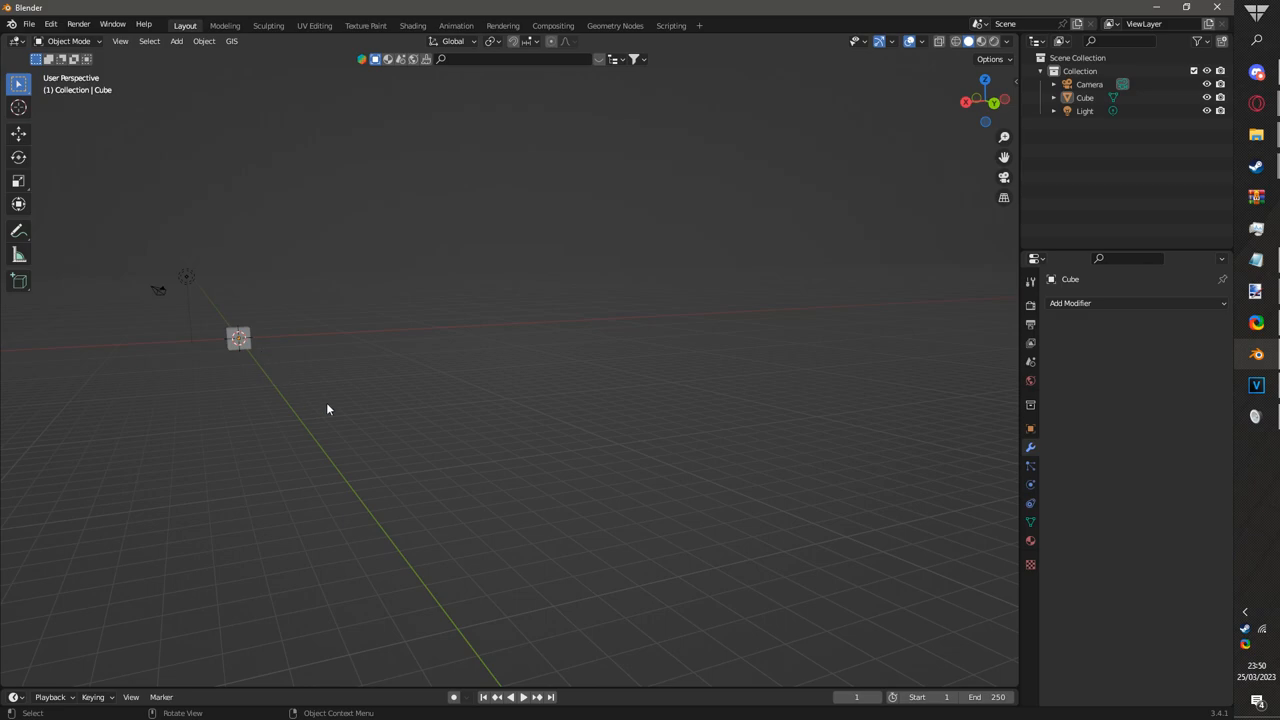
pyautogui.click(238, 338)
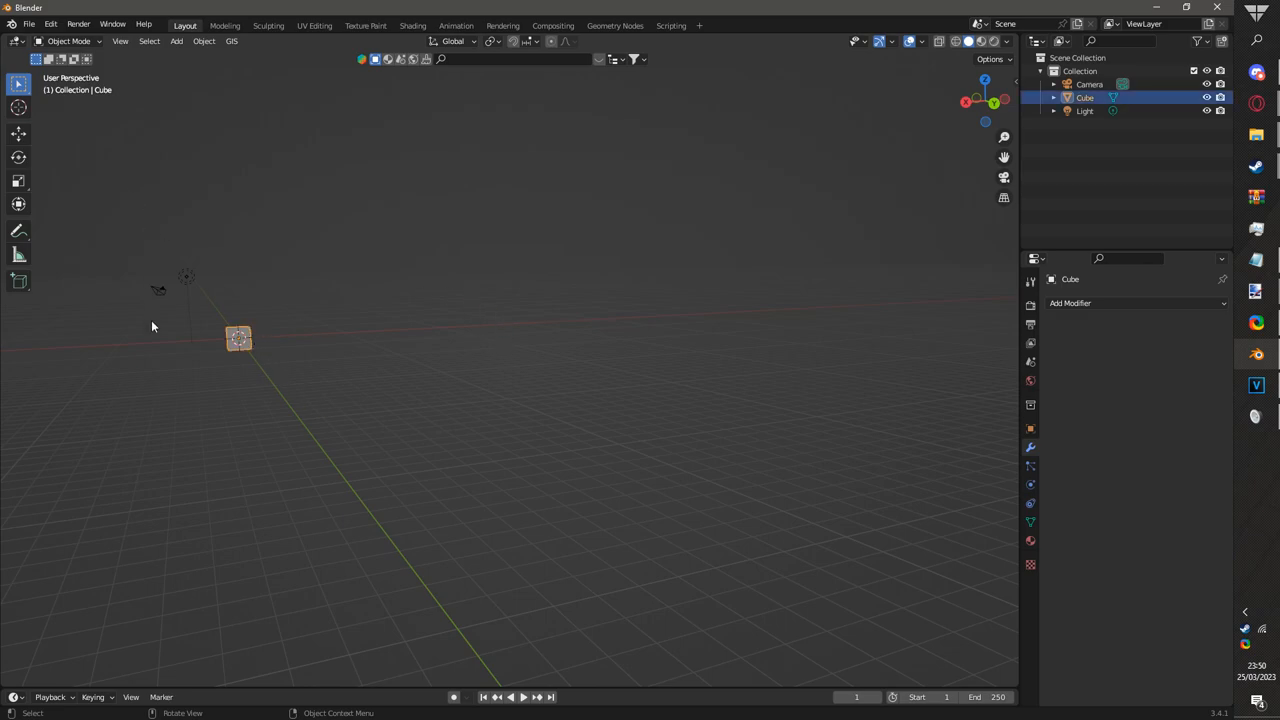
pyautogui.moveTo(212, 368)
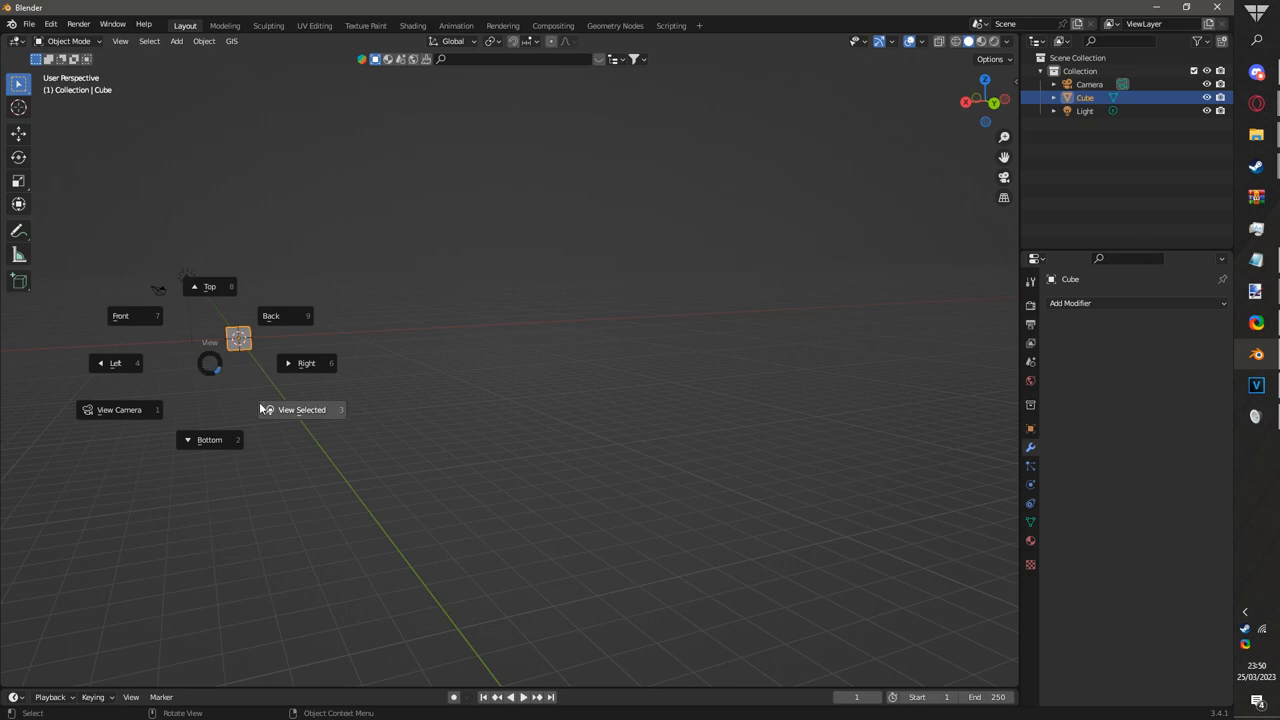
pyautogui.click(300, 408)
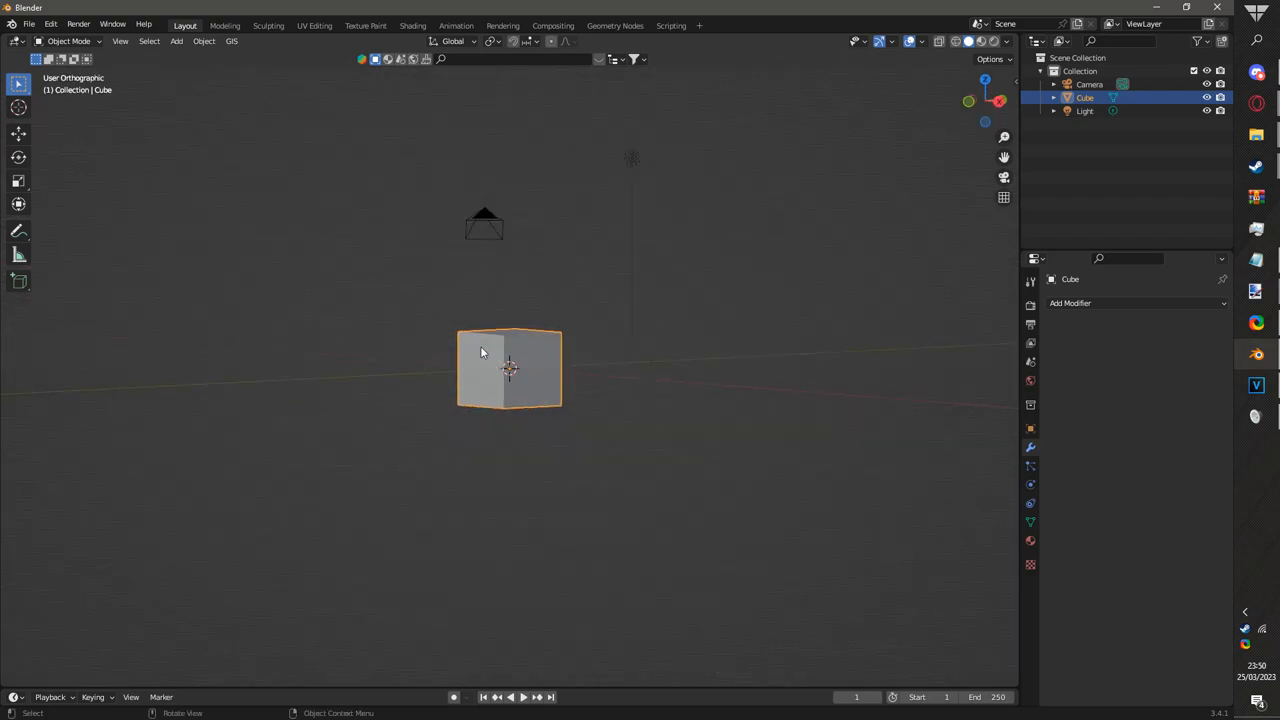
pyautogui.moveTo(510, 370); pyautogui.dragTo(618, 384)
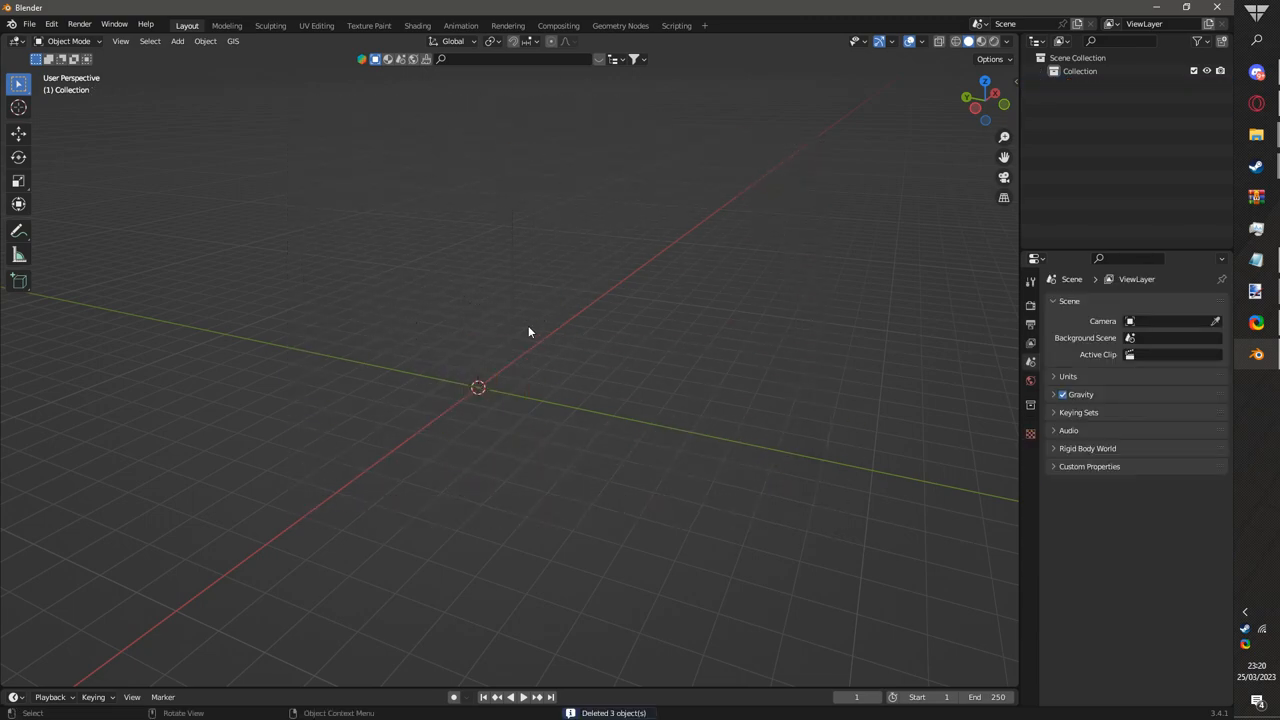
pyautogui.click(28, 24)
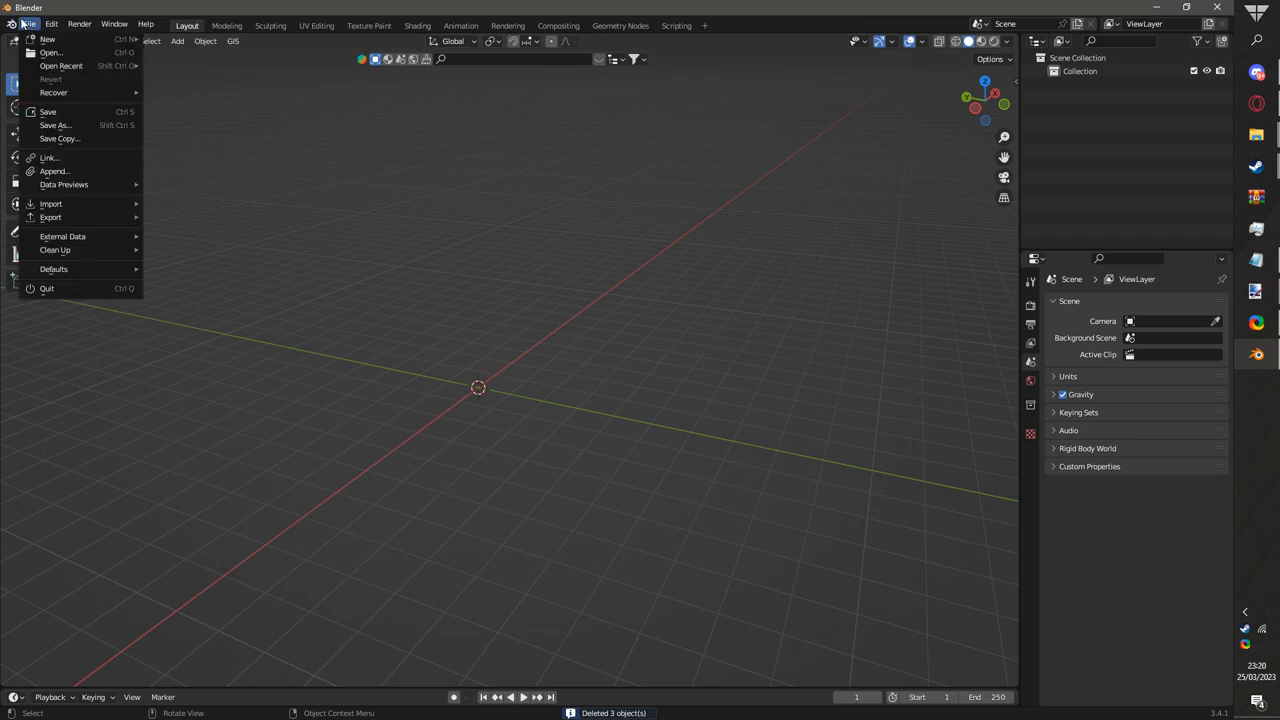
pyautogui.moveTo(50, 204)
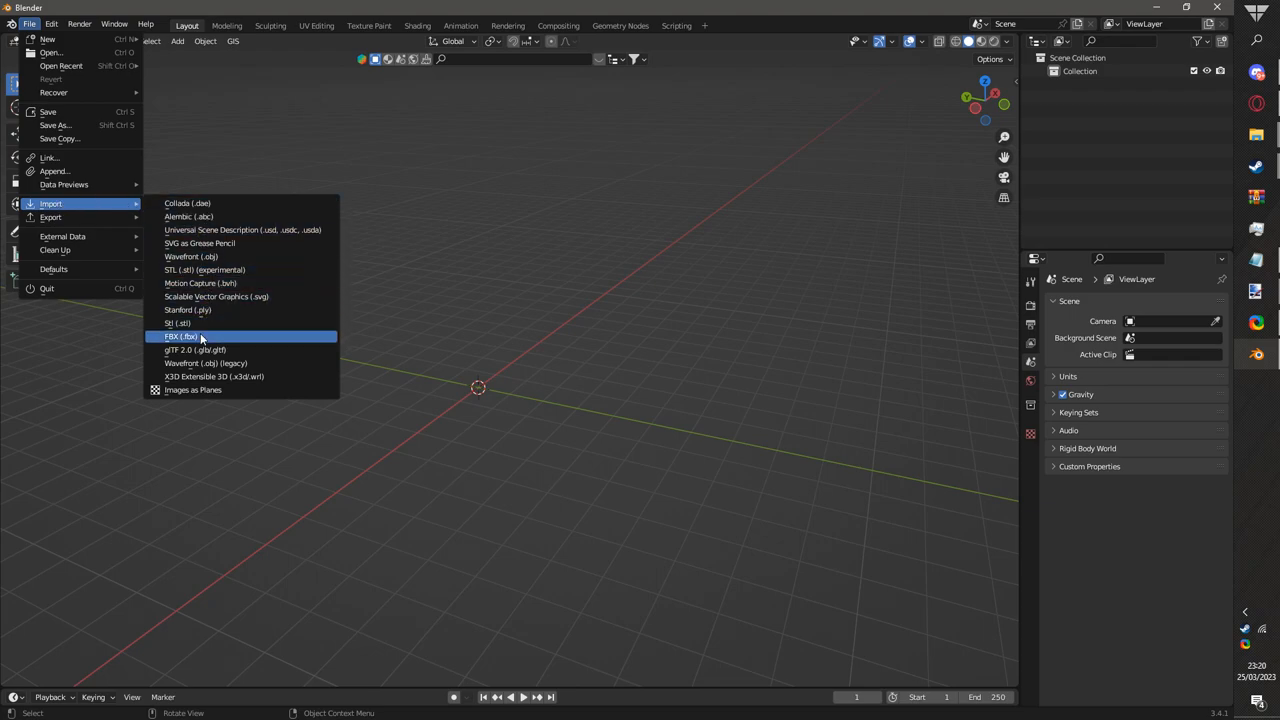
# - Choose FBX import and browse through the VTOL VR game folders toward the numbered DLC folders
pyautogui.click(180, 336)
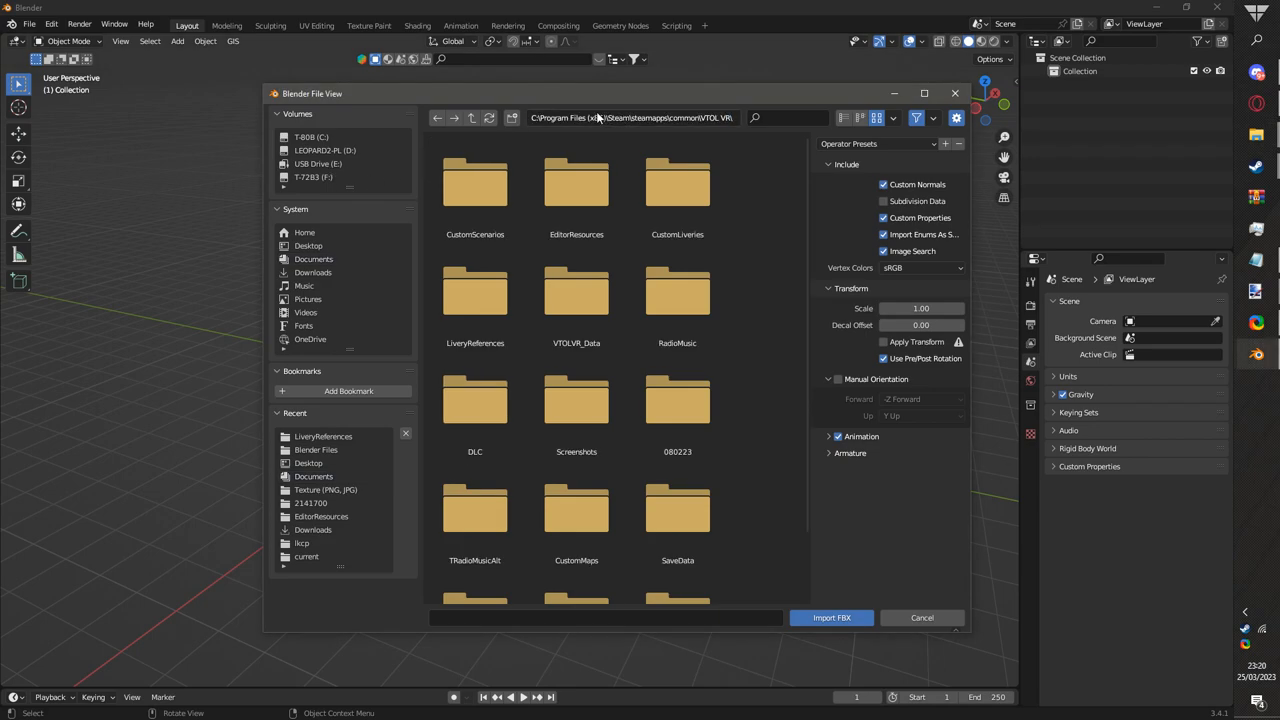
pyautogui.click(632, 116)
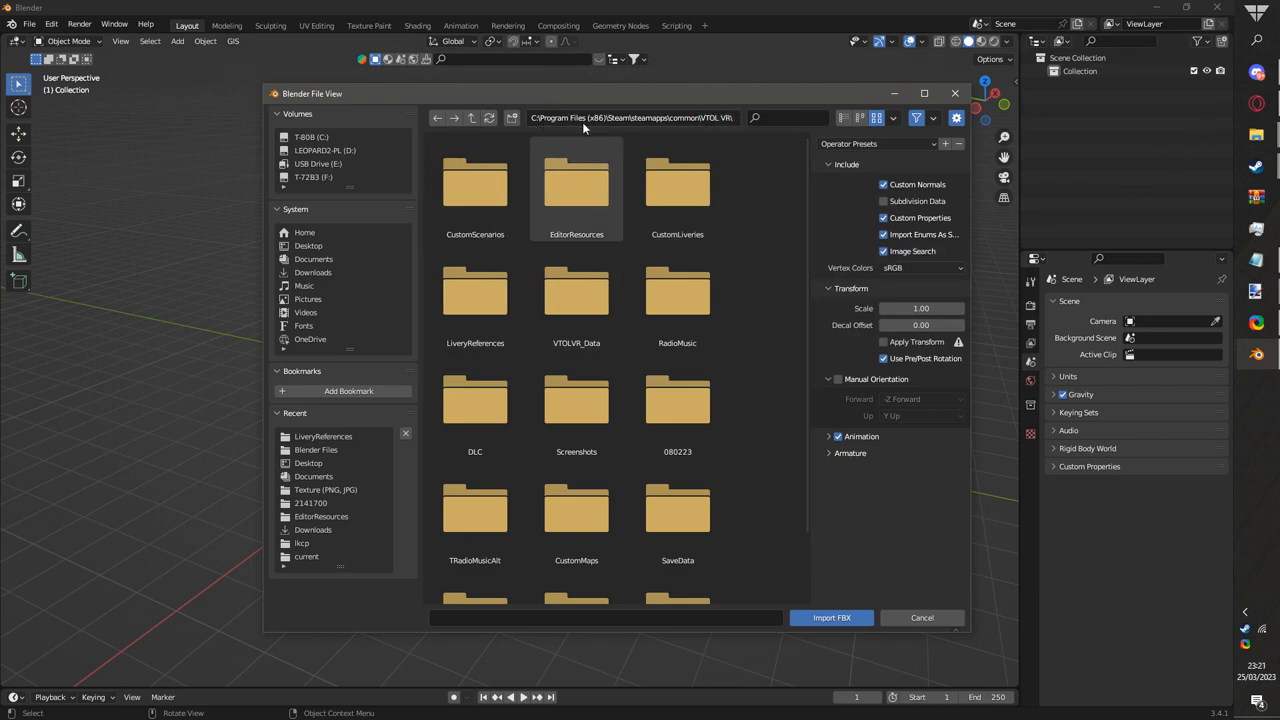
pyautogui.moveTo(684, 132)
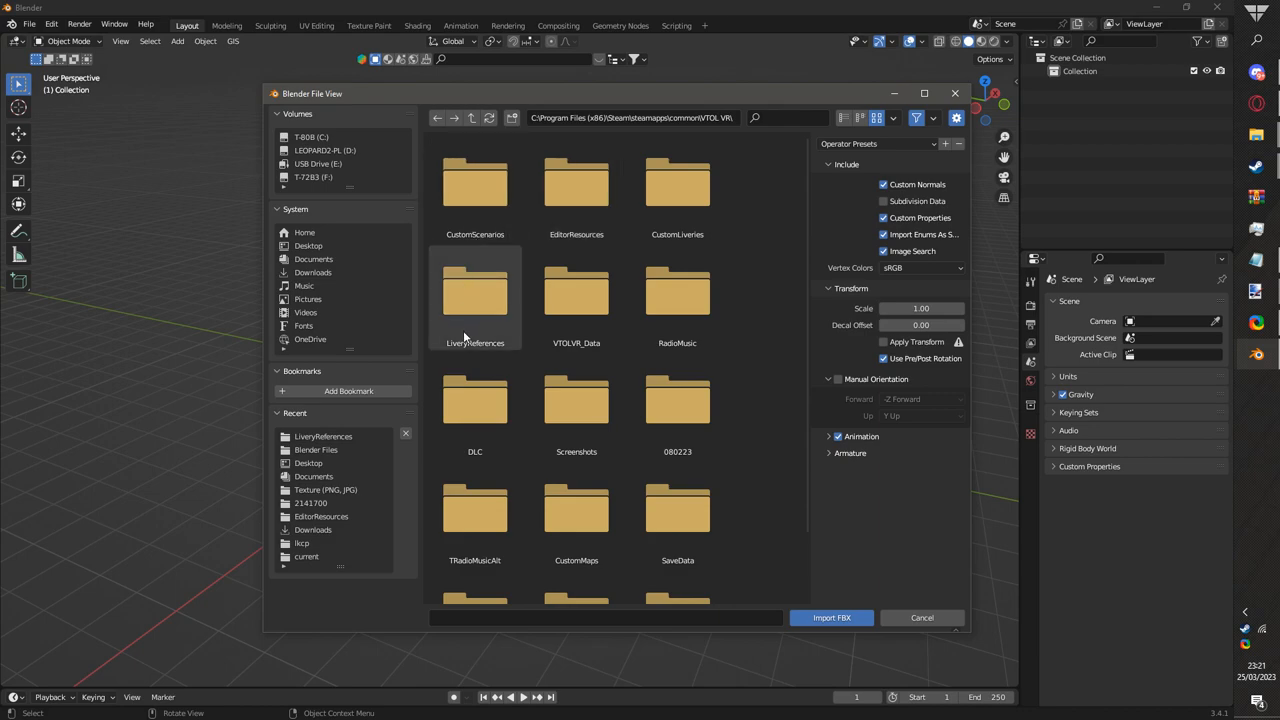
pyautogui.moveTo(460, 348)
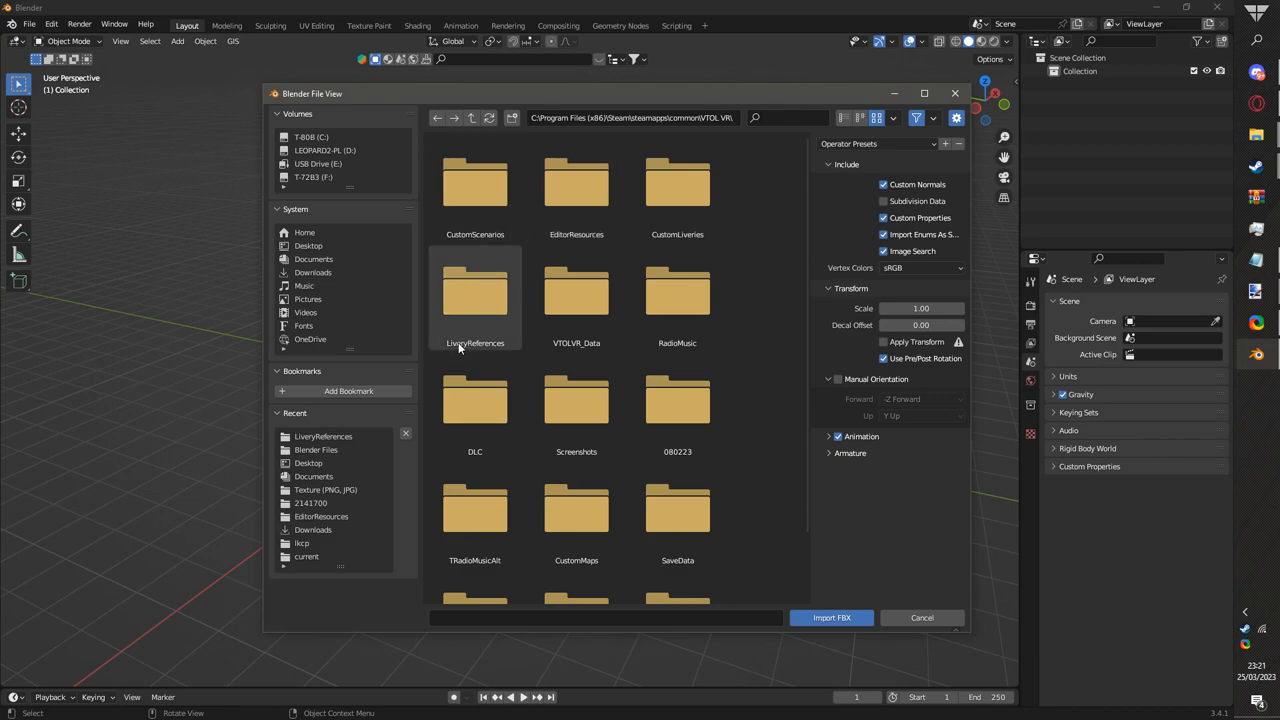
pyautogui.doubleClick(476, 290)
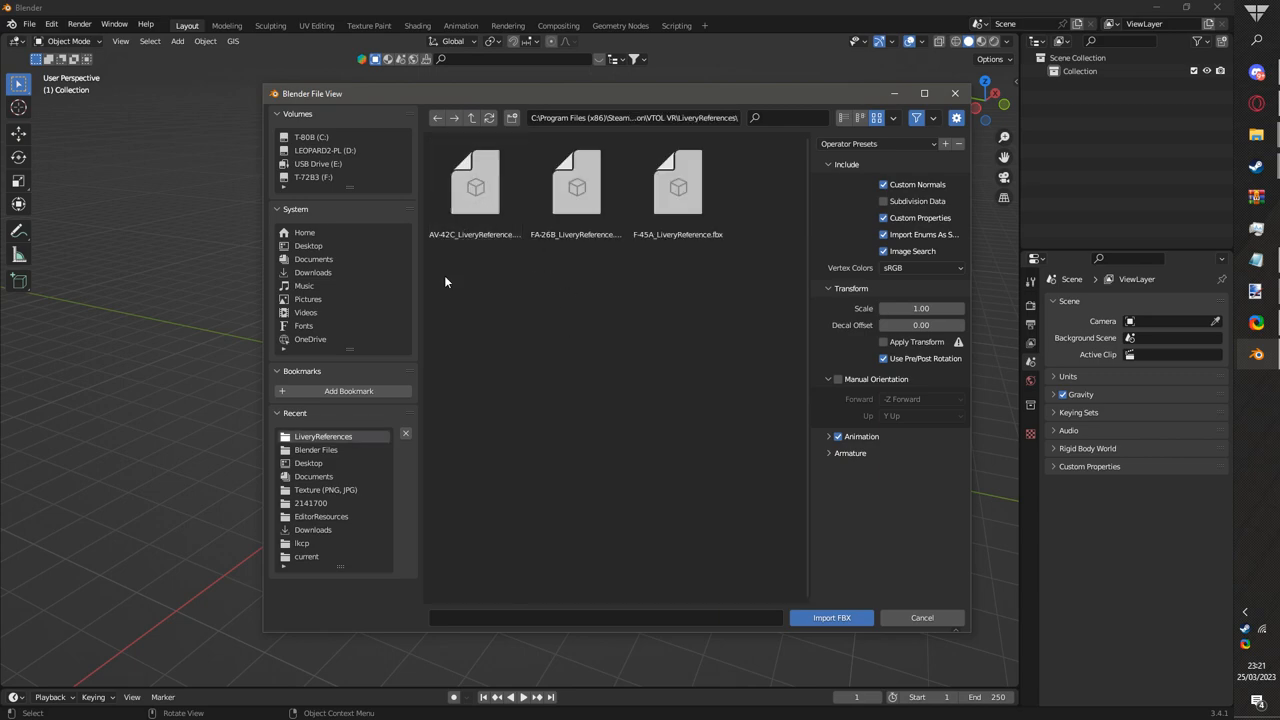
pyautogui.click(474, 190)
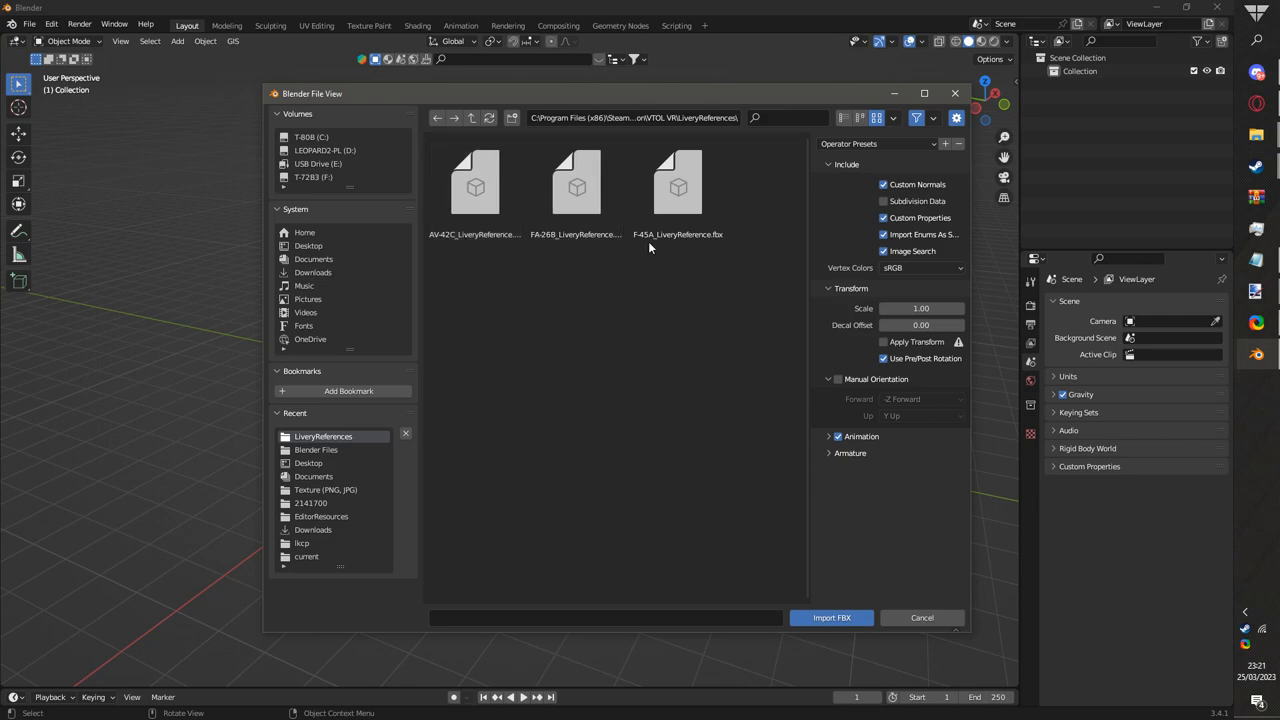
pyautogui.click(678, 190)
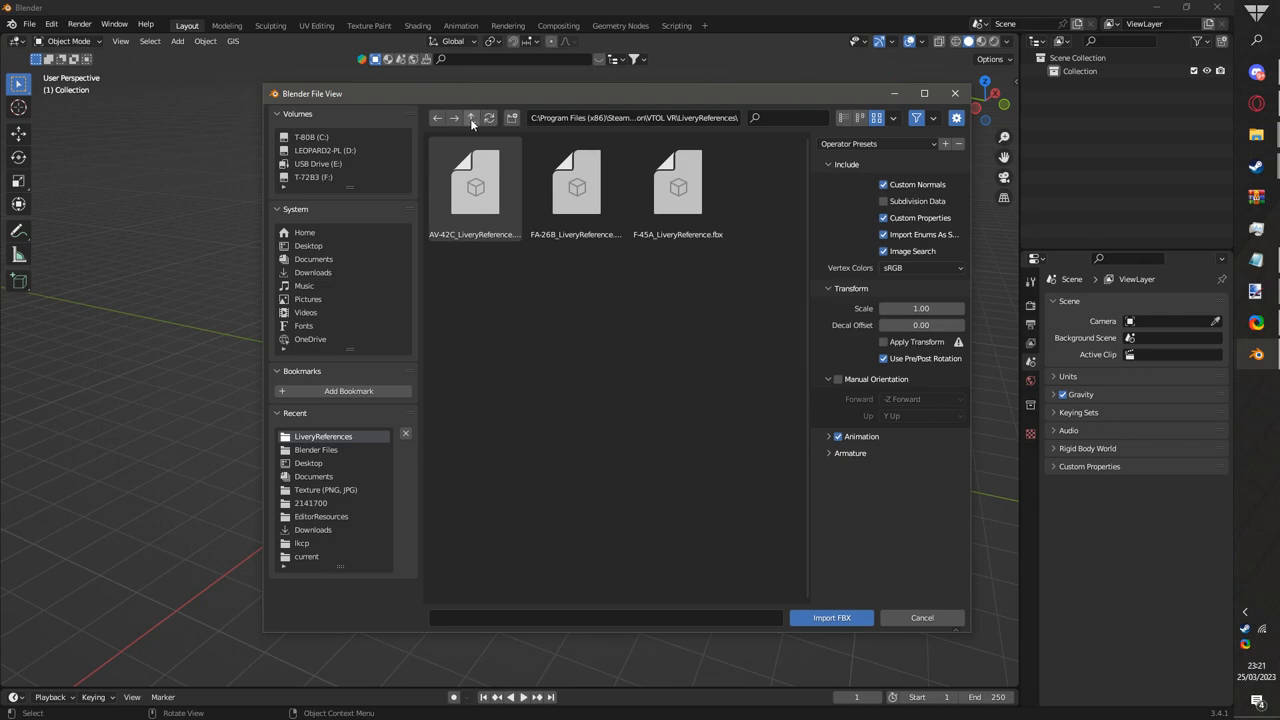
pyautogui.click(472, 118)
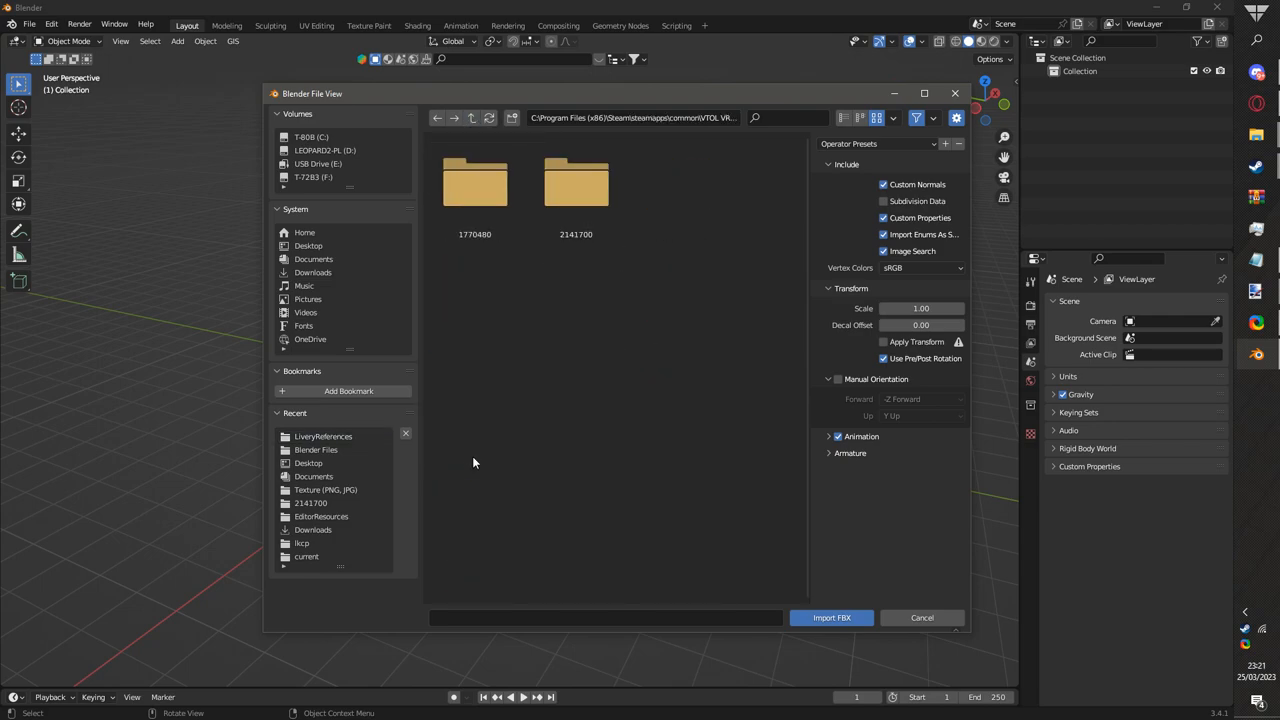
# - Import T-55LiveryReference.fbx from the 2141700 folder into the empty scene
pyautogui.click(476, 184)
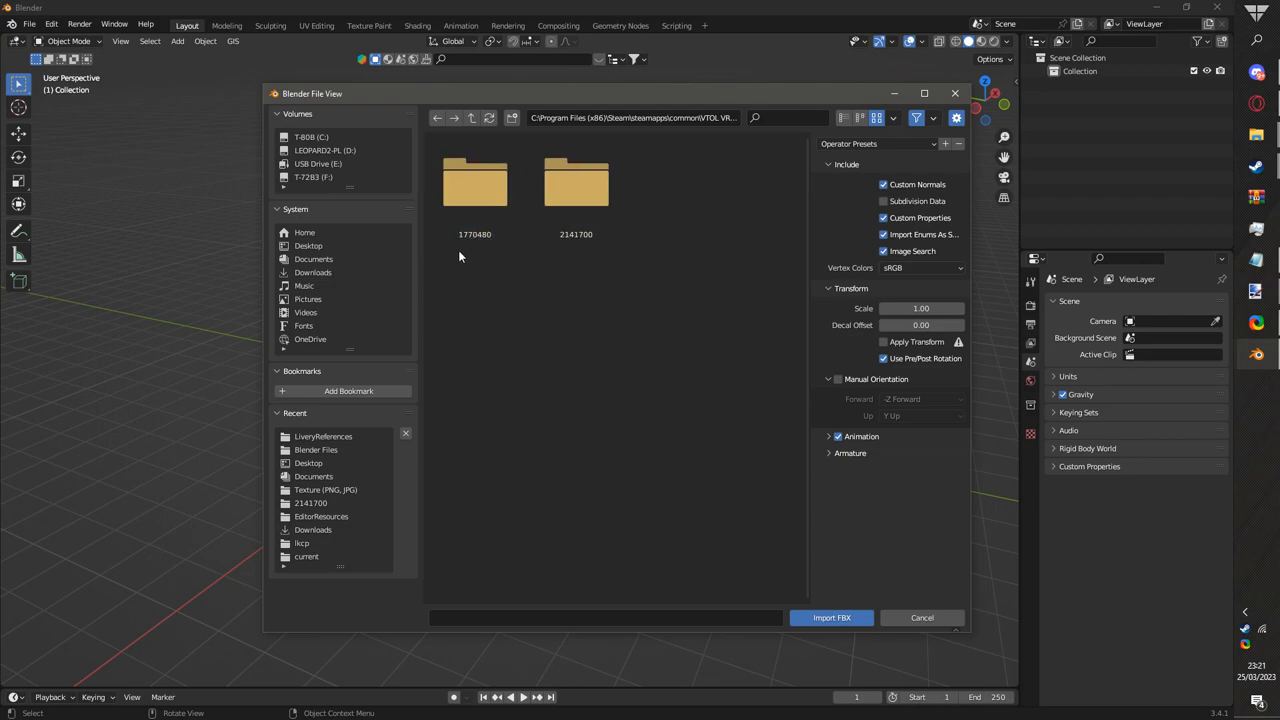
pyautogui.click(476, 184)
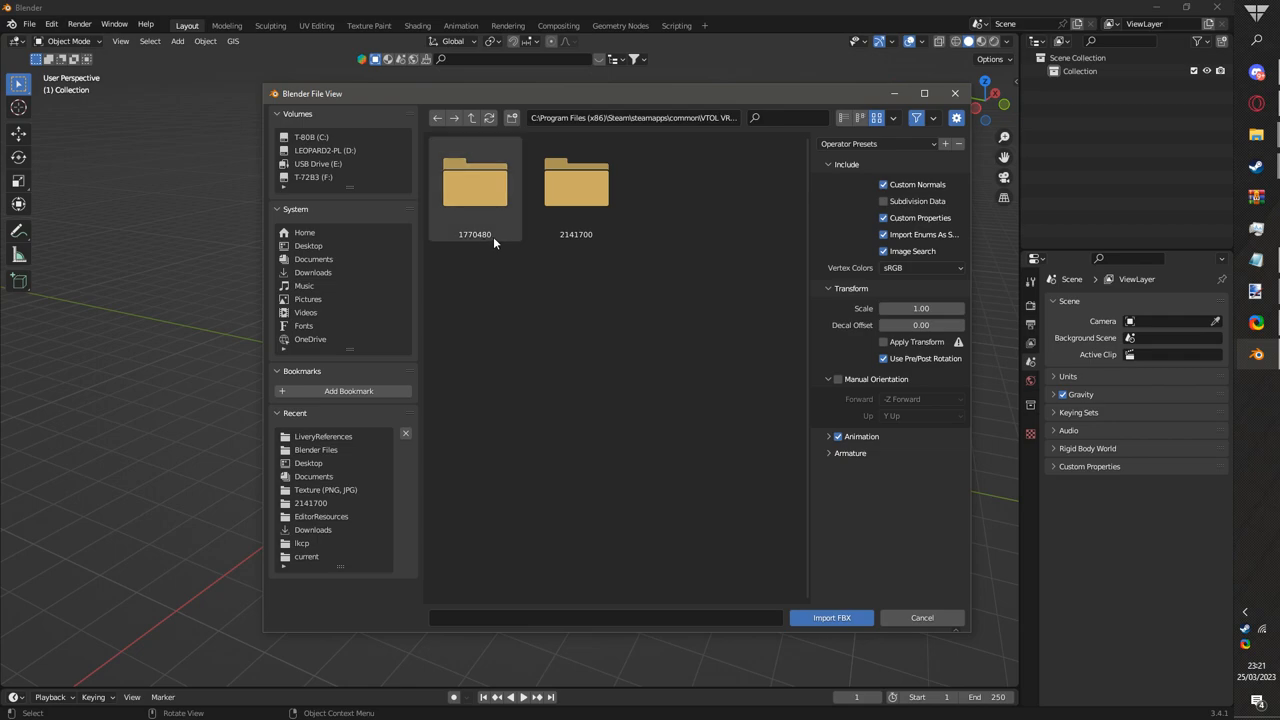
pyautogui.doubleClick(474, 184)
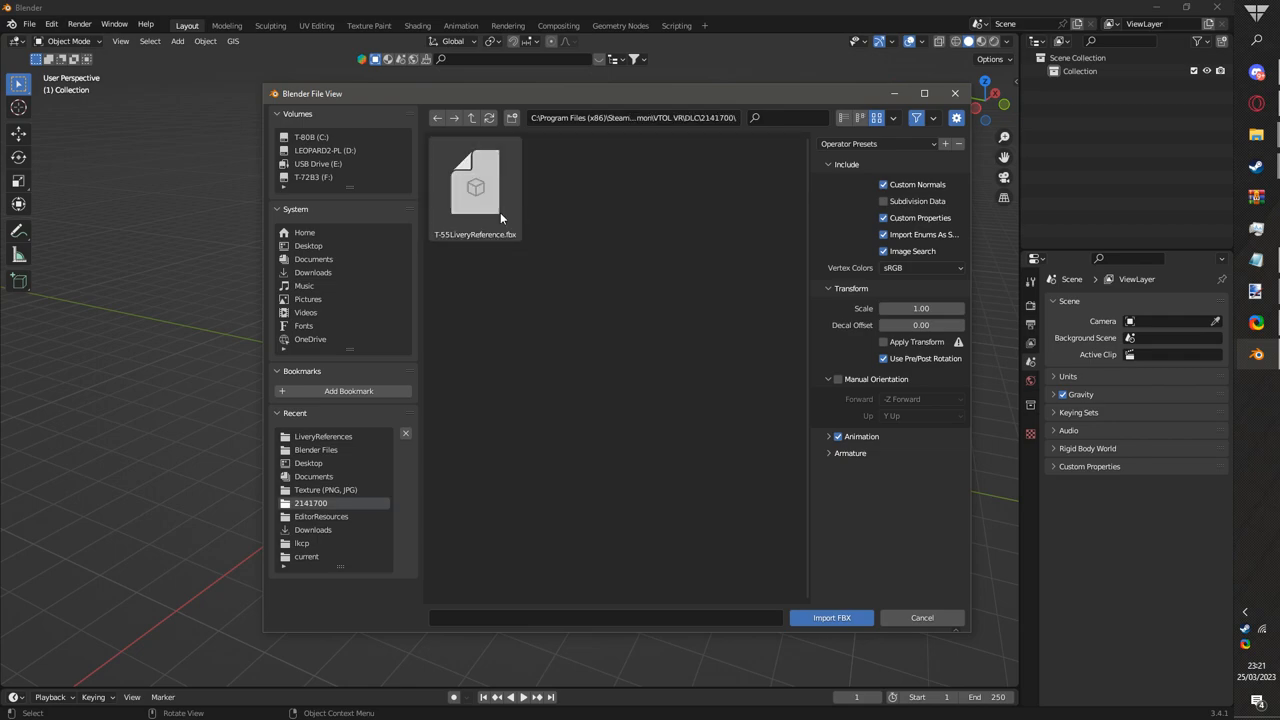
pyautogui.moveTo(430, 214)
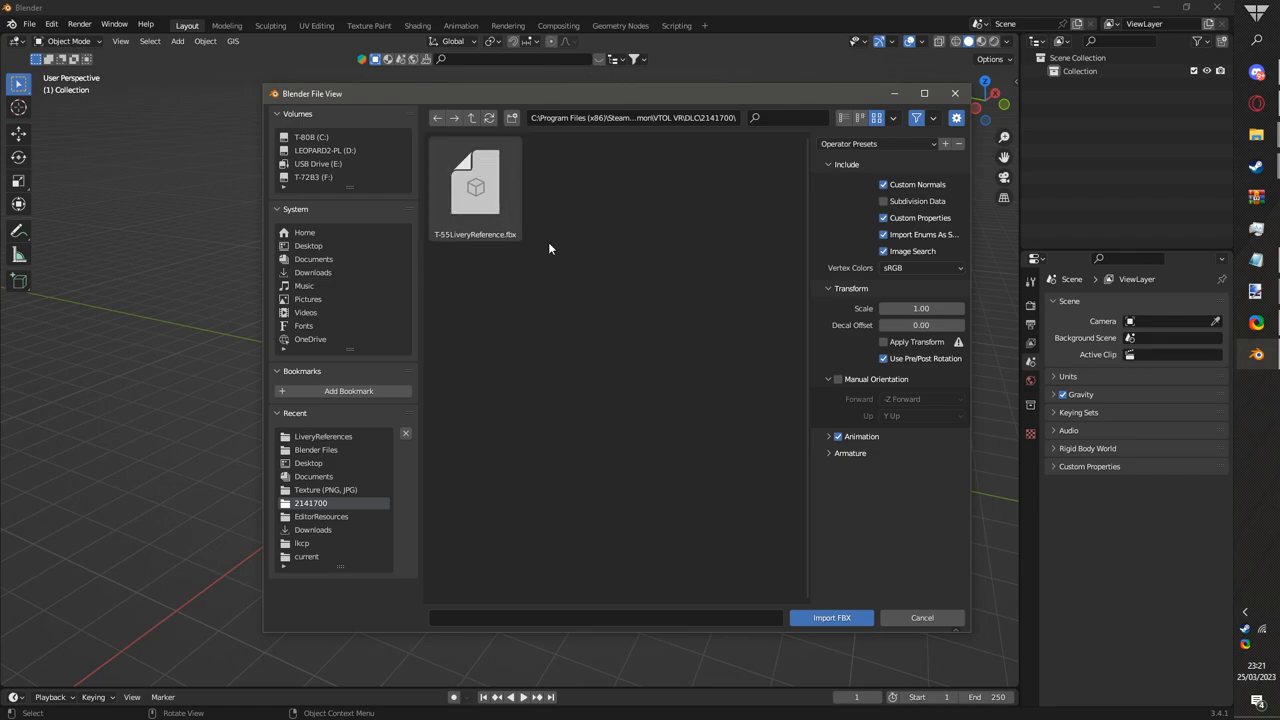
pyautogui.click(474, 188)
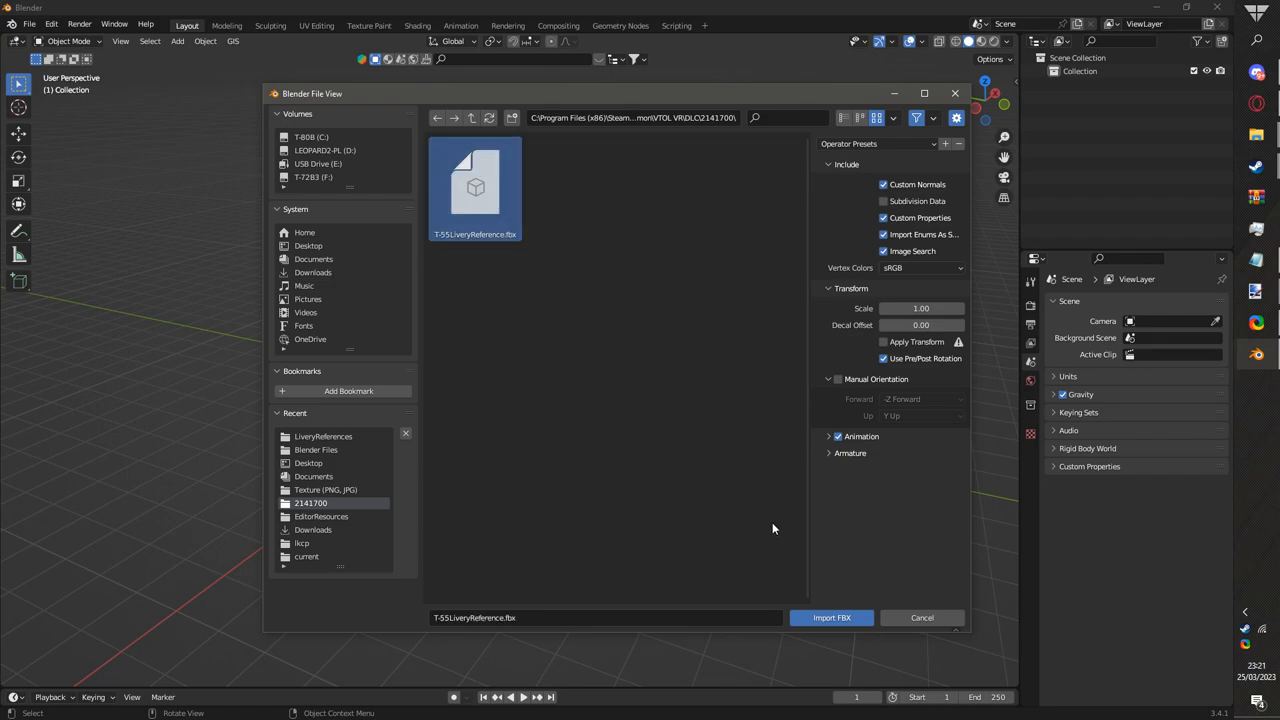
pyautogui.moveTo(832, 616)
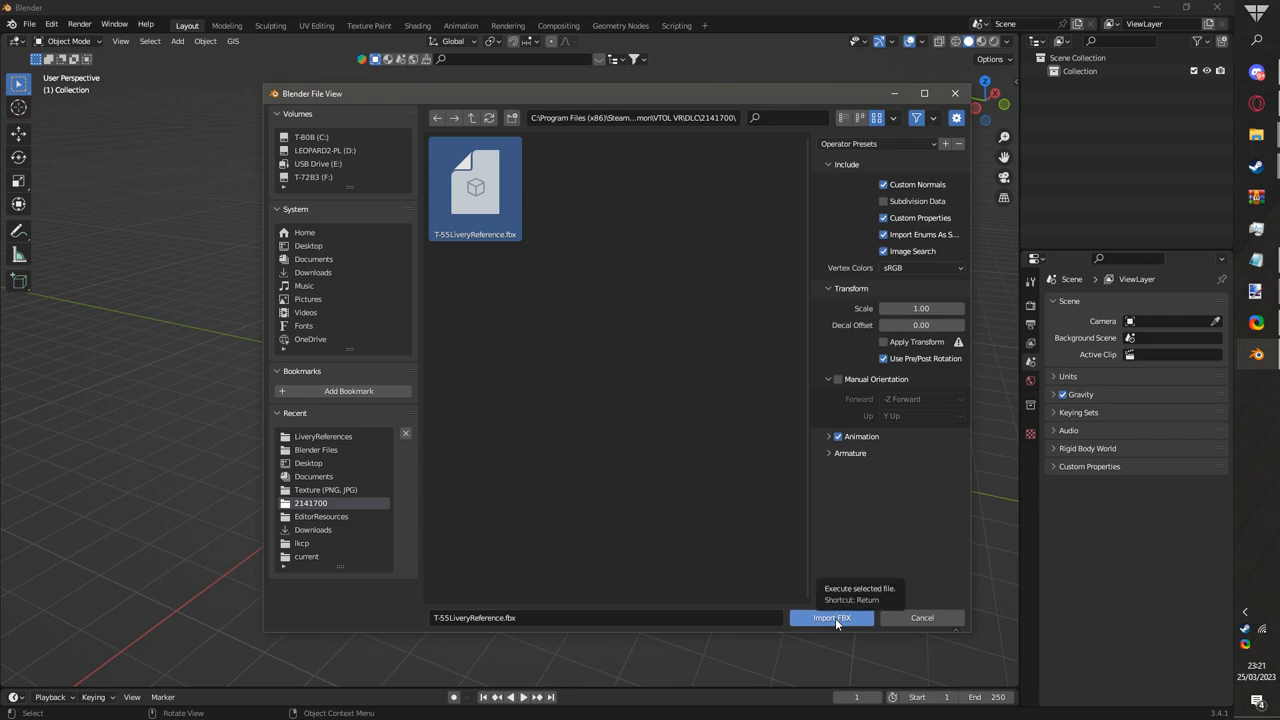
pyautogui.click(832, 616)
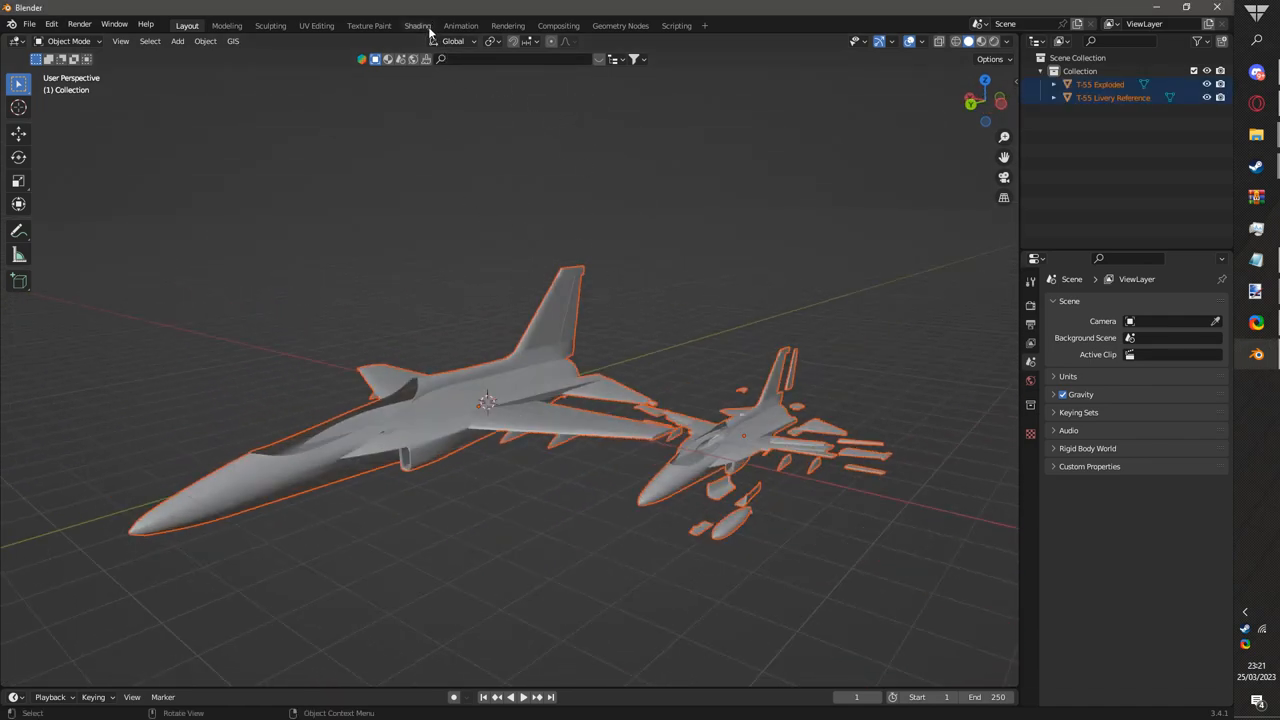
# - In Shading, connect an Image Texture node's Color to the T-55 material's Base Color
pyautogui.click(416, 24)
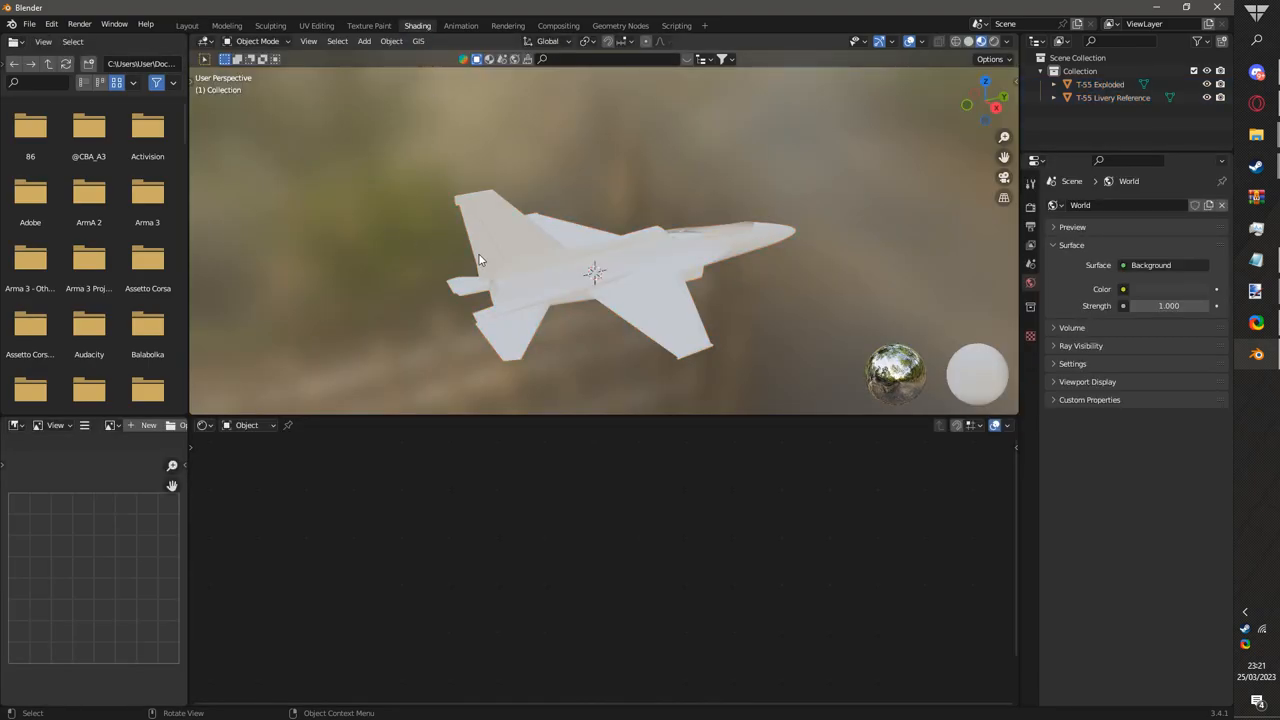
pyautogui.click(600, 270)
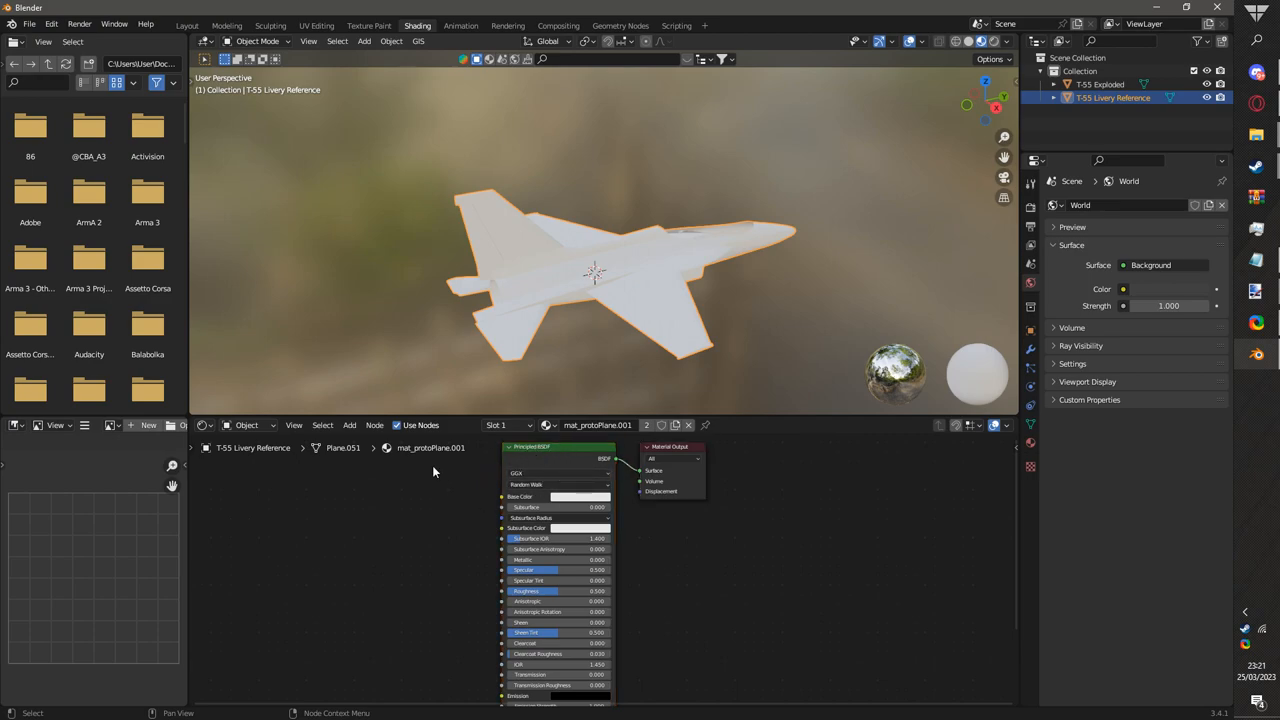
pyautogui.click(348, 424)
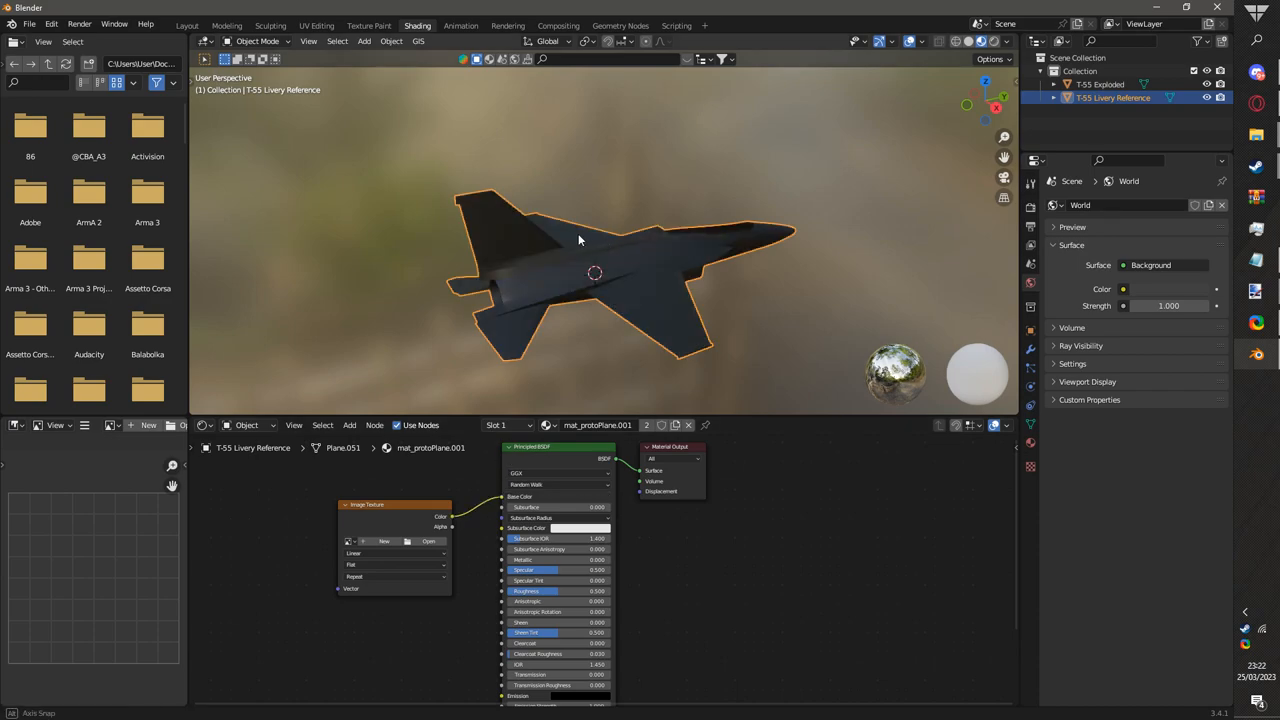
pyautogui.moveTo(596, 272); pyautogui.dragTo(430, 268)
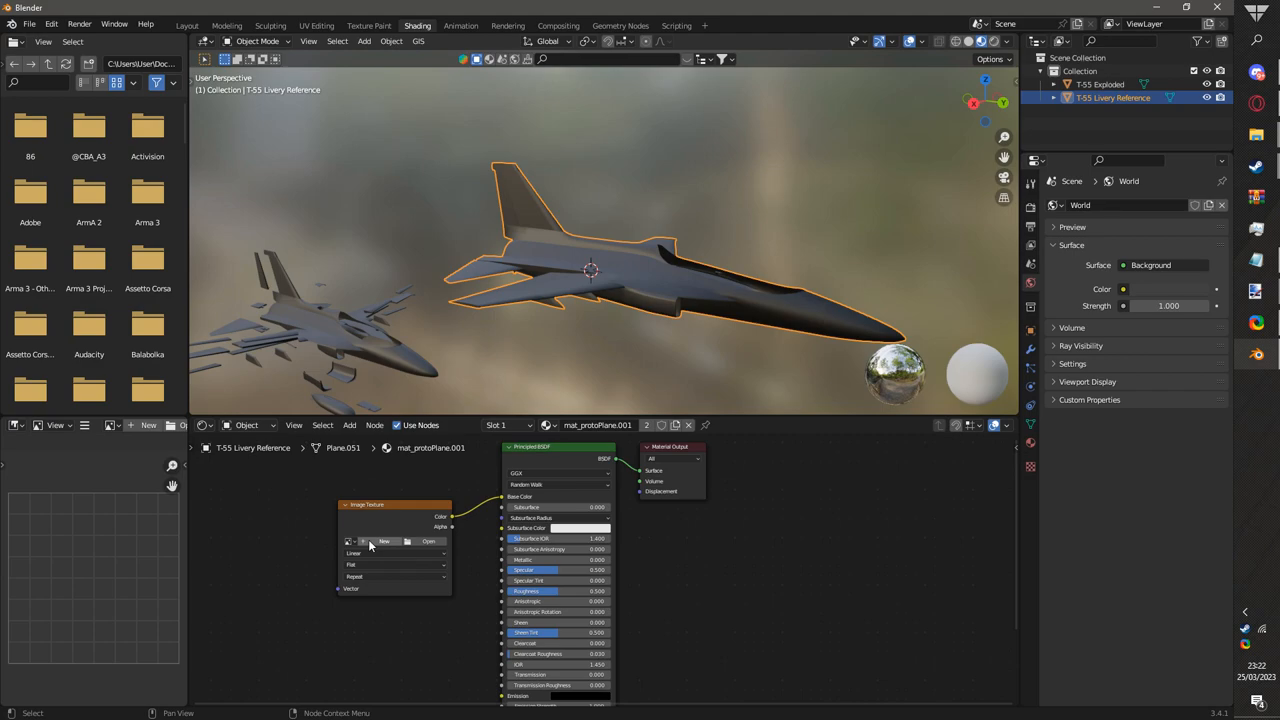
pyautogui.moveTo(384, 540)
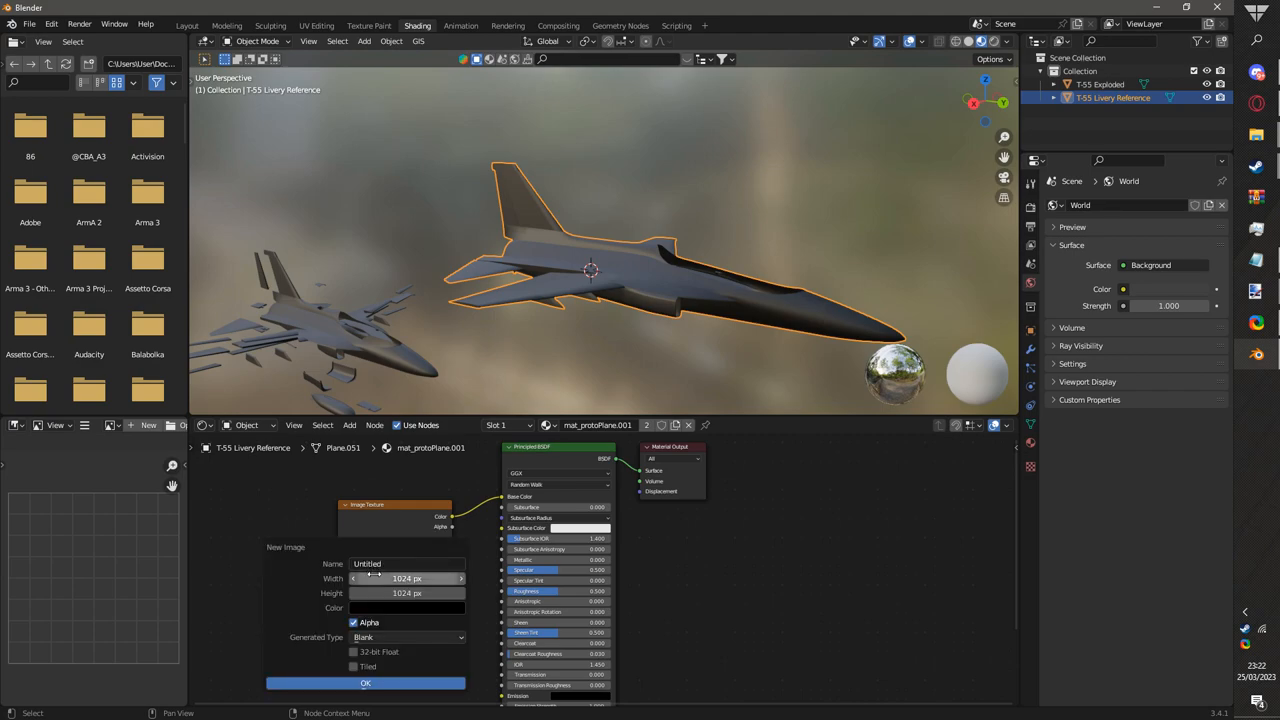
# - Create a new blank 4000 × 4000 px image for the jet's texture node
pyautogui.write('4000')
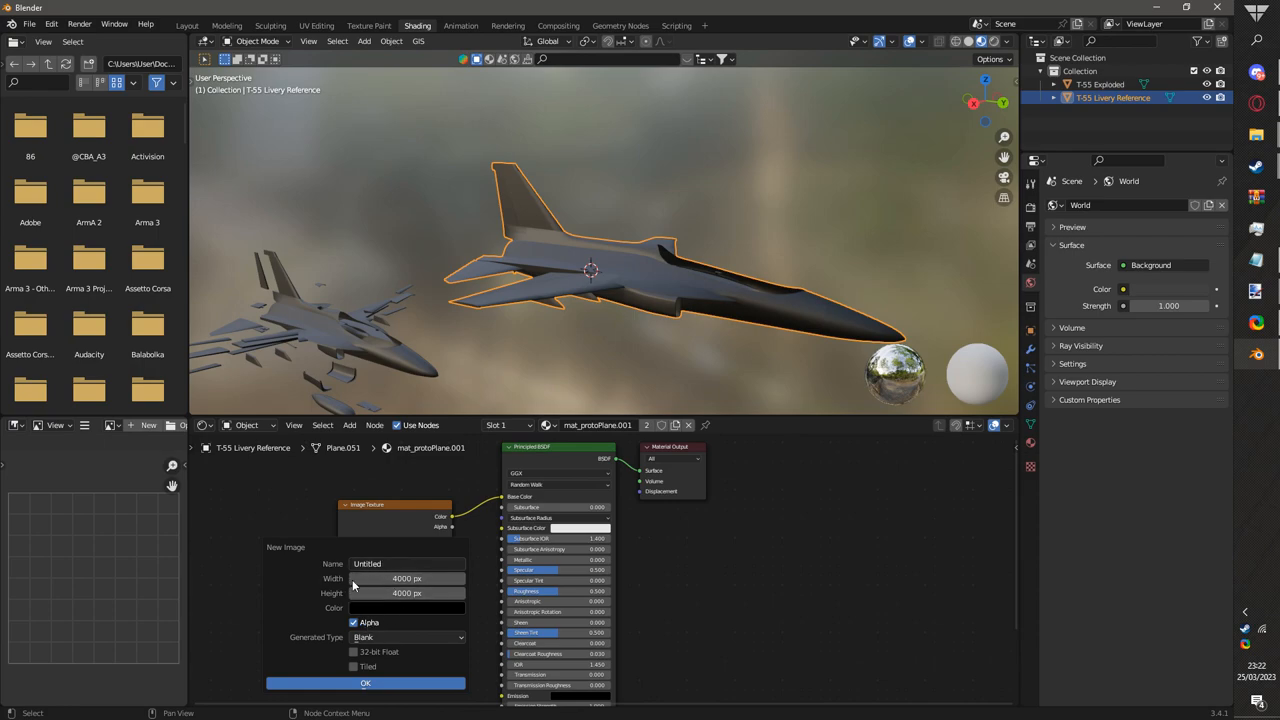
pyautogui.click(364, 684)
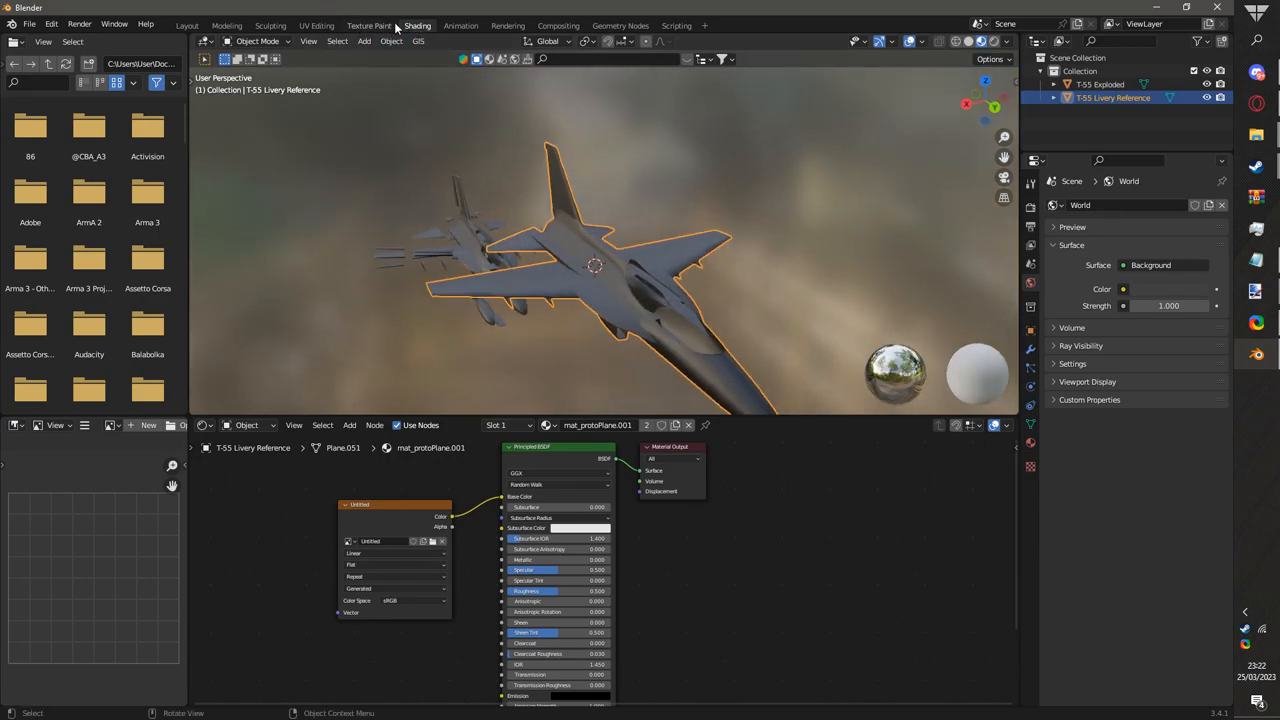
pyautogui.click(368, 24)
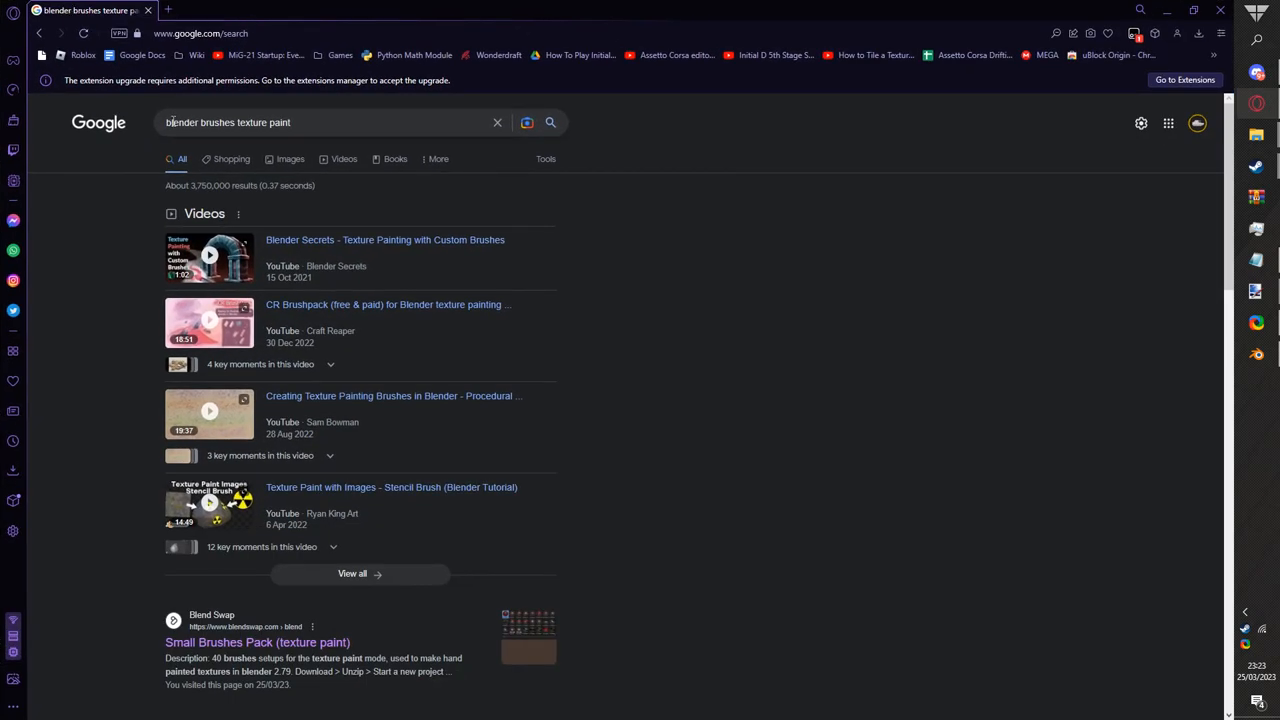
# - Open the Blend Swap Small Brushes Pack result and read its description and comments
pyautogui.scroll(-3)
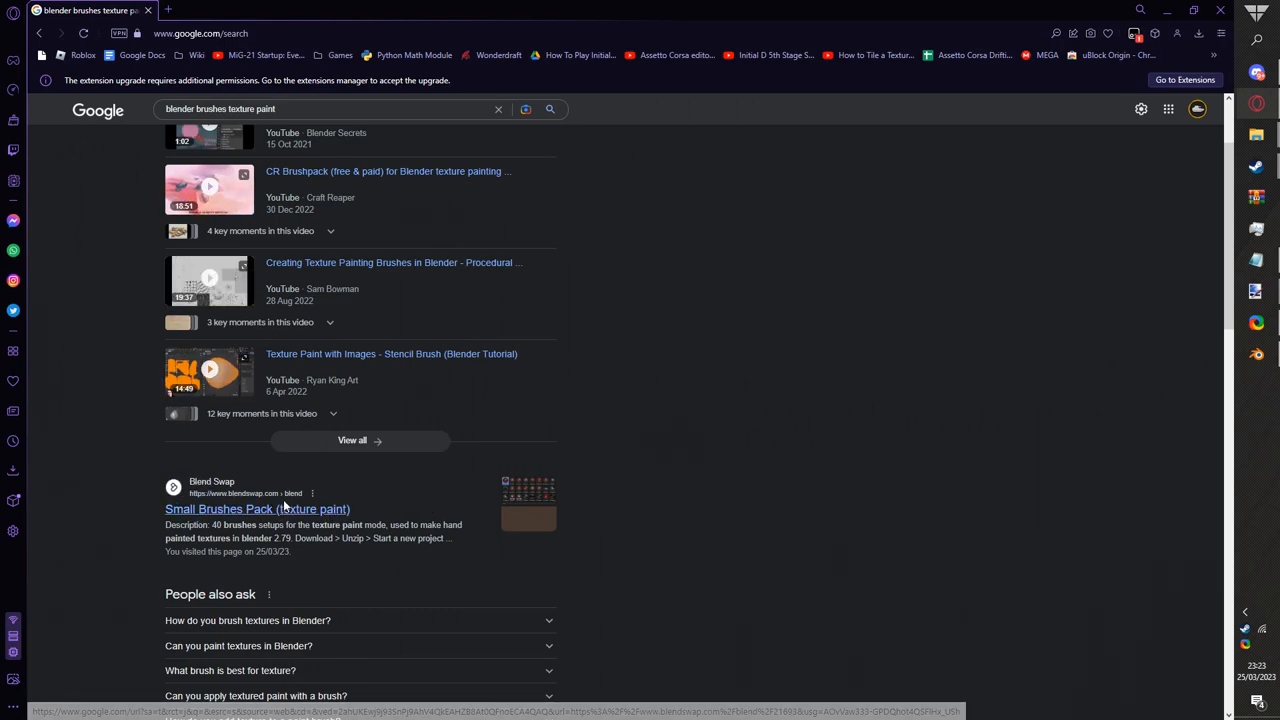
pyautogui.click(256, 510)
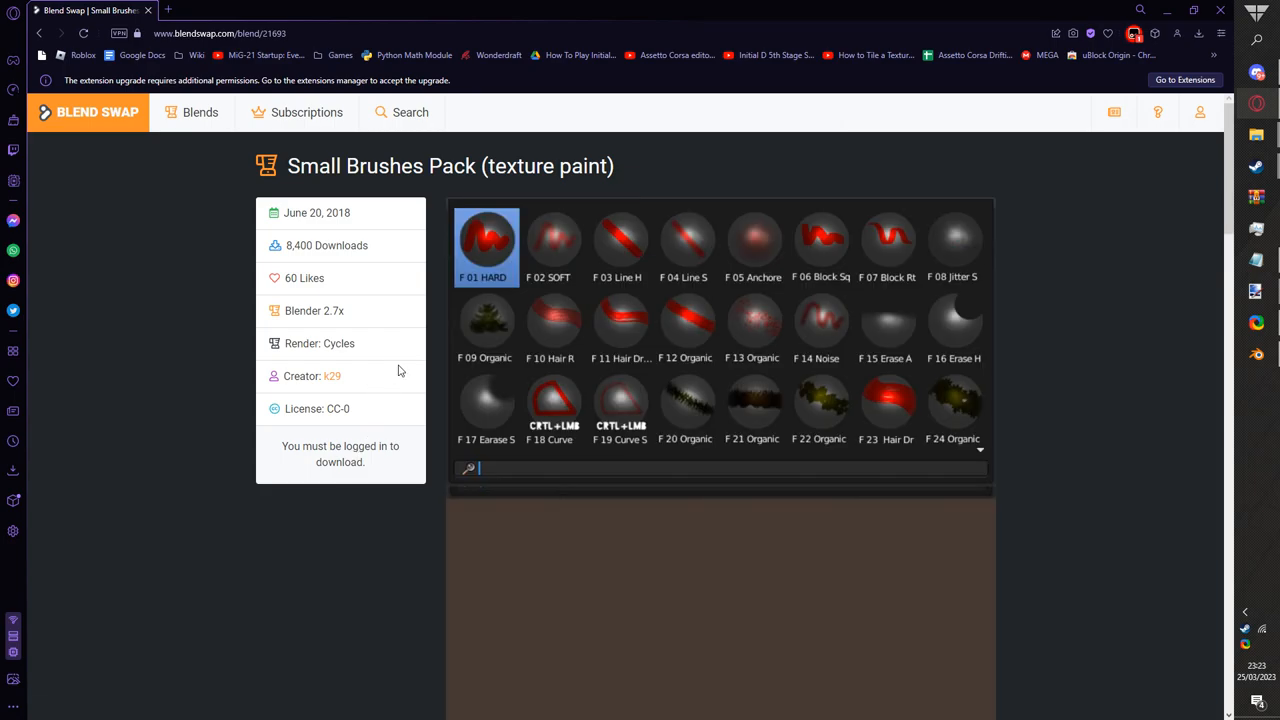
pyautogui.scroll(-3)
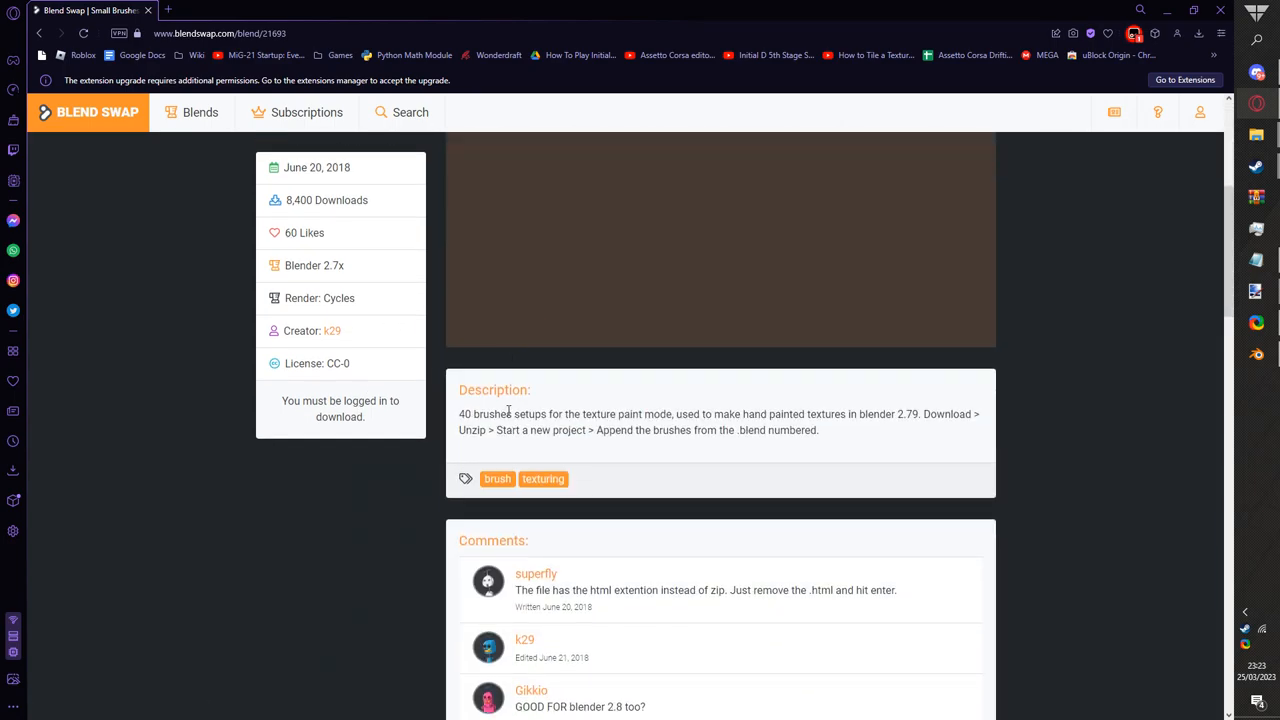
pyautogui.scroll(-3)
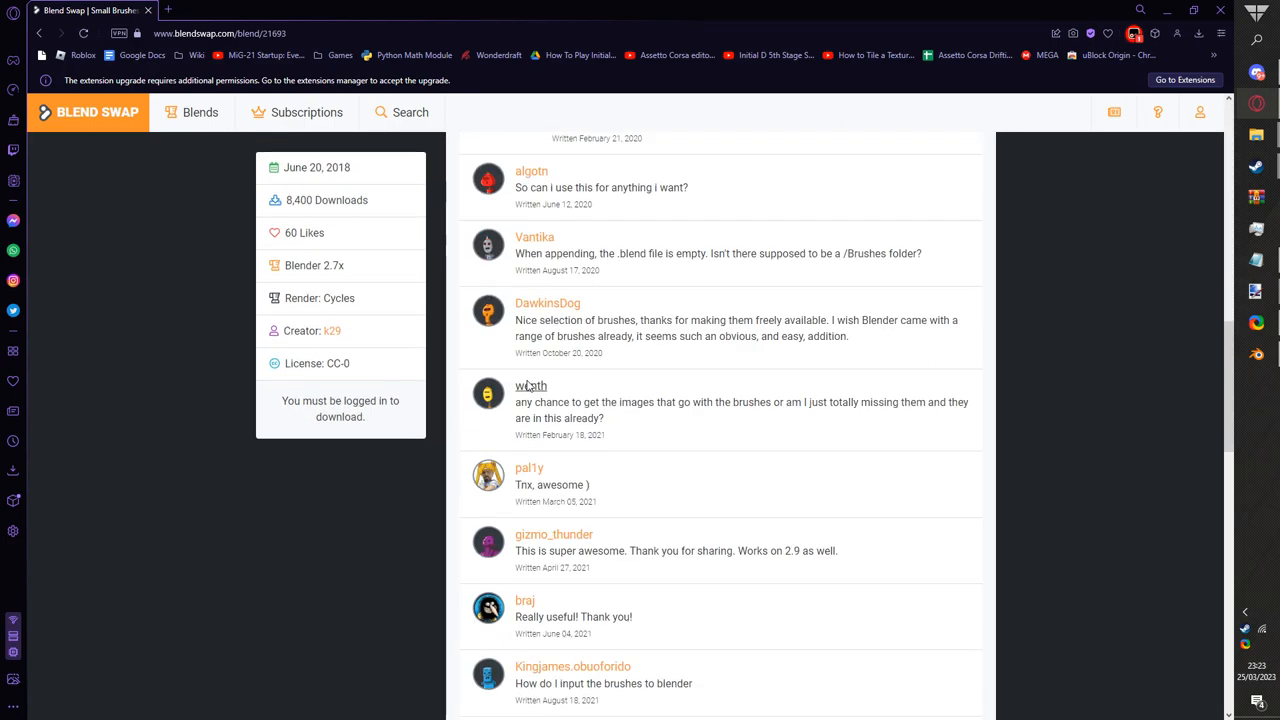
pyautogui.scroll(3)
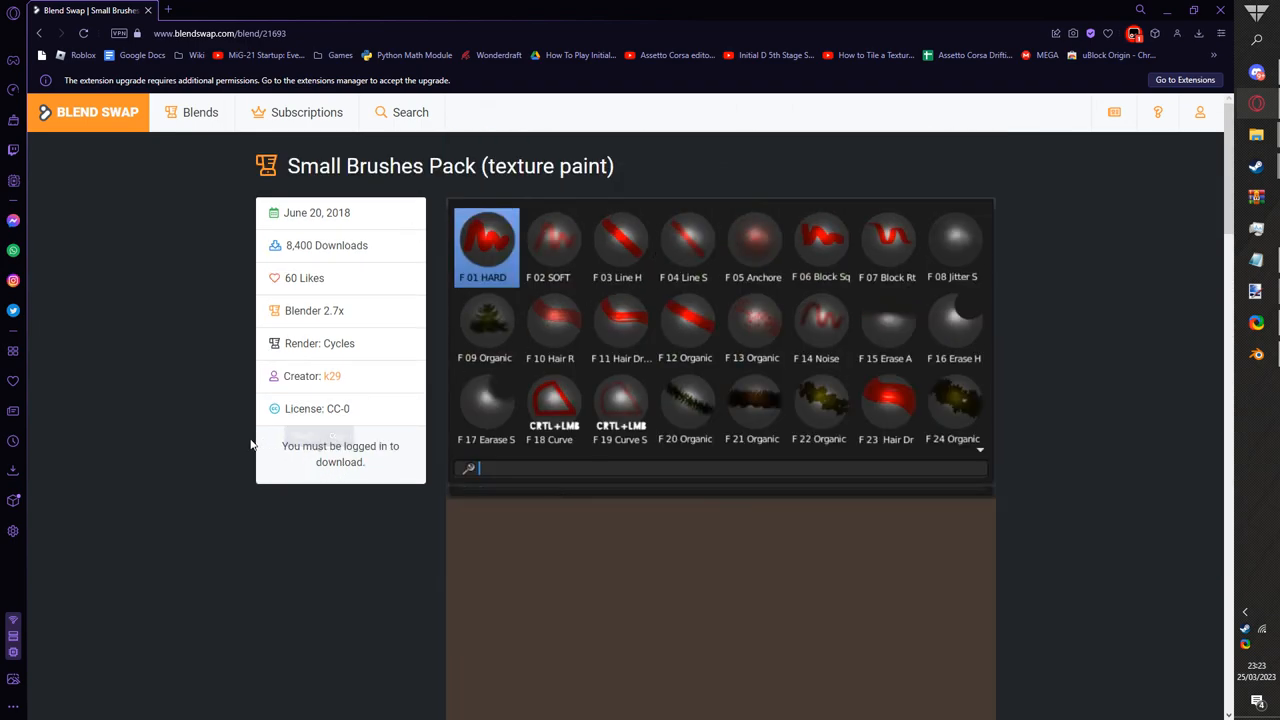
pyautogui.doubleClick(340, 452)
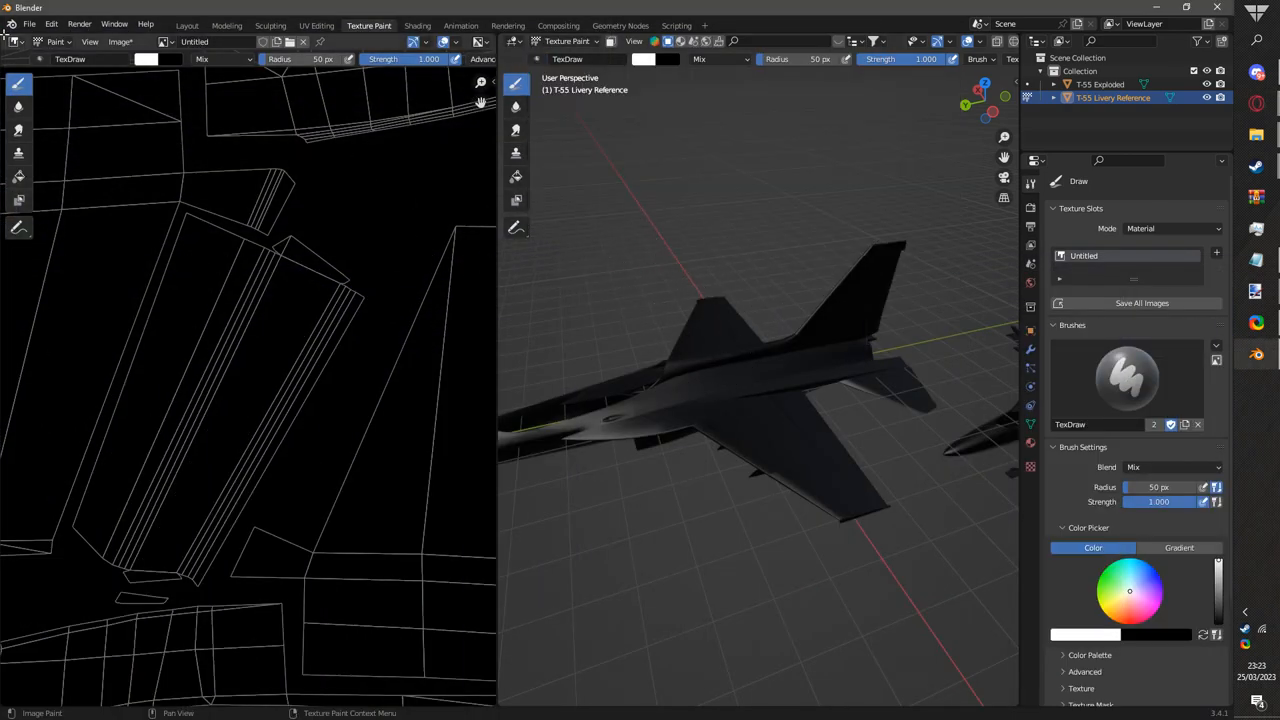
# - Bring up the File > Append browser from the Texture Paint workspace
pyautogui.click(30, 24)
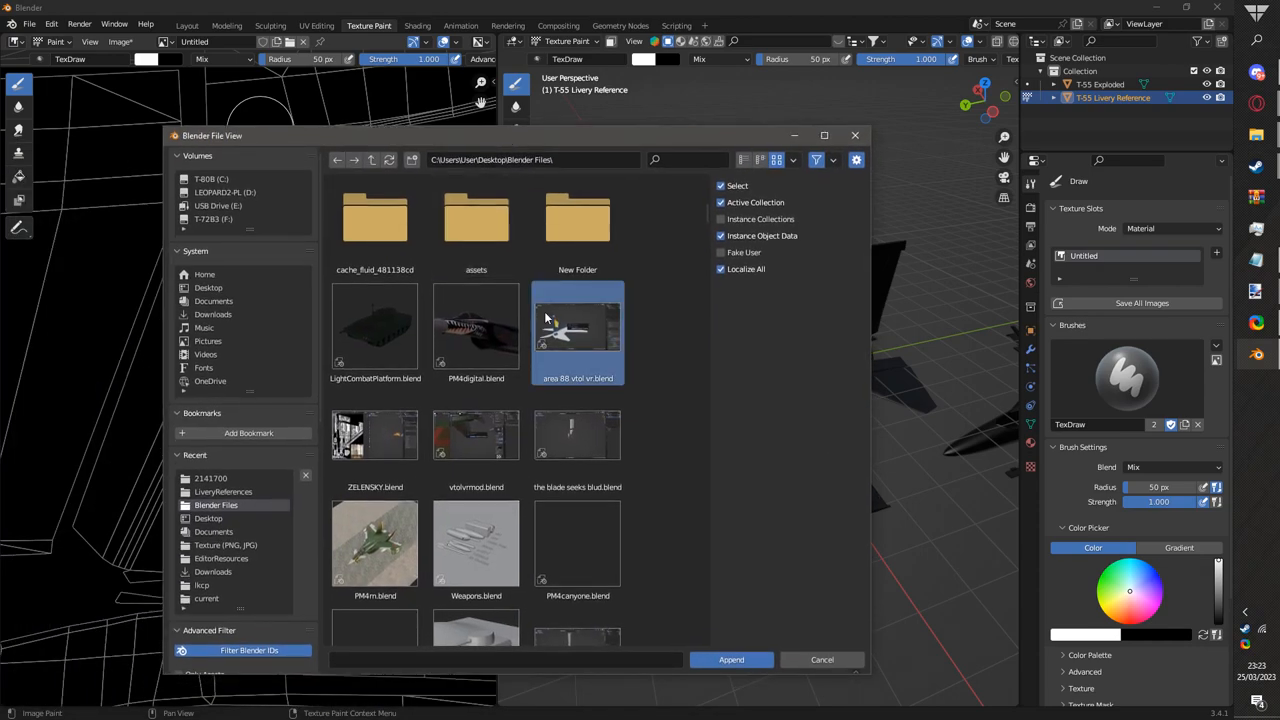
# - Browse into the brush pack .blend's Brush list to find the 01 HARD brush
pyautogui.doubleClick(576, 330)
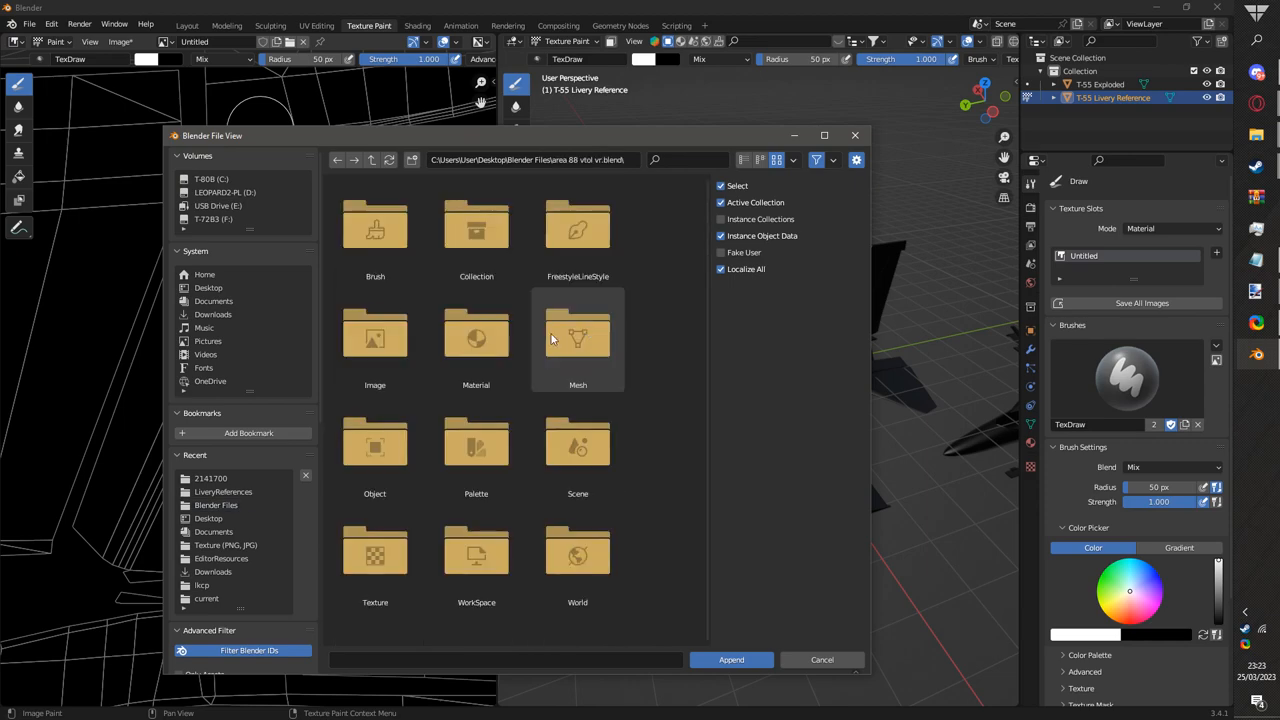
pyautogui.moveTo(732, 660)
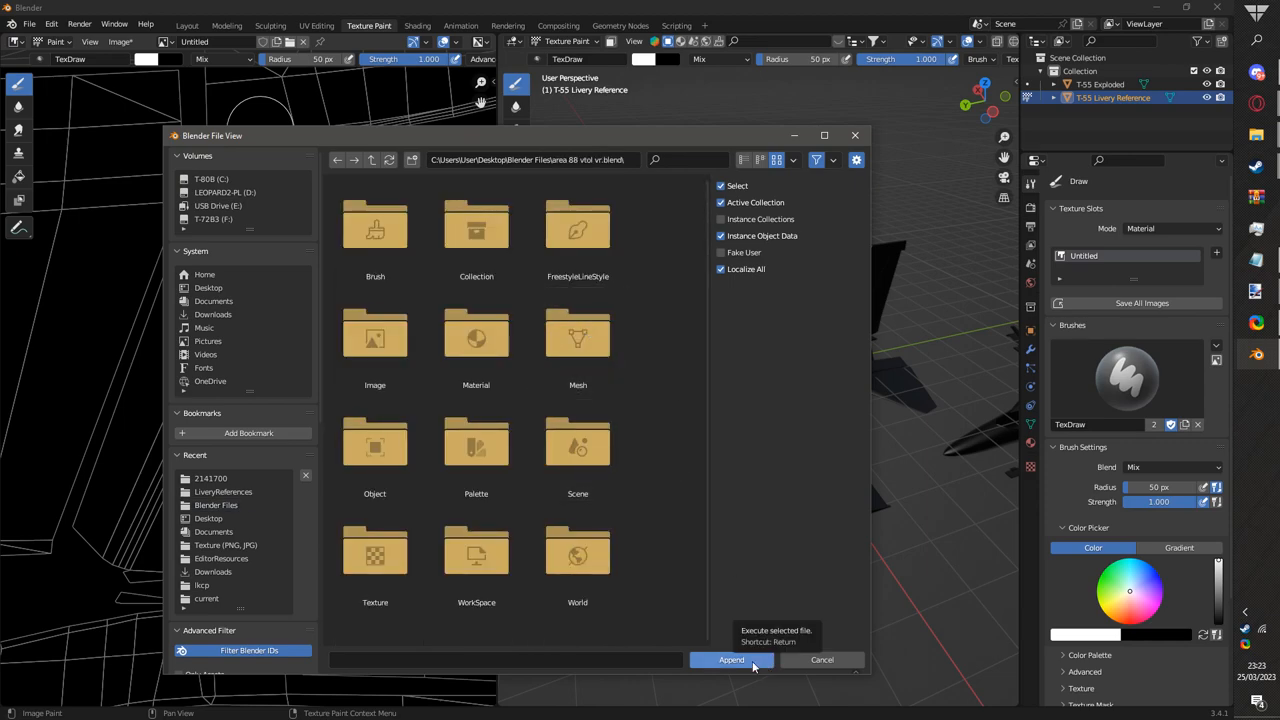
pyautogui.doubleClick(376, 224)
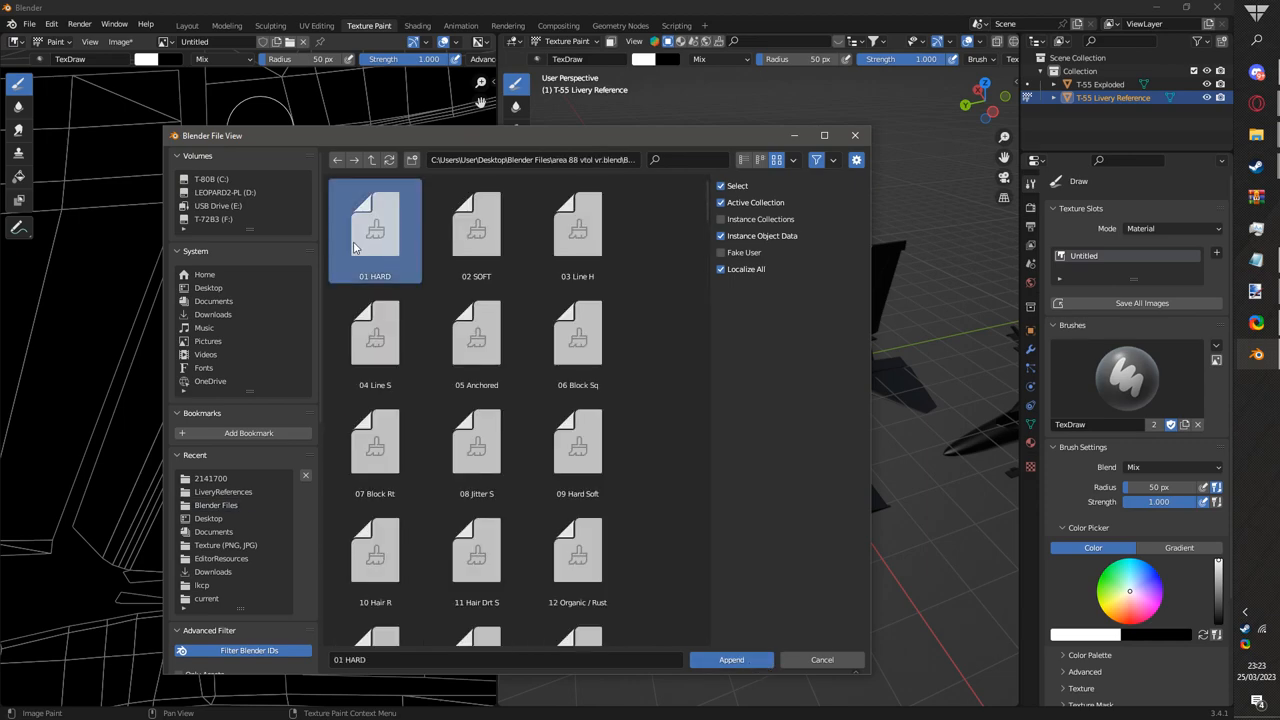
pyautogui.scroll(-3)
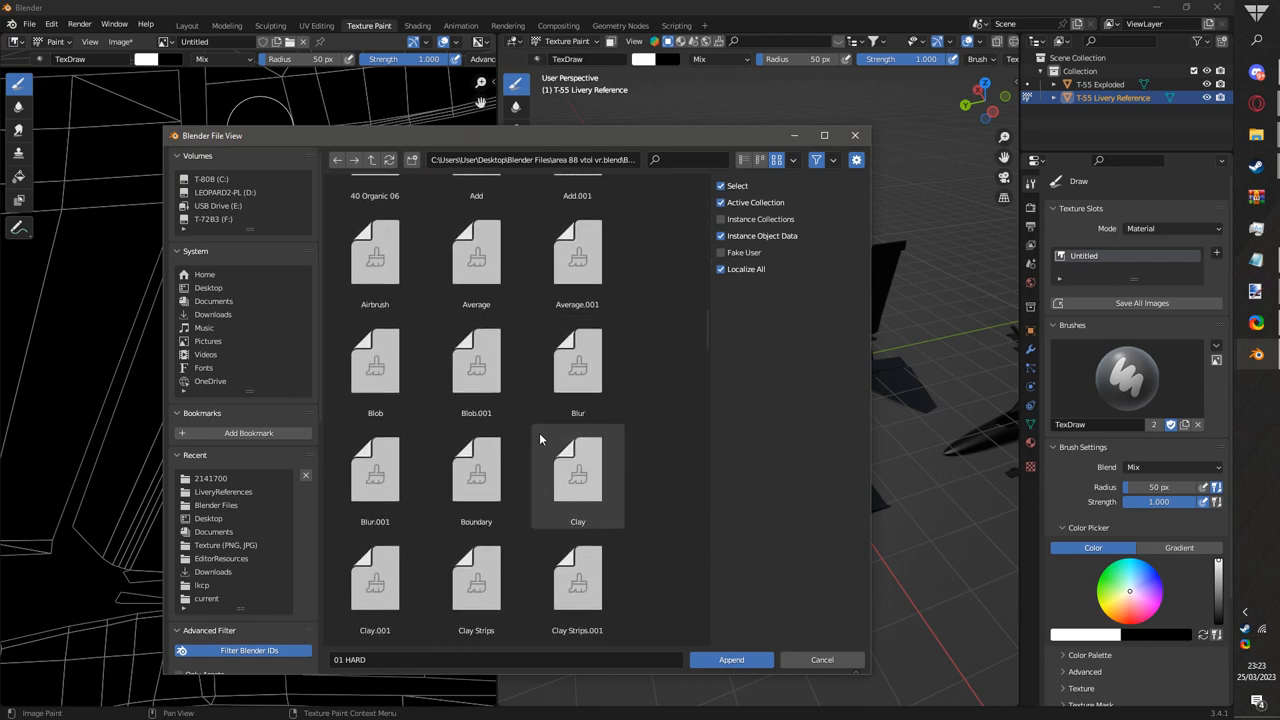
pyautogui.scroll(-3)
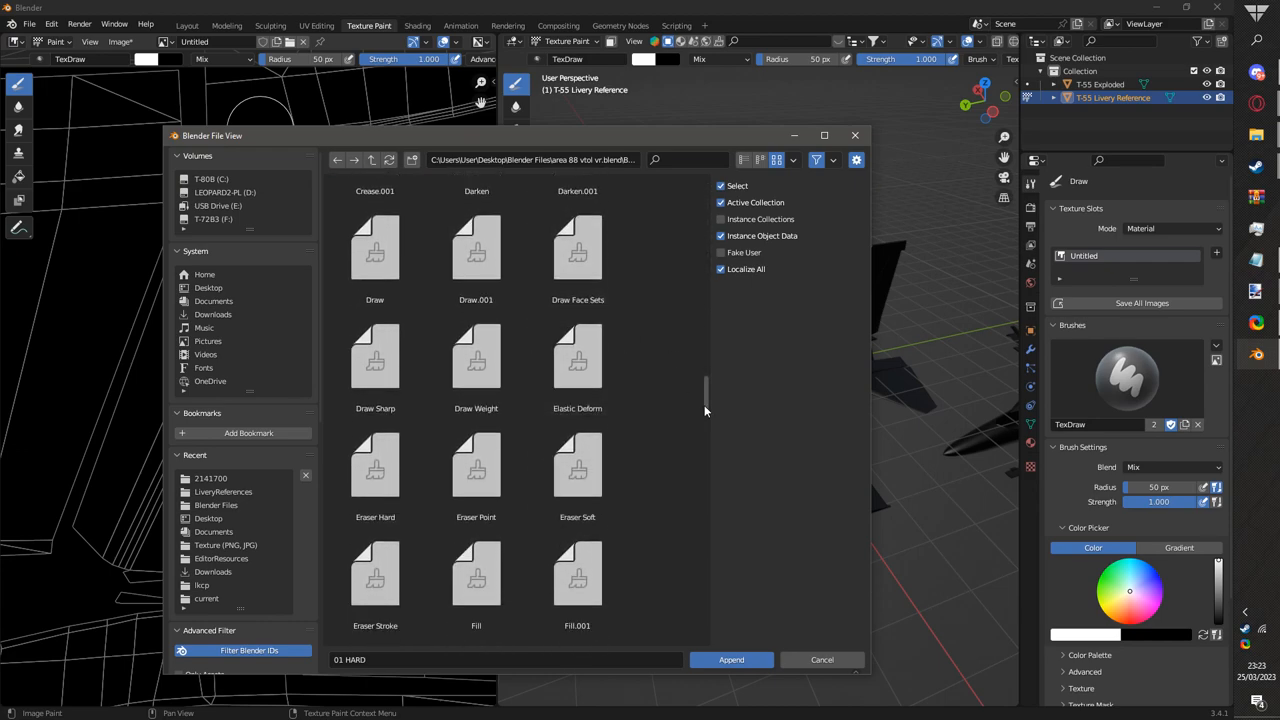
pyautogui.scroll(-3)
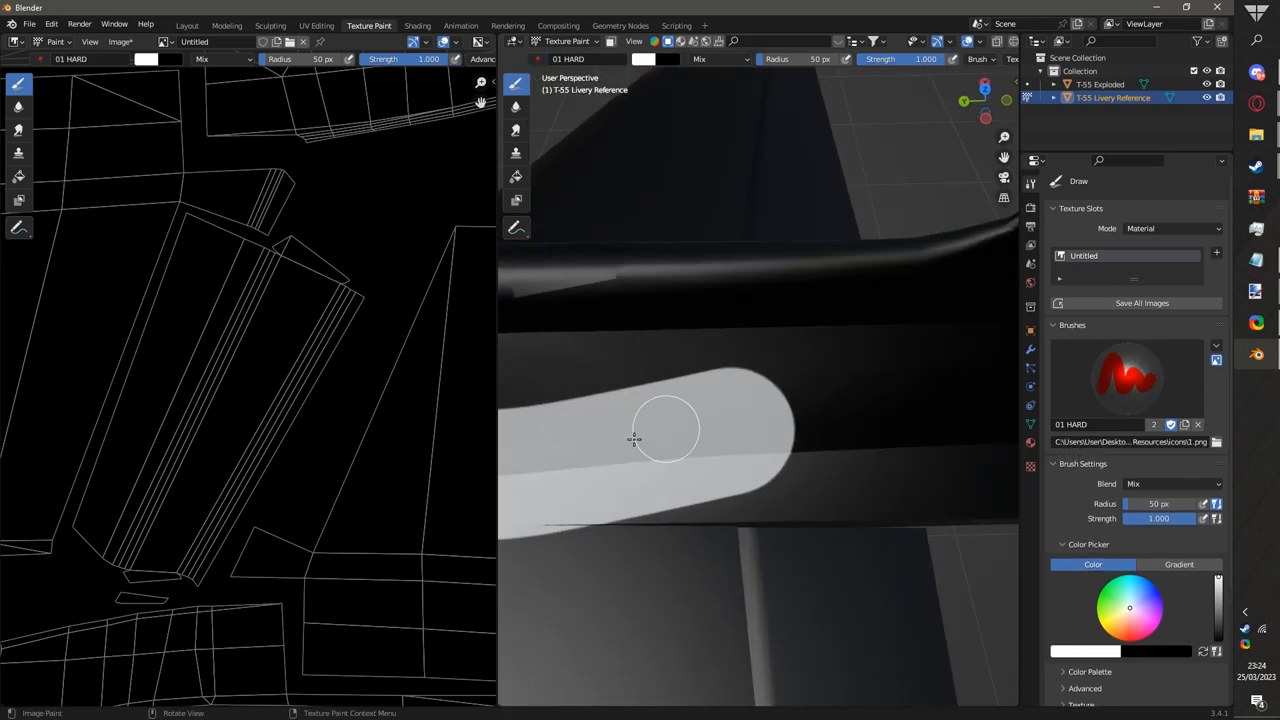
pyautogui.moveTo(636, 404)
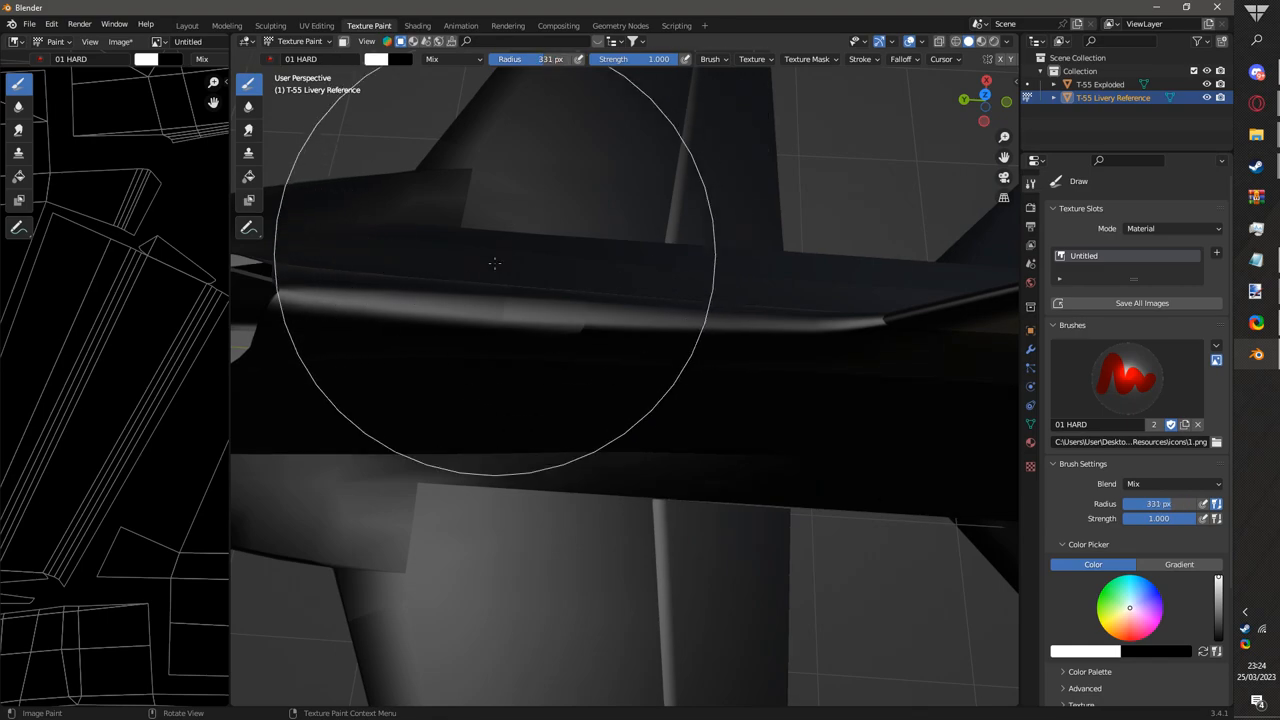
pyautogui.moveTo(596, 68)
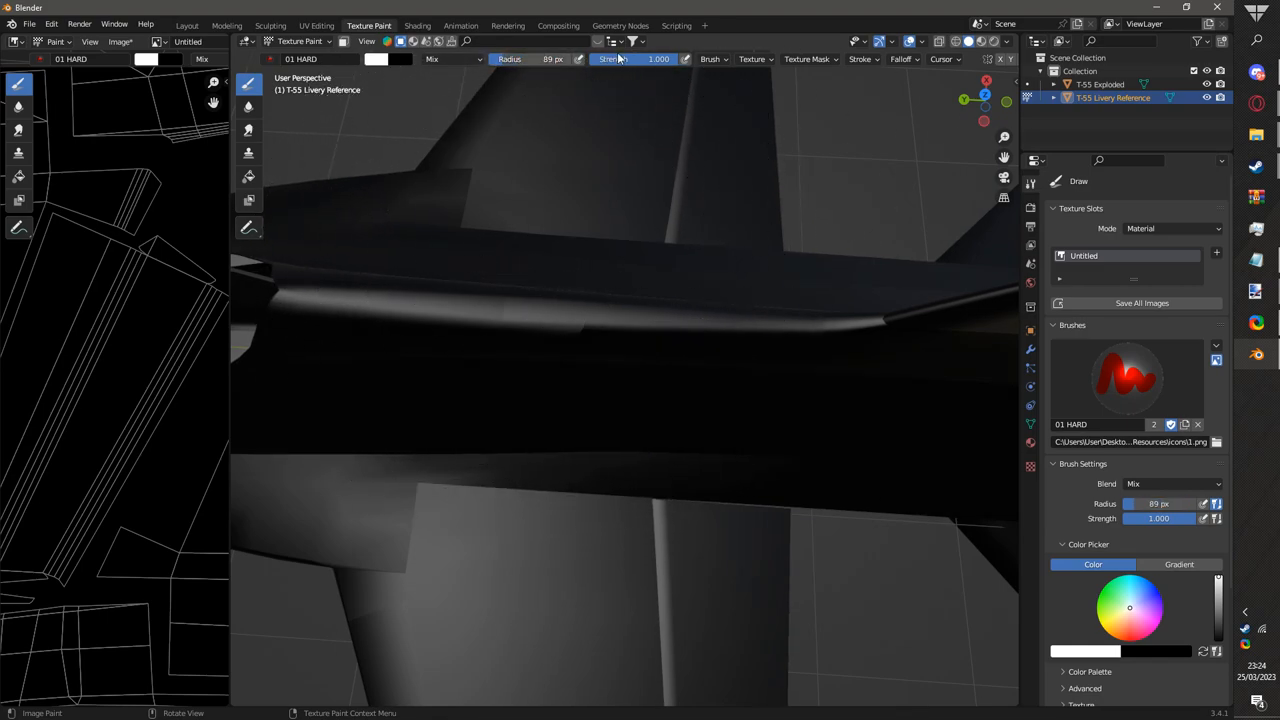
pyautogui.moveTo(612, 60)
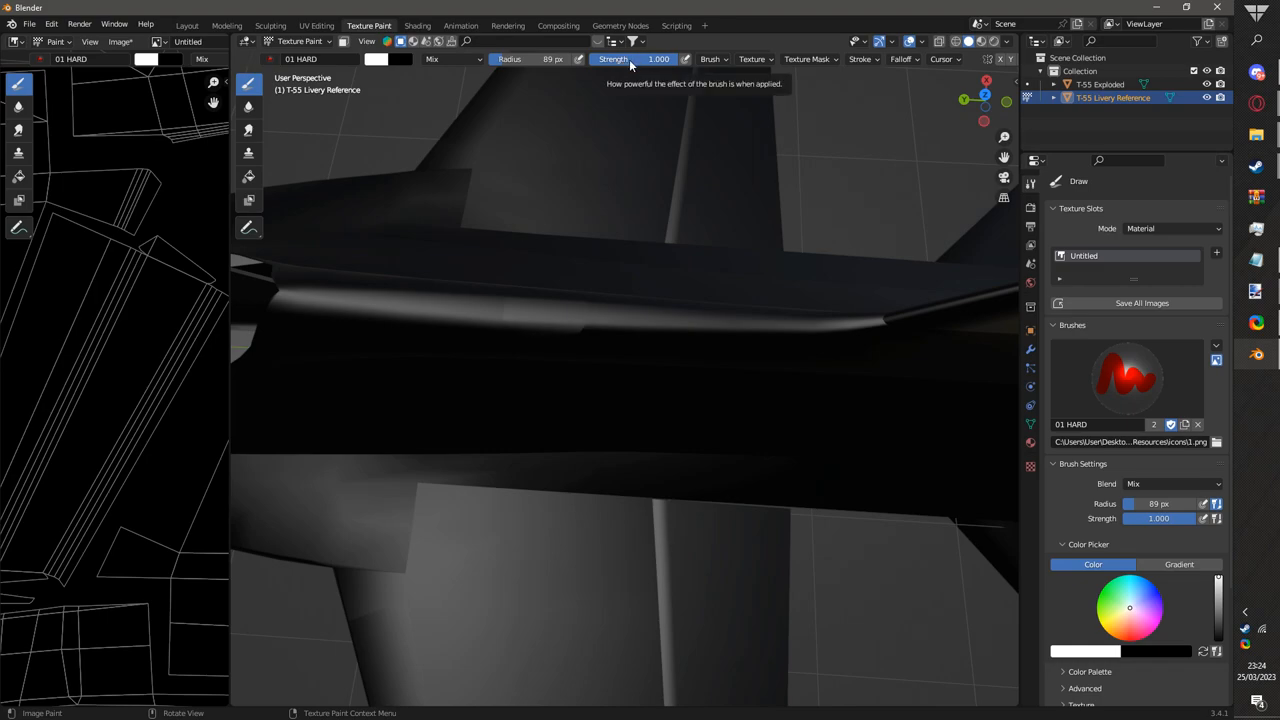
pyautogui.moveTo(344, 142)
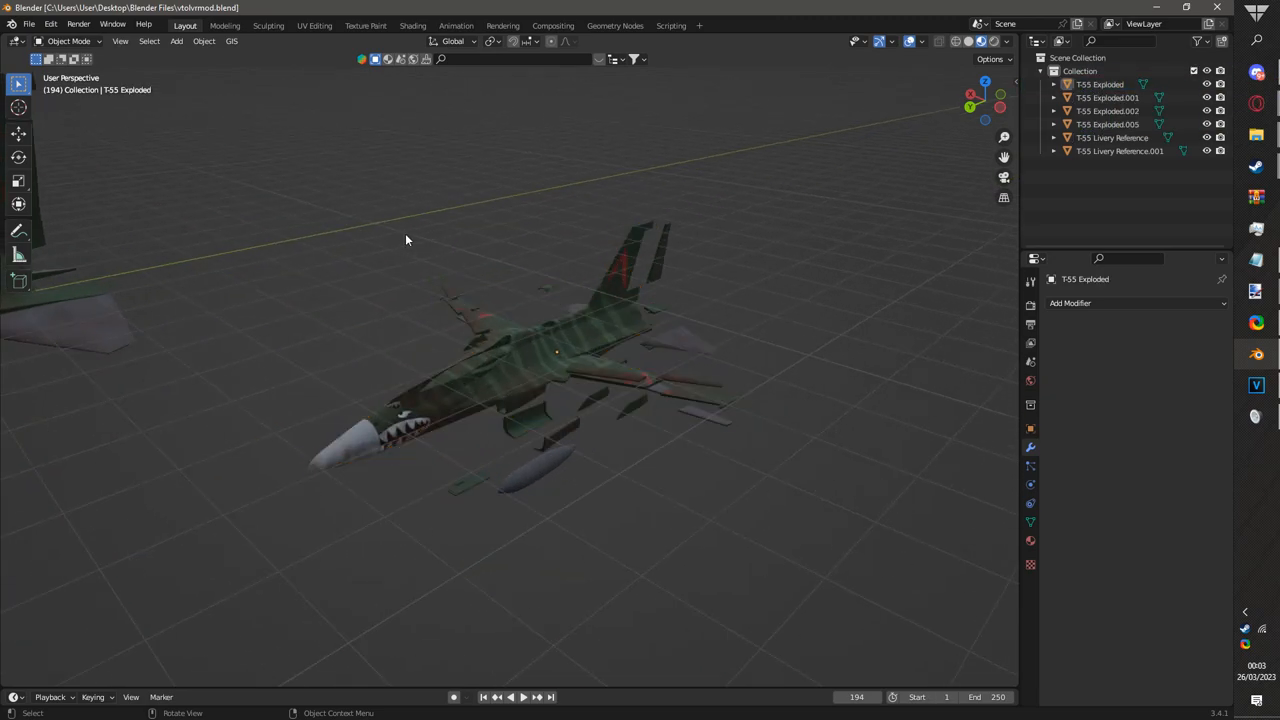
# - Select the long flat plank of the T-55 Exploded mesh and separate it by Selection
pyautogui.press('Tab')
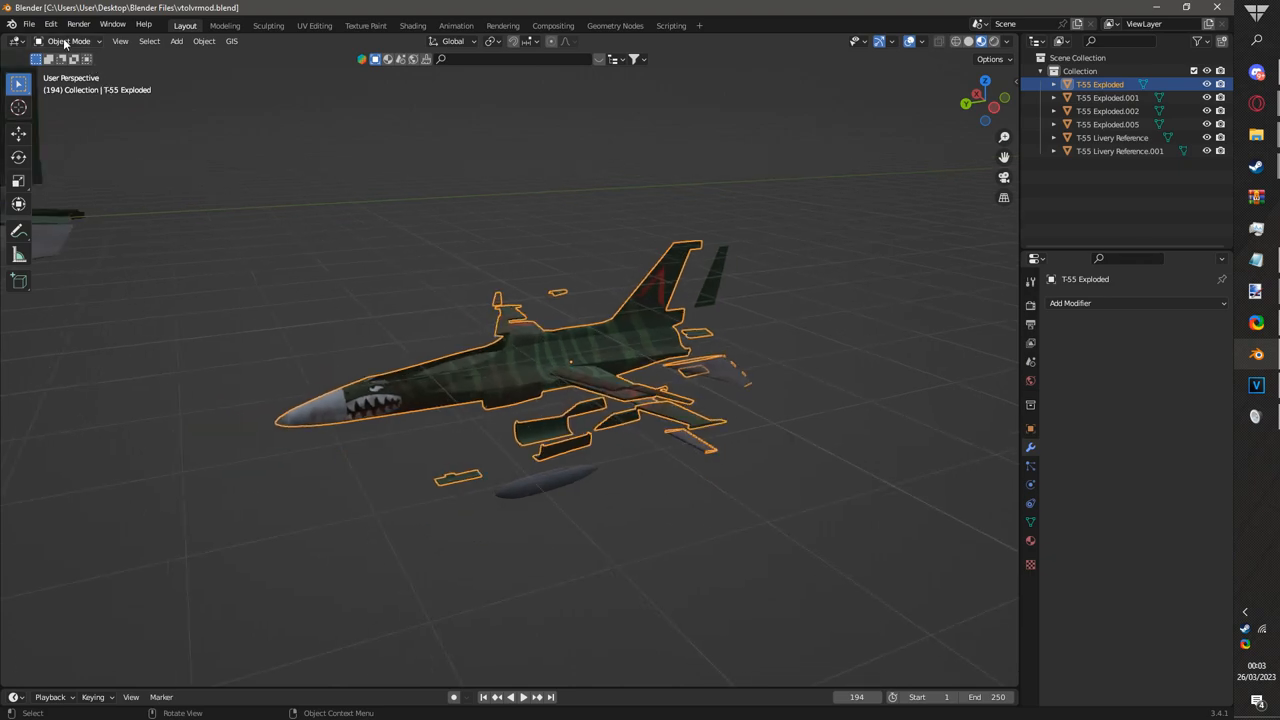
pyautogui.press('Tab')
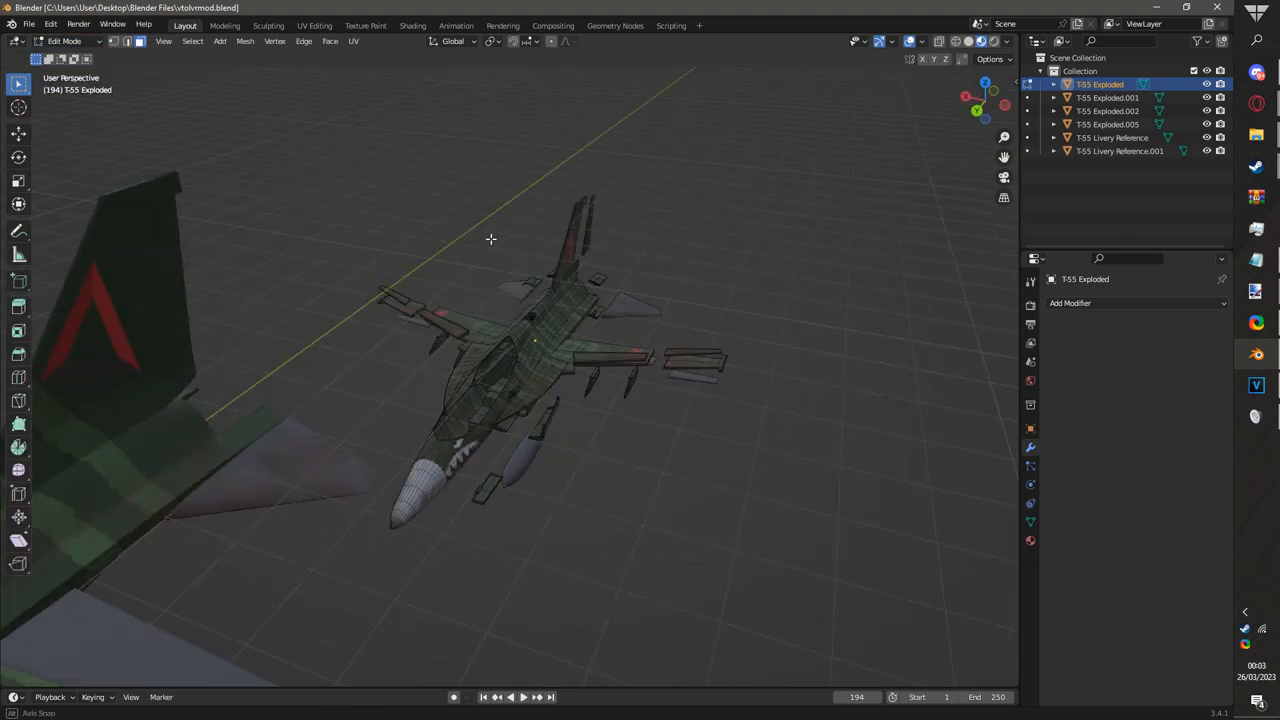
pyautogui.moveTo(490, 240); pyautogui.dragTo(250, 336)
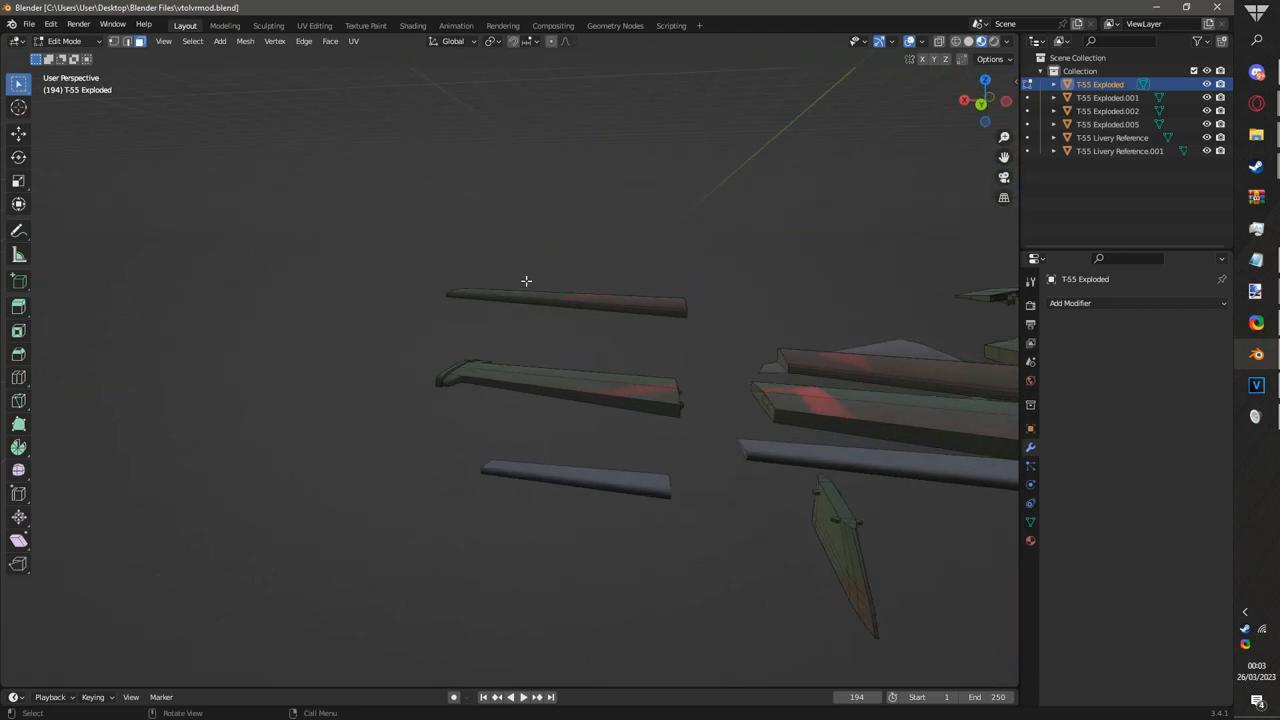
pyautogui.moveTo(168, 364)
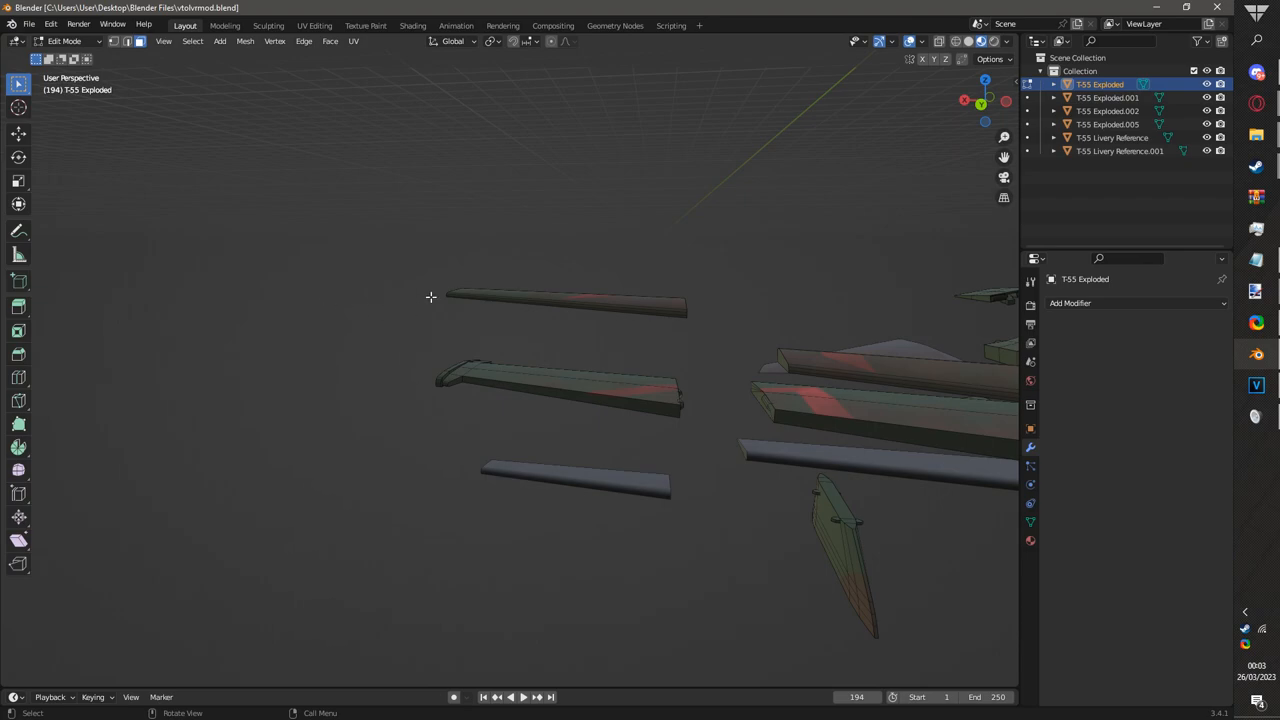
pyautogui.moveTo(434, 304)
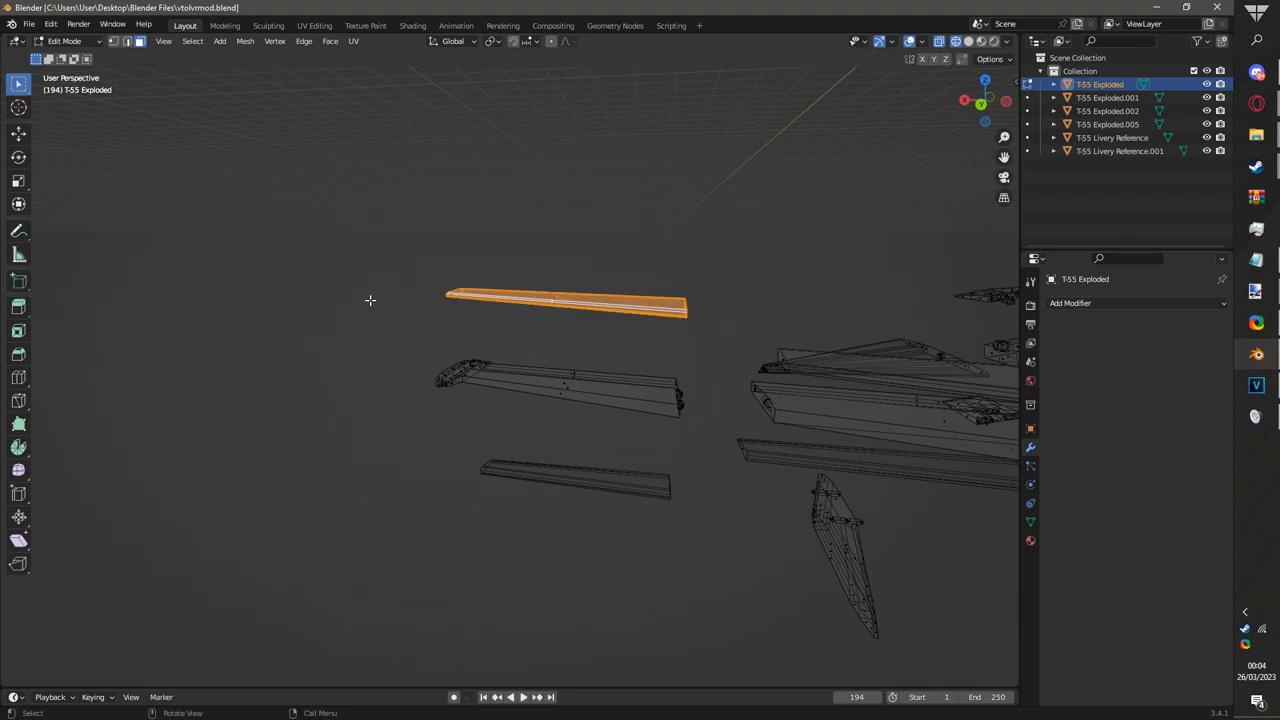
pyautogui.click(332, 200)
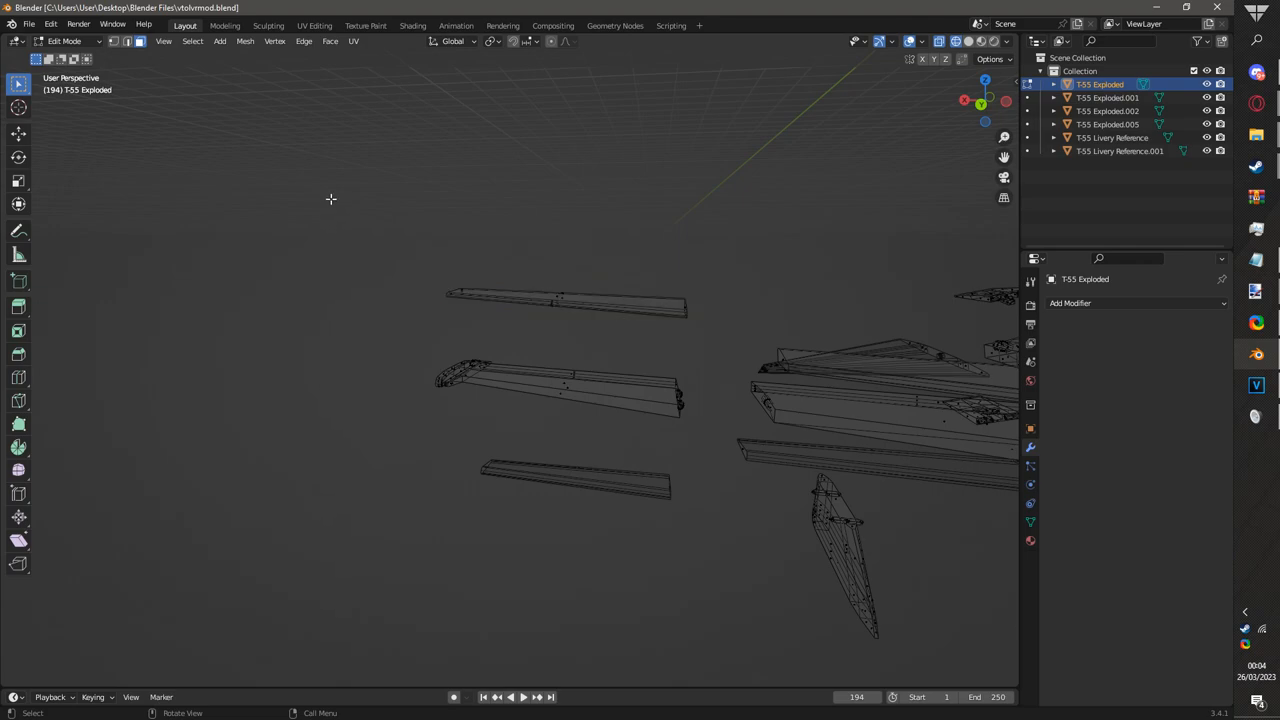
pyautogui.click(116, 40)
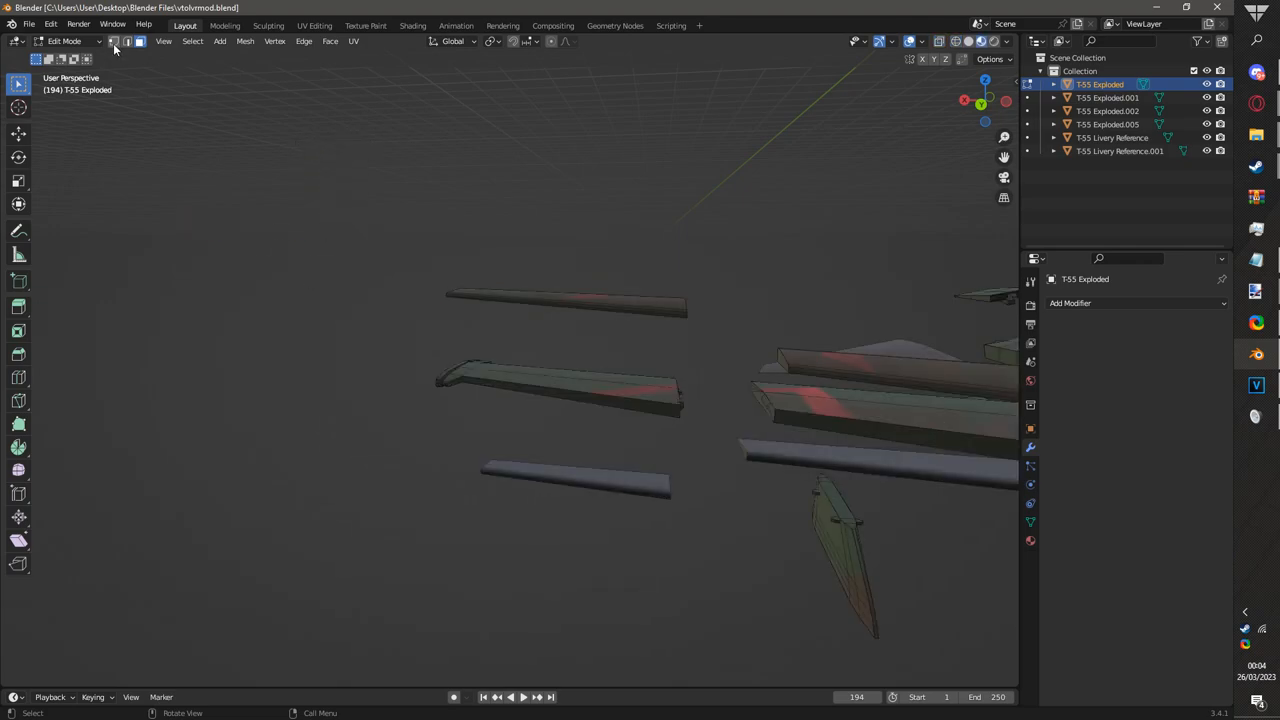
pyautogui.click(114, 40)
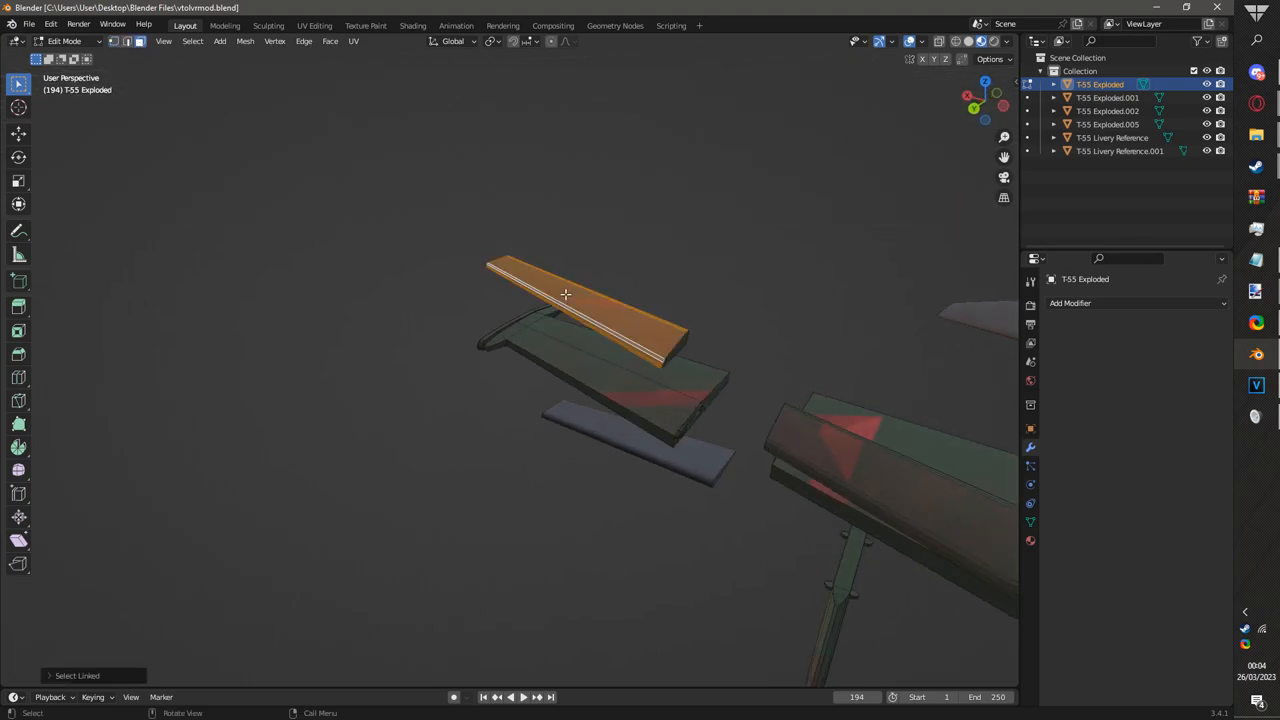
pyautogui.moveTo(564, 294); pyautogui.dragTo(530, 294)
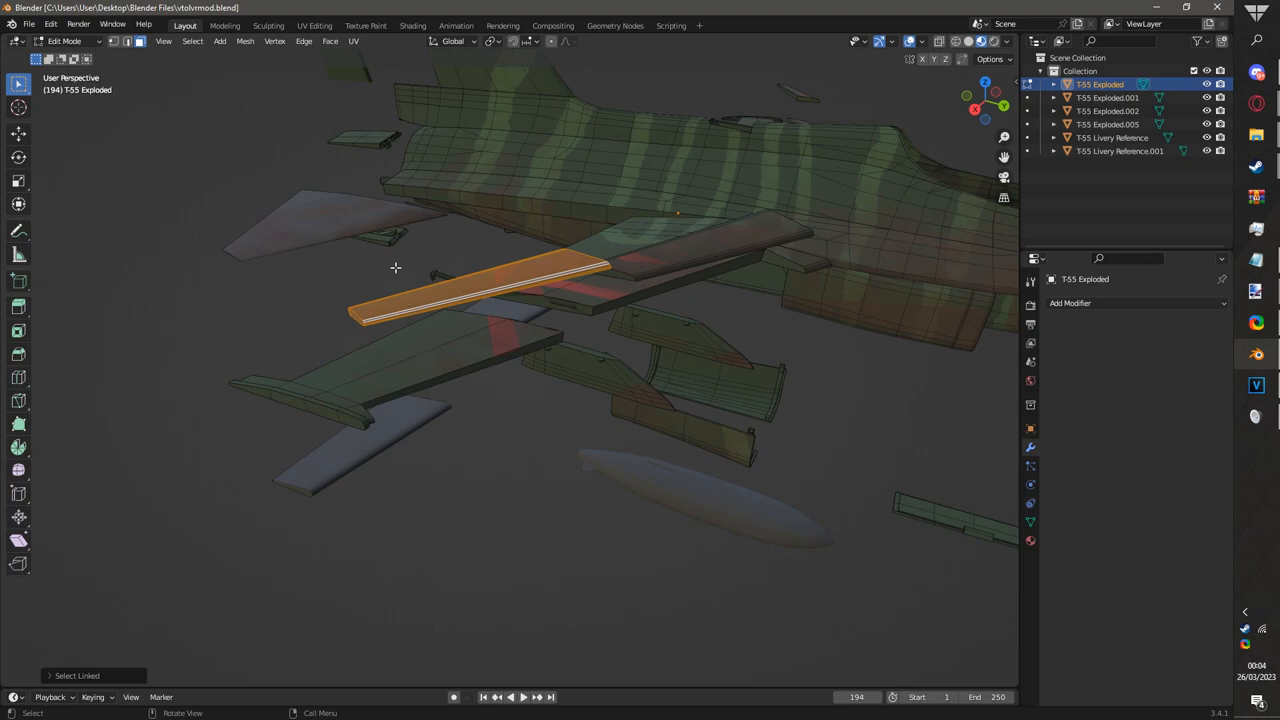
pyautogui.moveTo(528, 320)
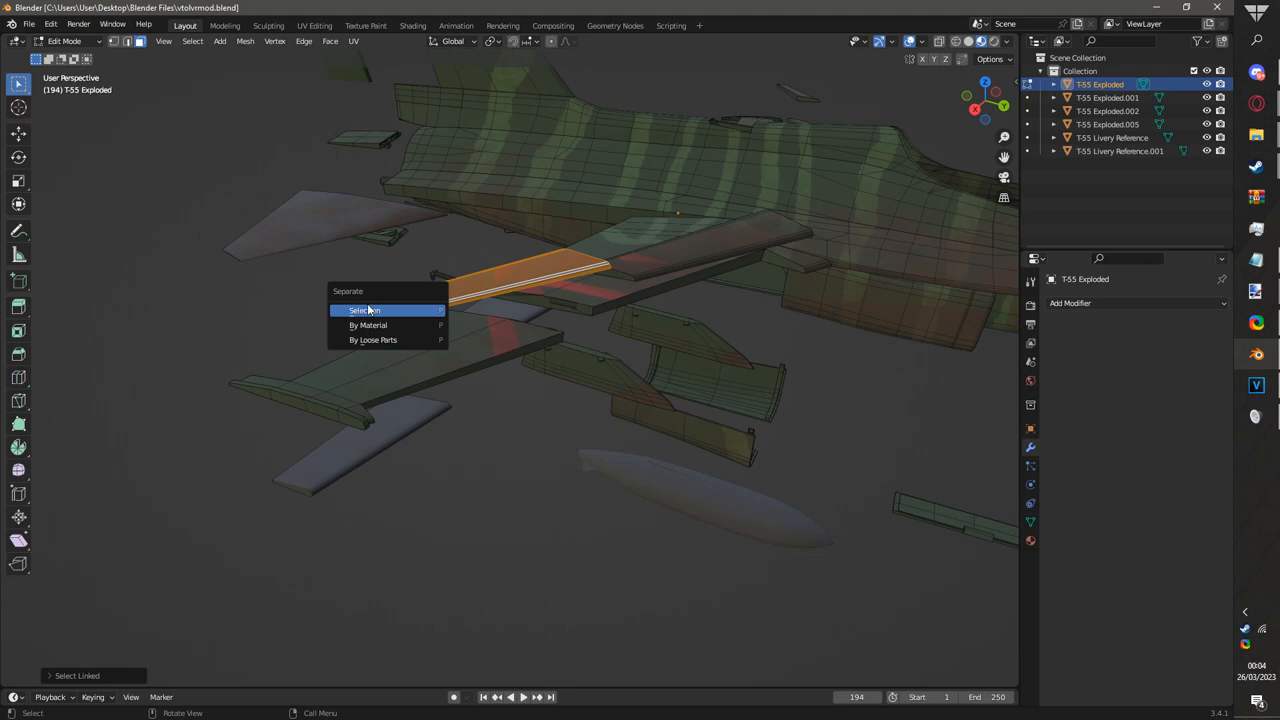
pyautogui.moveTo(362, 310)
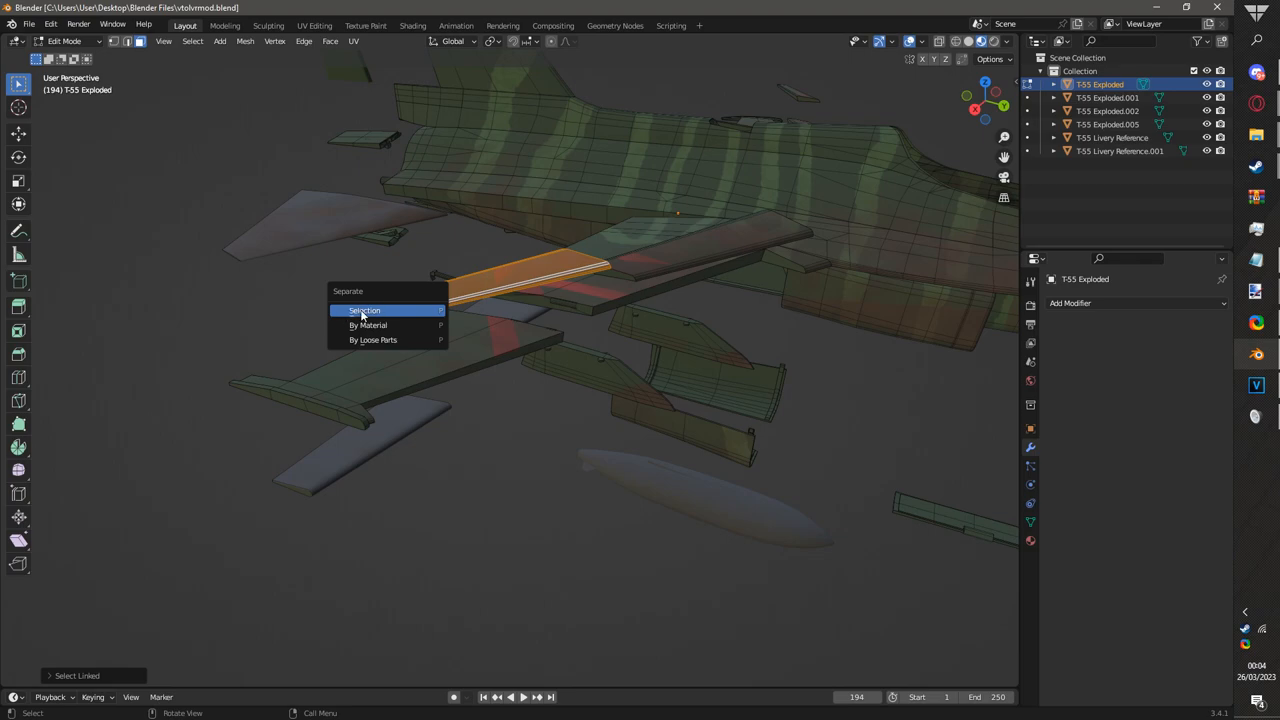
pyautogui.click(364, 310)
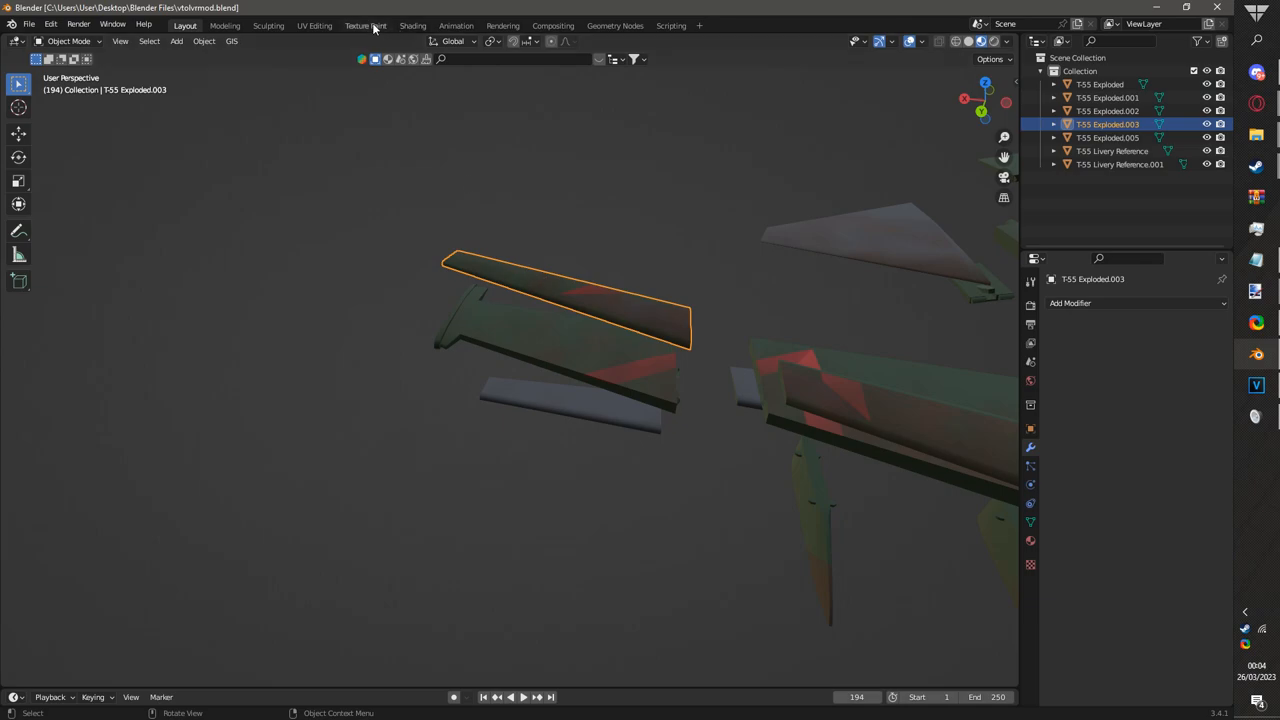
# - Switch the separated T-55 piece into the Texture Paint workspace
pyautogui.click(364, 24)
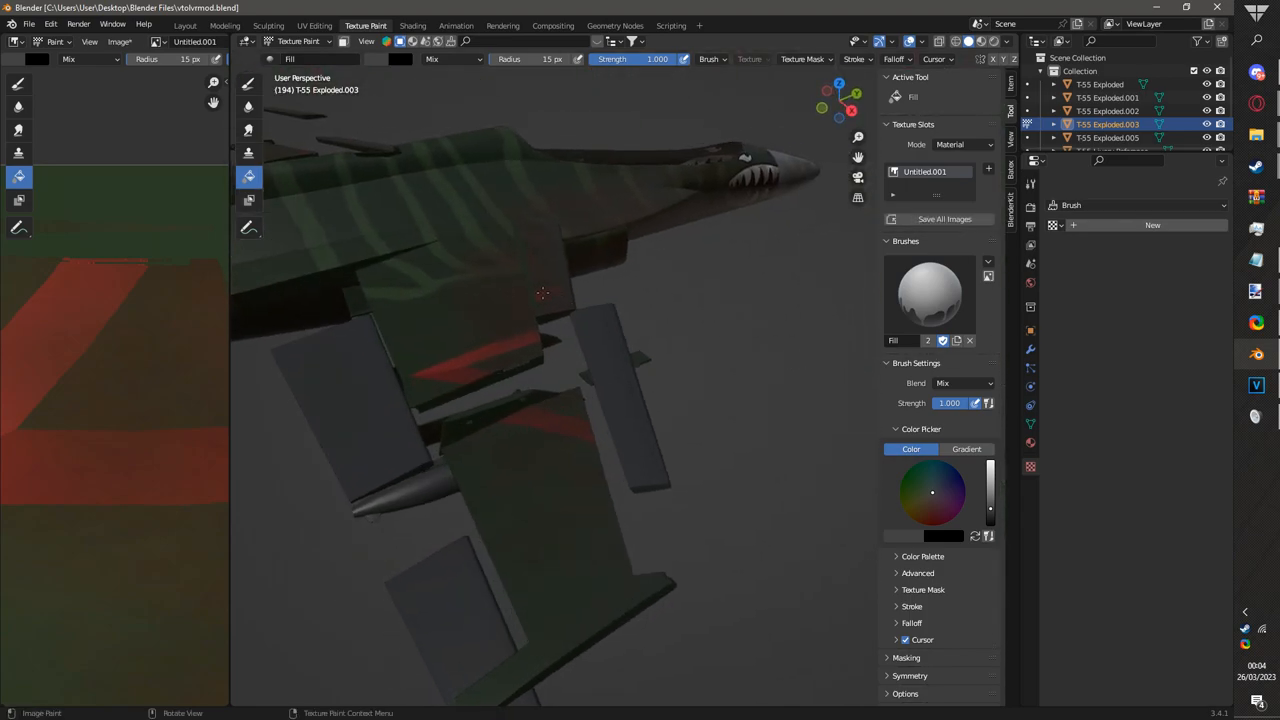
pyautogui.click(184, 24)
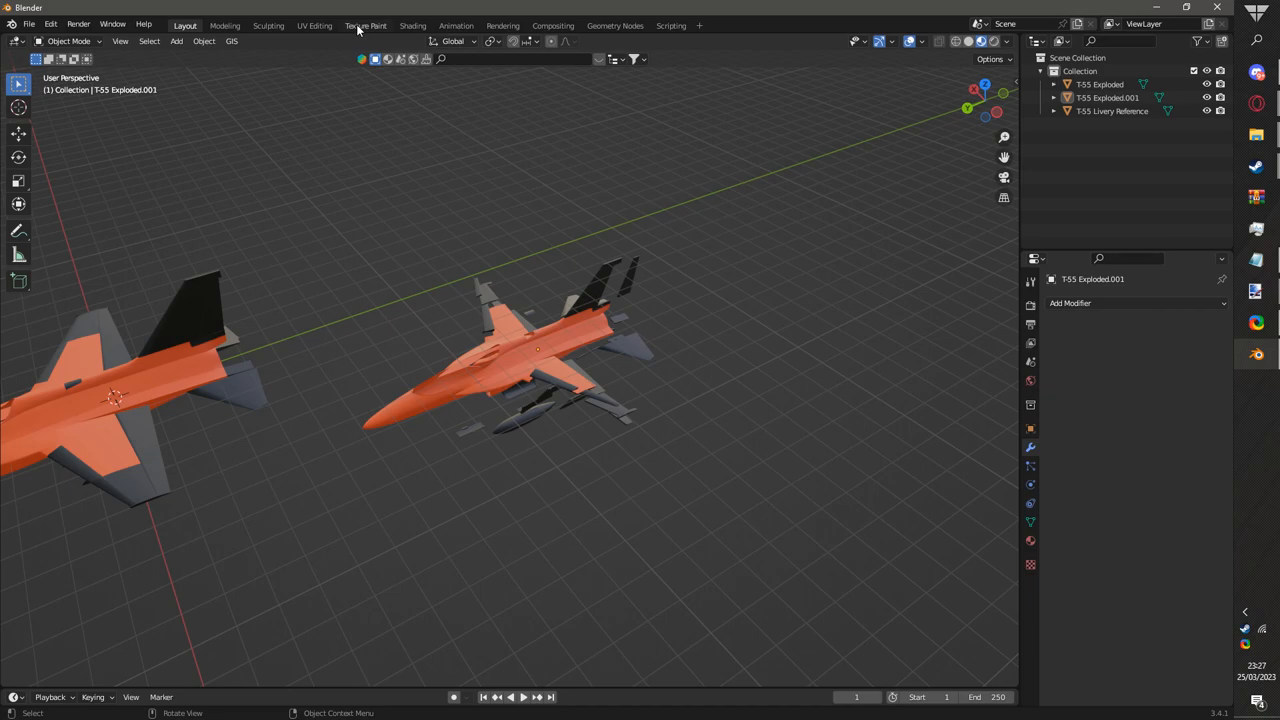
# - Disable Stabilize Stroke, paint a first black wavy line on the fuselage and undo it
pyautogui.click(364, 24)
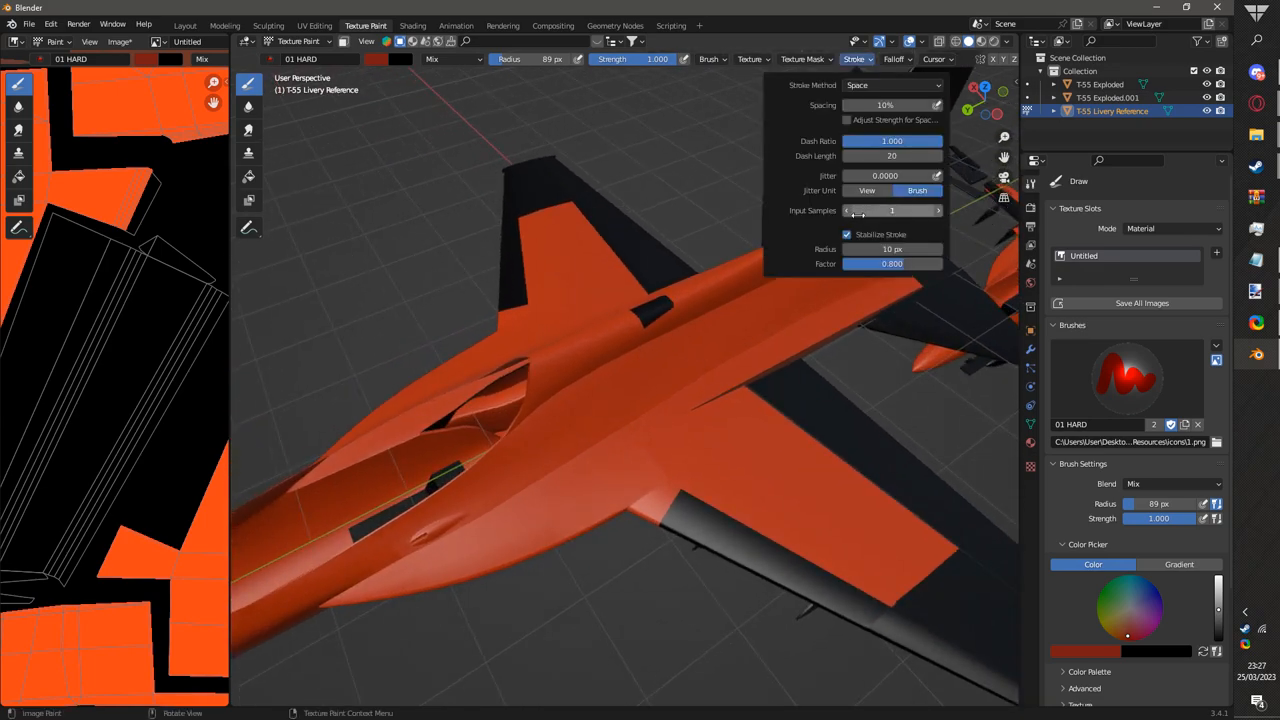
pyautogui.click(848, 234)
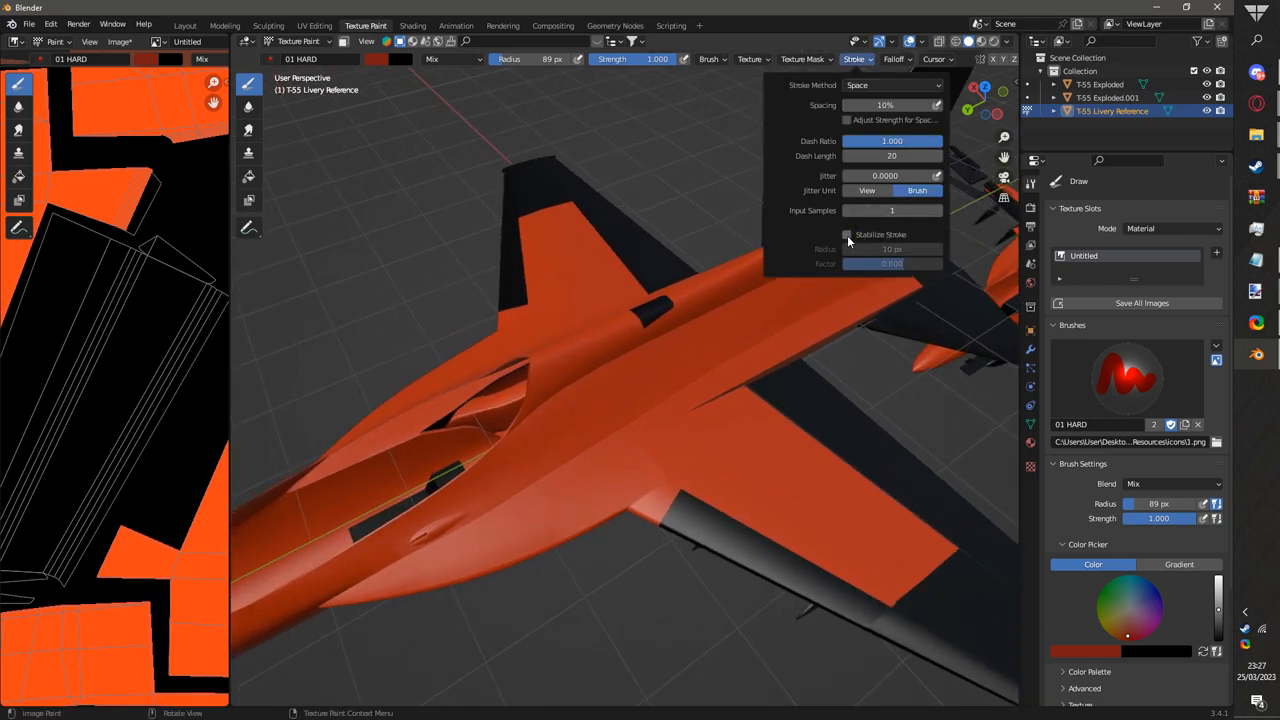
pyautogui.click(848, 234)
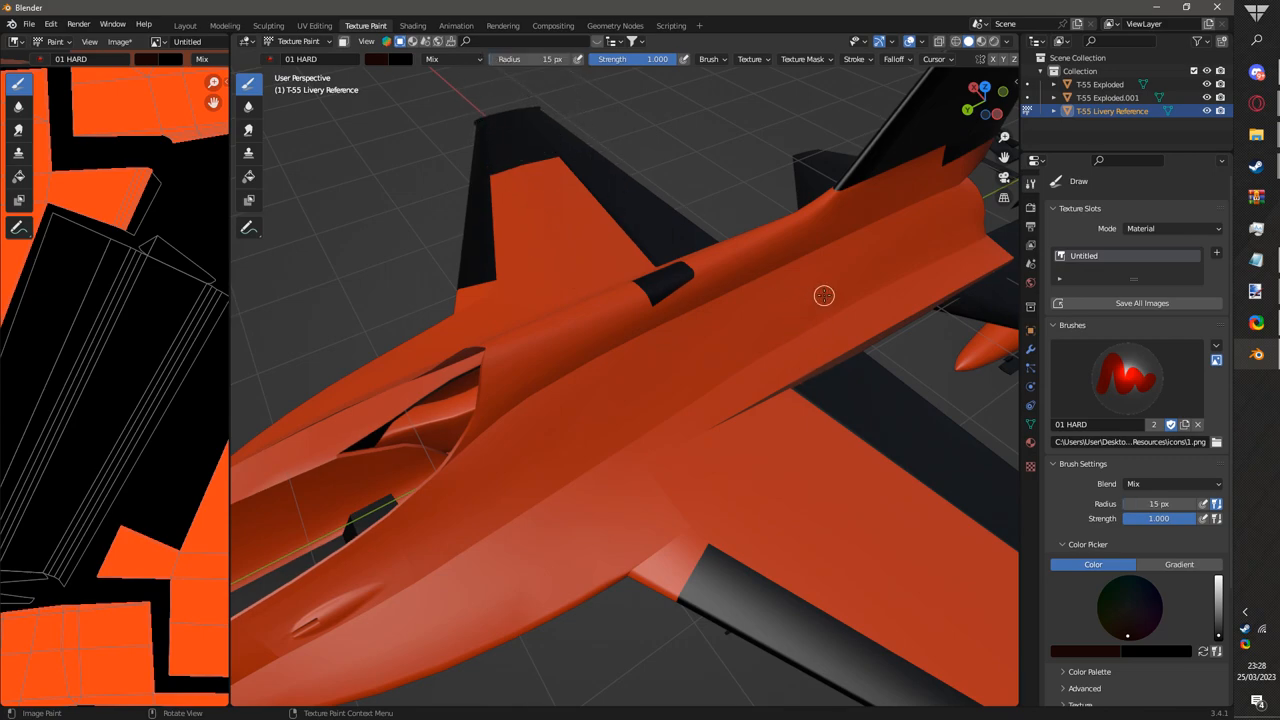
pyautogui.moveTo(820, 292); pyautogui.dragTo(732, 358)
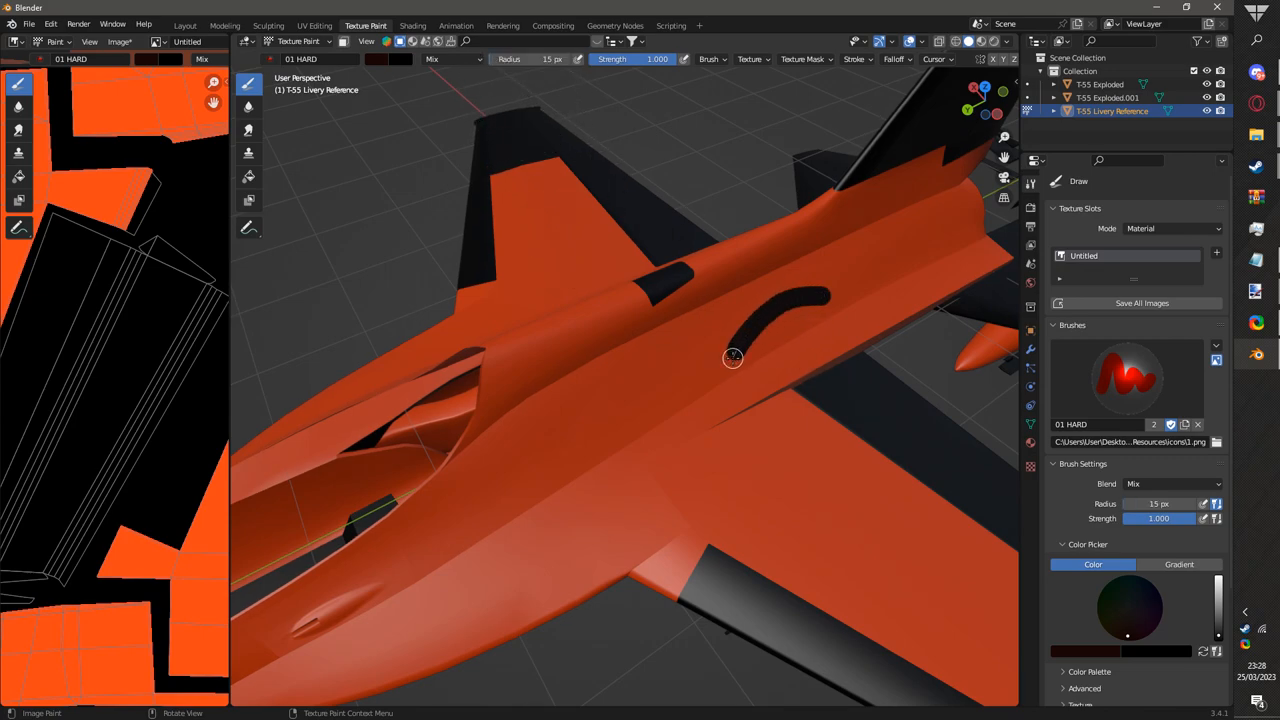
pyautogui.moveTo(736, 356); pyautogui.dragTo(624, 368)
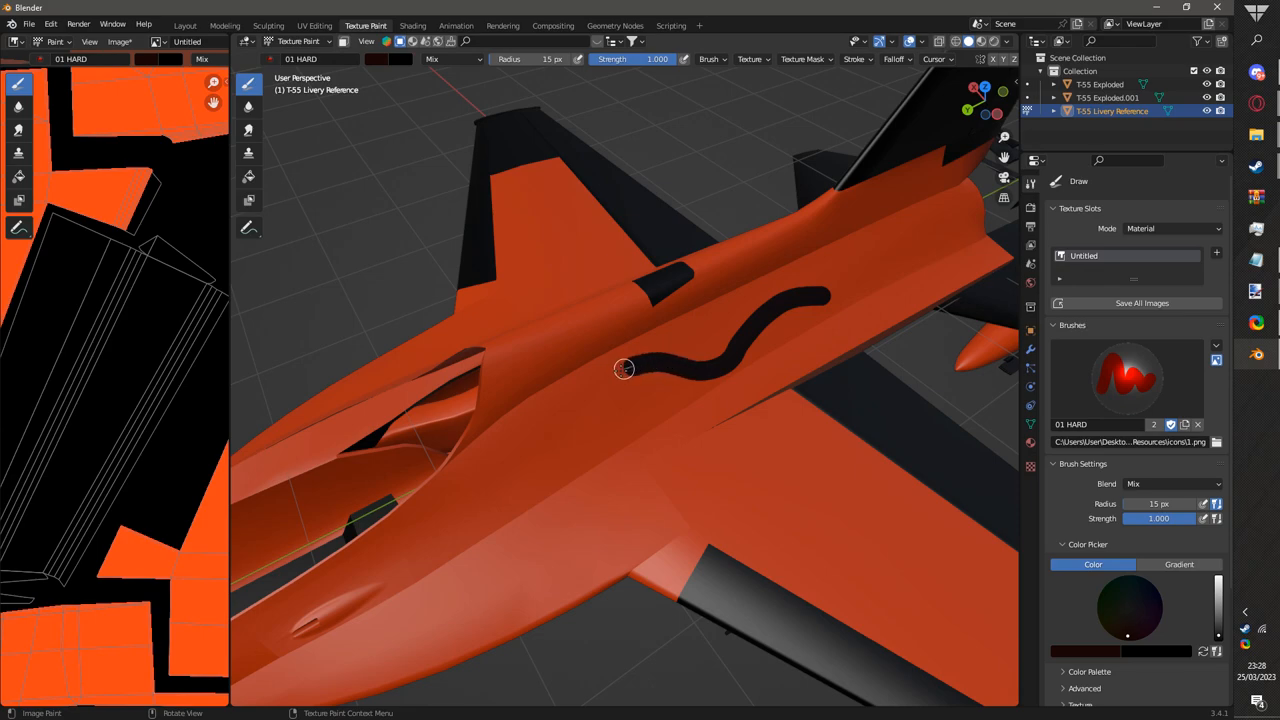
pyautogui.click(856, 60)
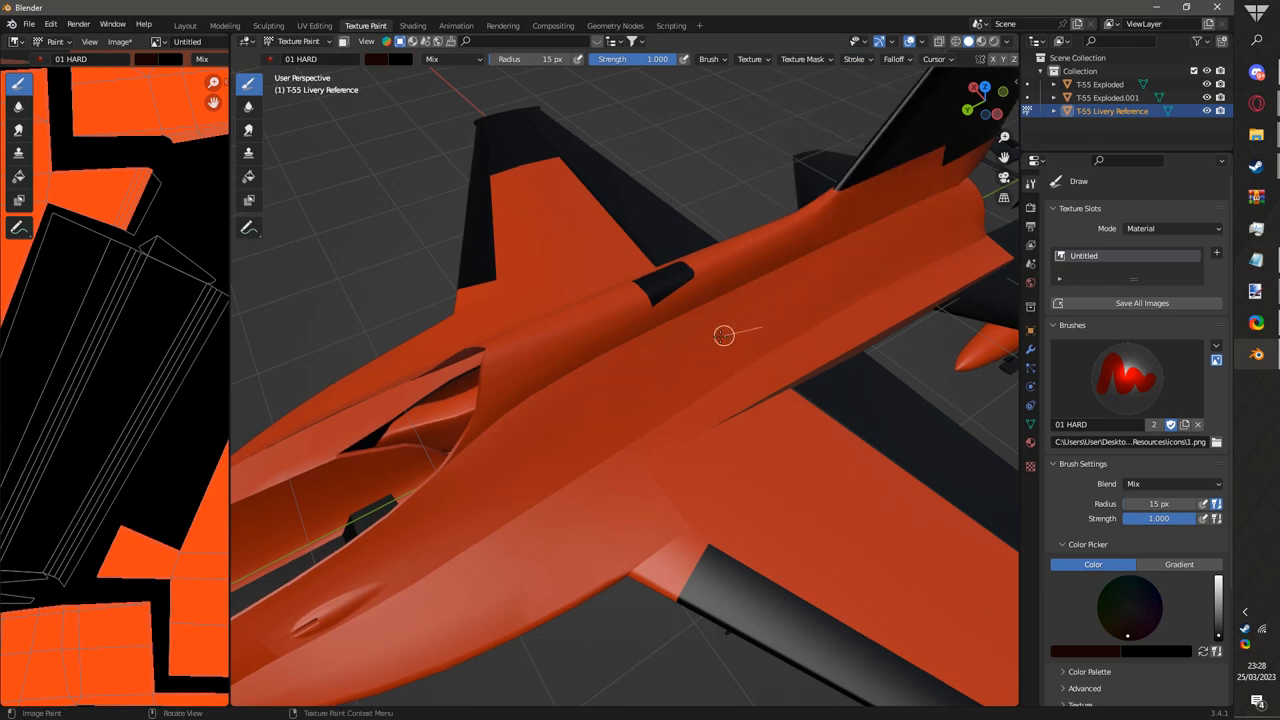
# - Paint a black looping swirl down the fuselage side and back up toward the spine
pyautogui.moveTo(724, 334); pyautogui.dragTo(604, 432)
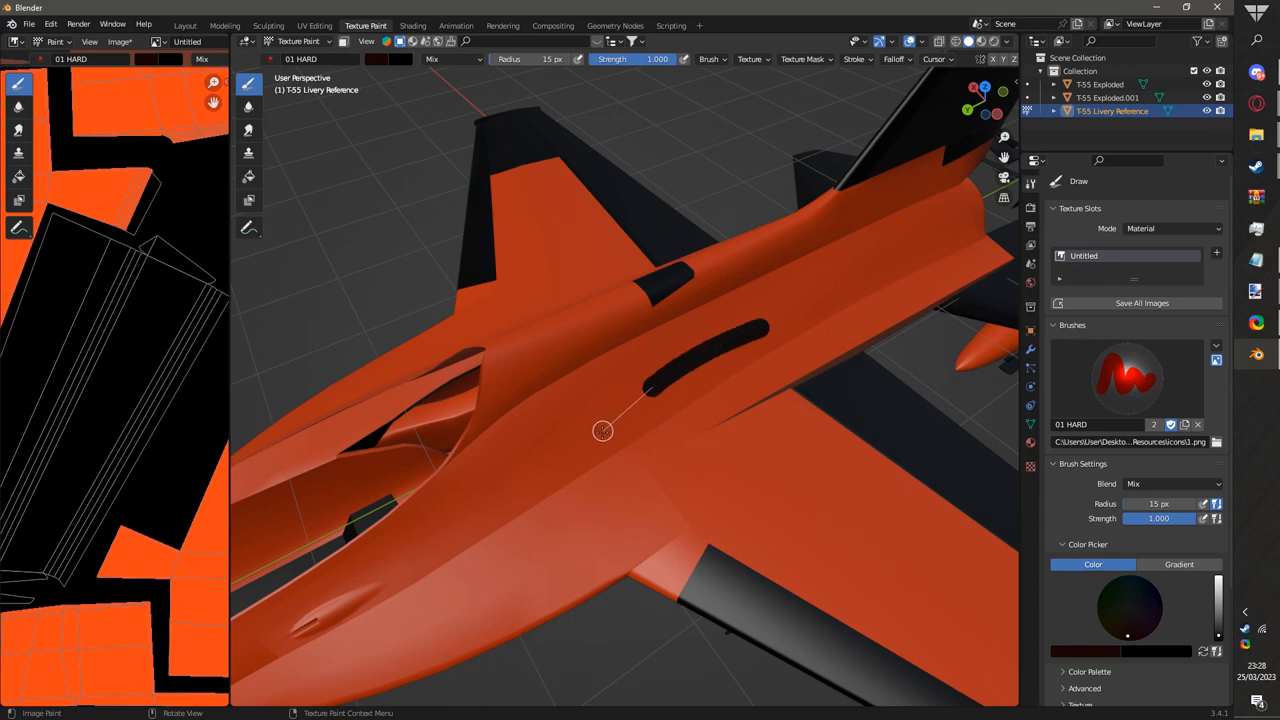
pyautogui.moveTo(604, 432); pyautogui.dragTo(556, 512)
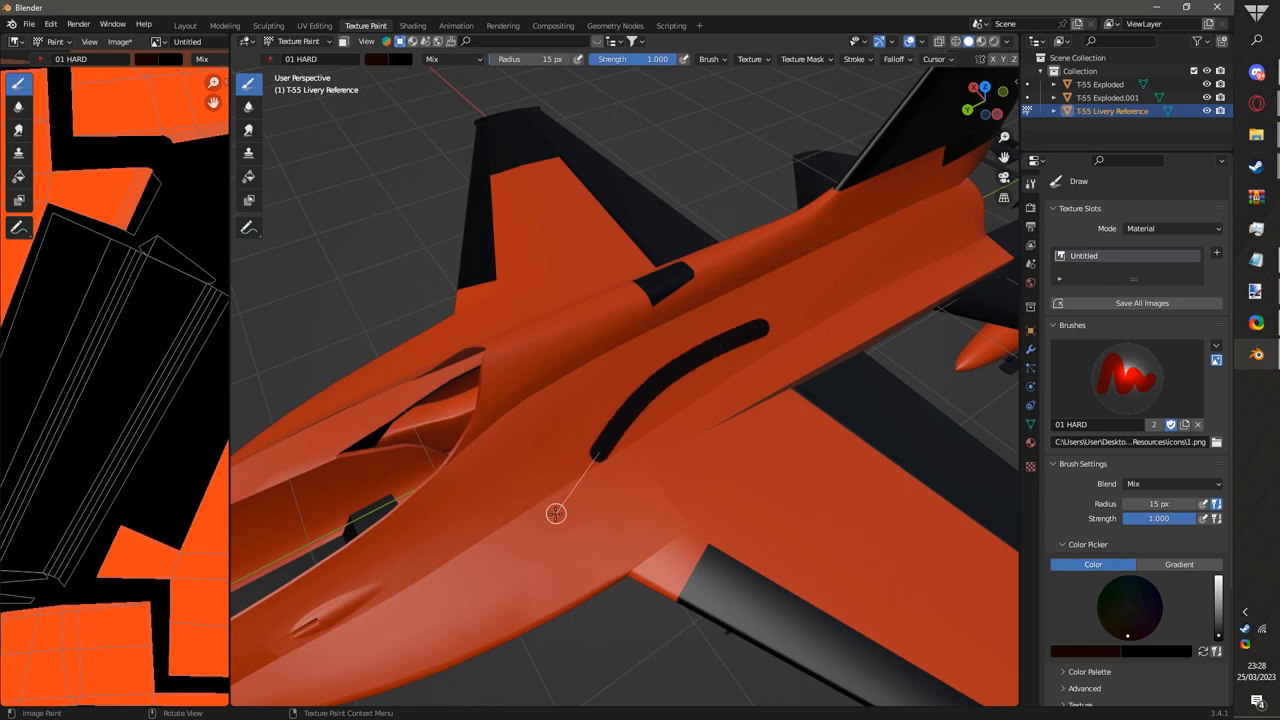
pyautogui.moveTo(556, 512); pyautogui.dragTo(468, 556)
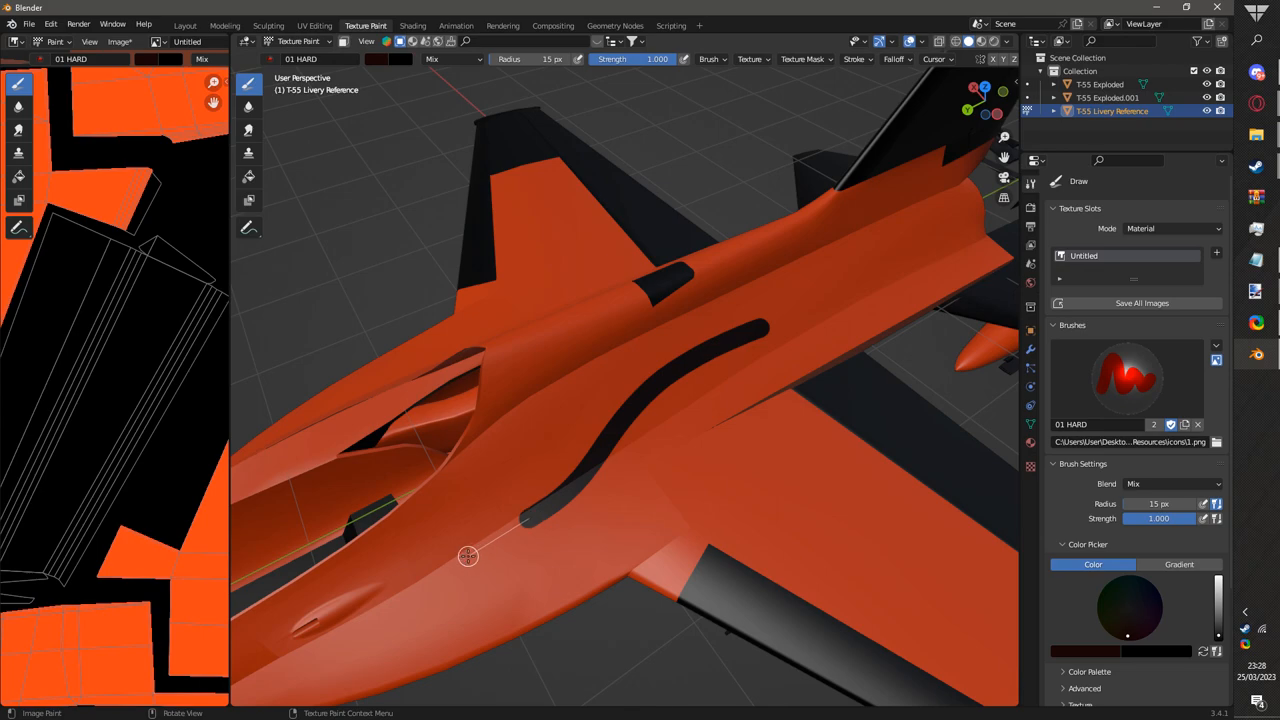
pyautogui.moveTo(468, 556); pyautogui.dragTo(420, 432)
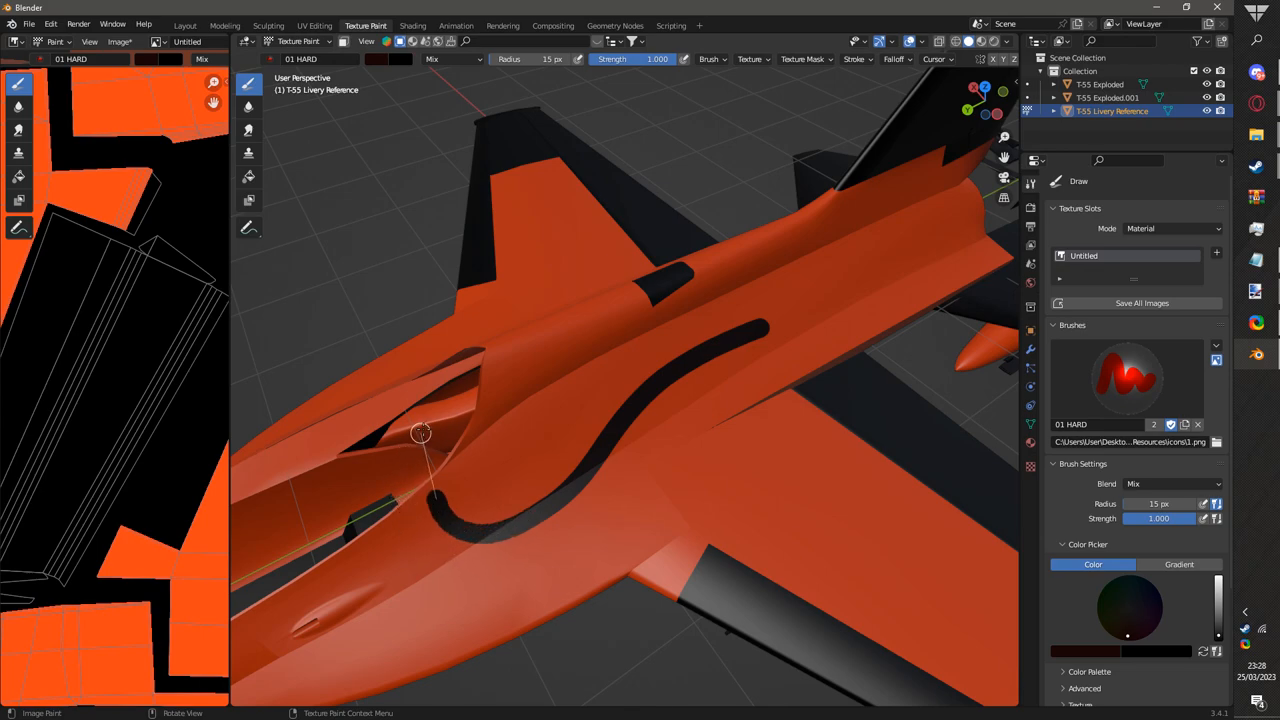
pyautogui.moveTo(420, 432); pyautogui.dragTo(578, 434)
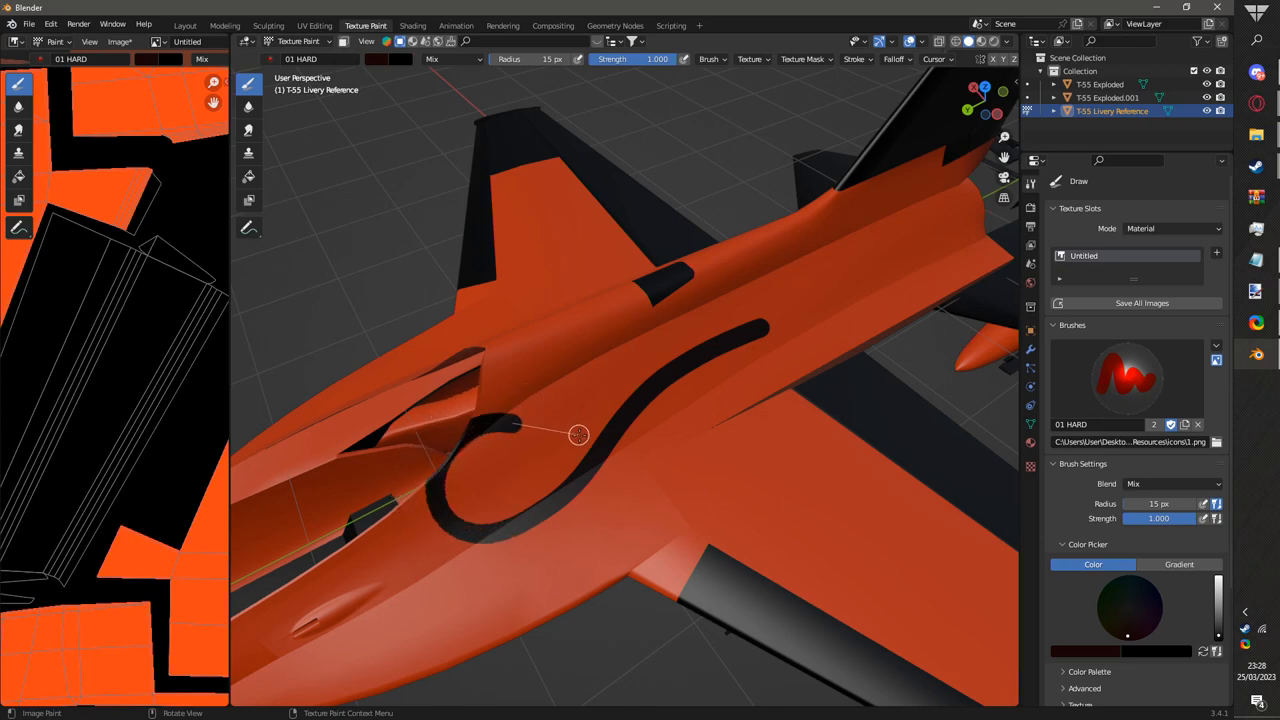
pyautogui.moveTo(570, 436); pyautogui.dragTo(656, 292)
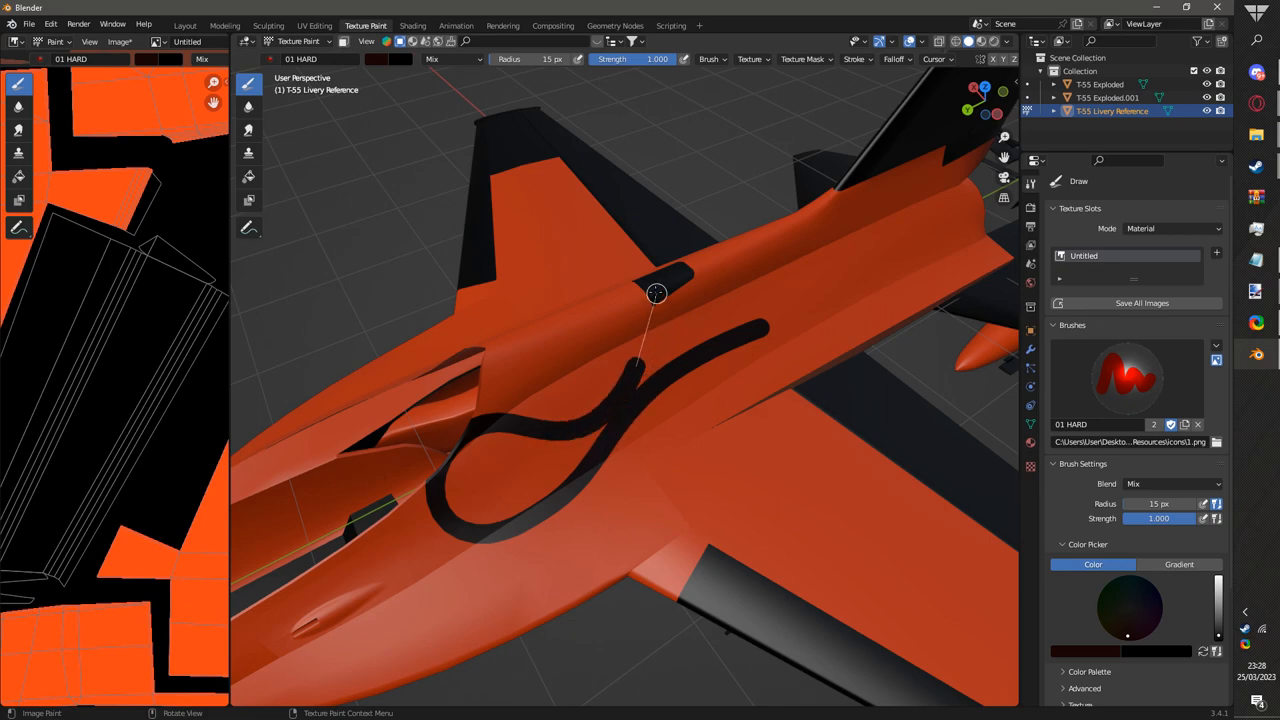
pyautogui.moveTo(656, 294); pyautogui.dragTo(488, 344)
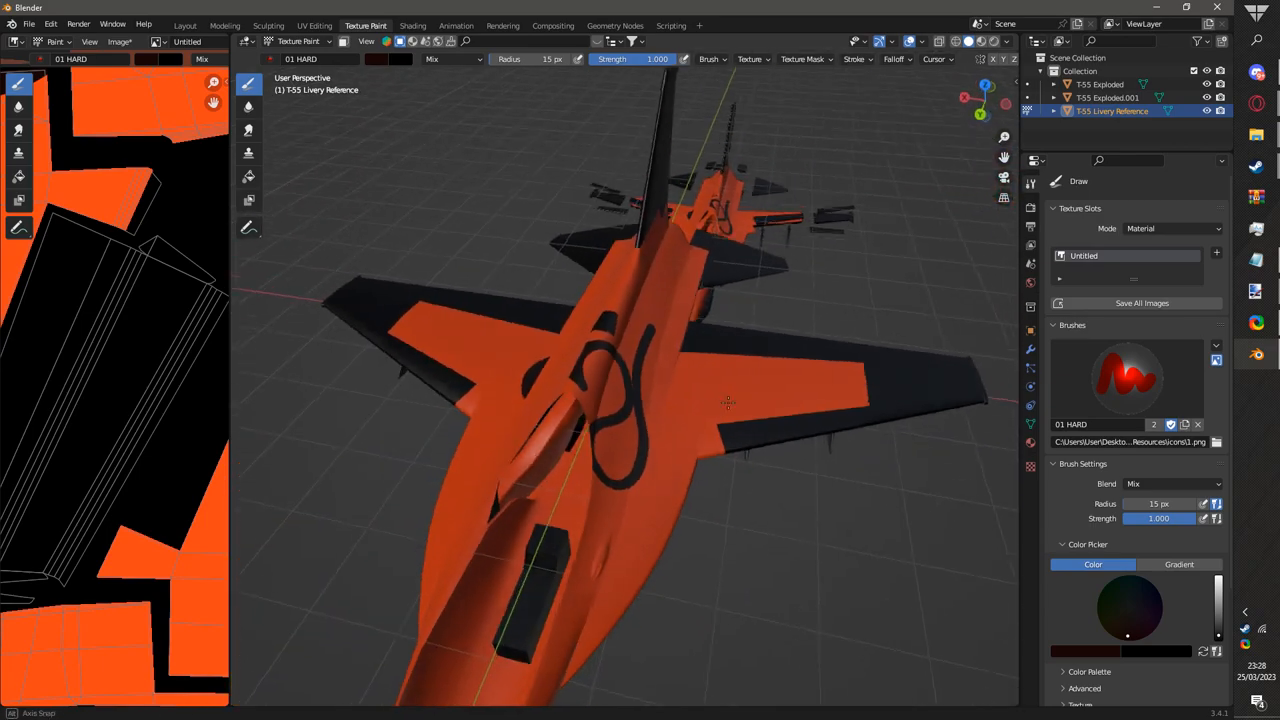
pyautogui.moveTo(728, 404); pyautogui.dragTo(594, 380)
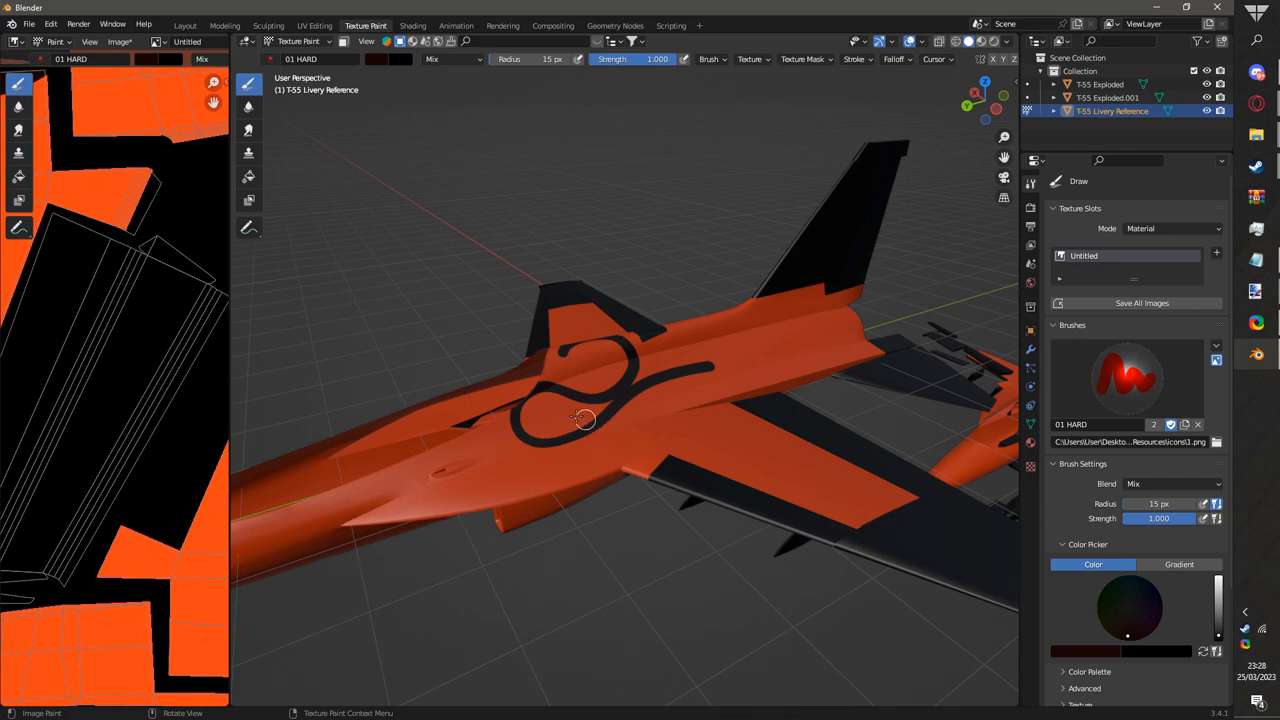
# - Set the brush stroke to draw straight lines without stabilizing
pyautogui.click(856, 60)
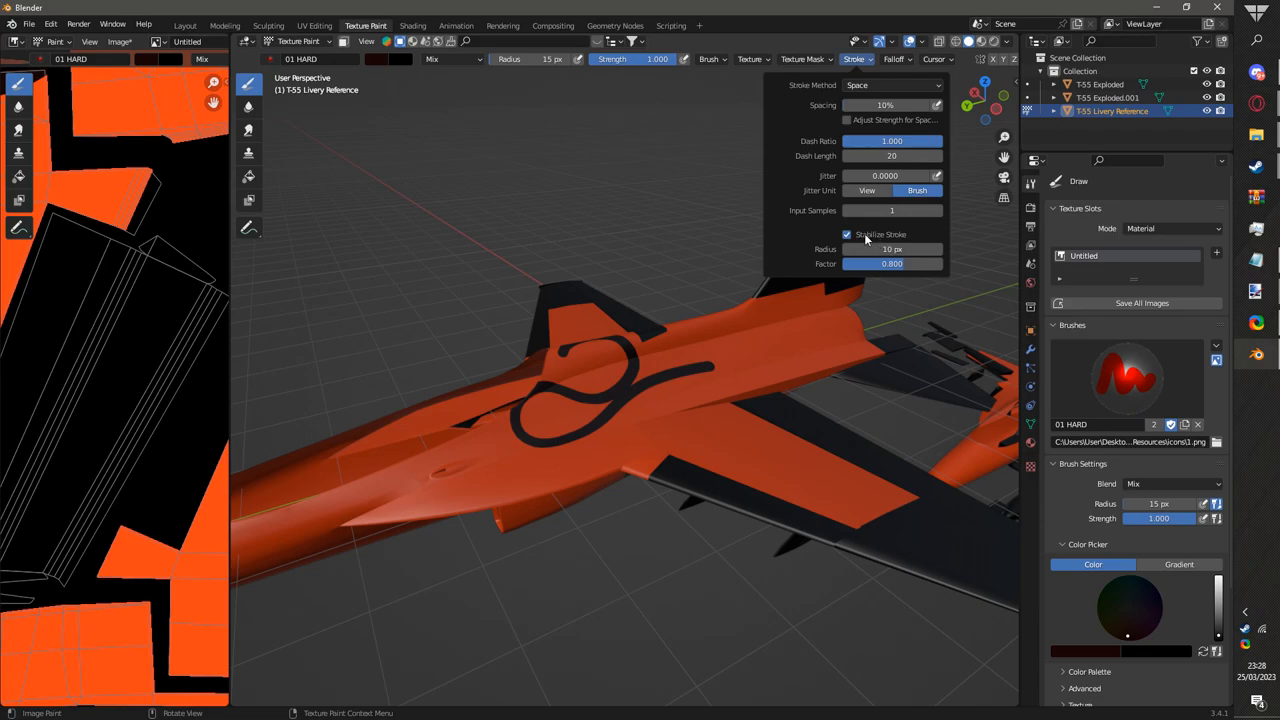
pyautogui.click(848, 234)
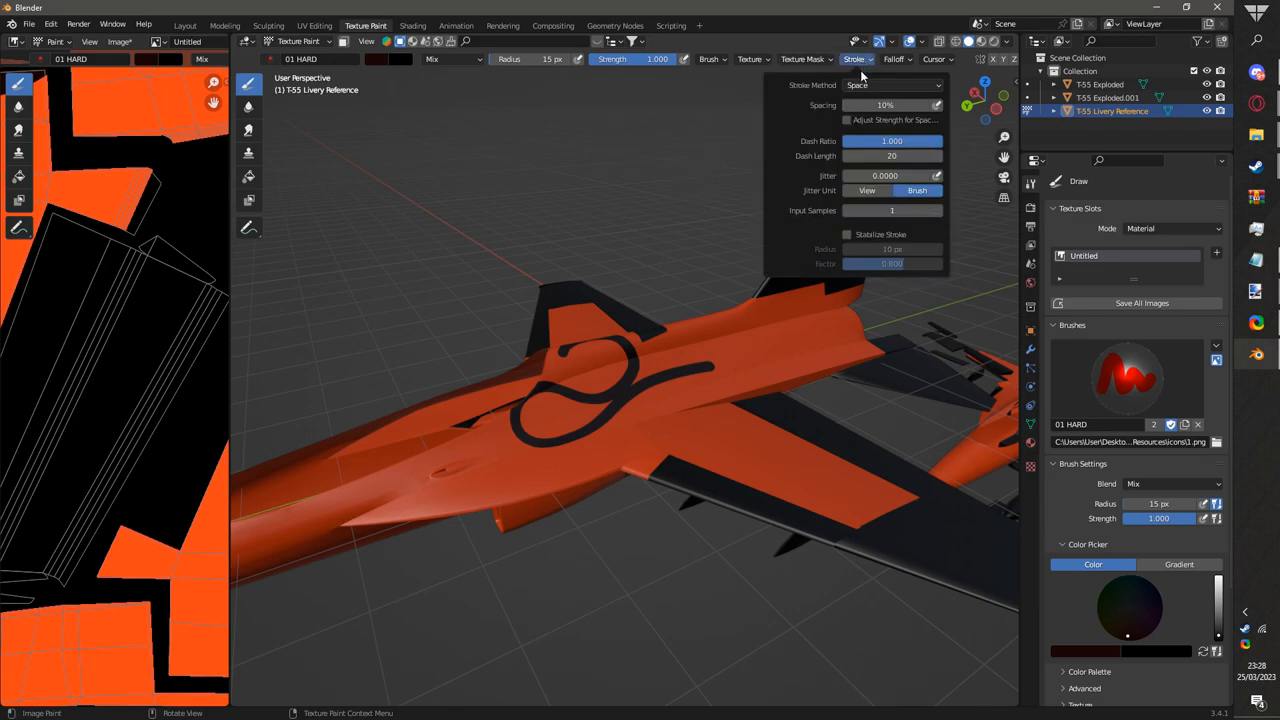
pyautogui.click(890, 84)
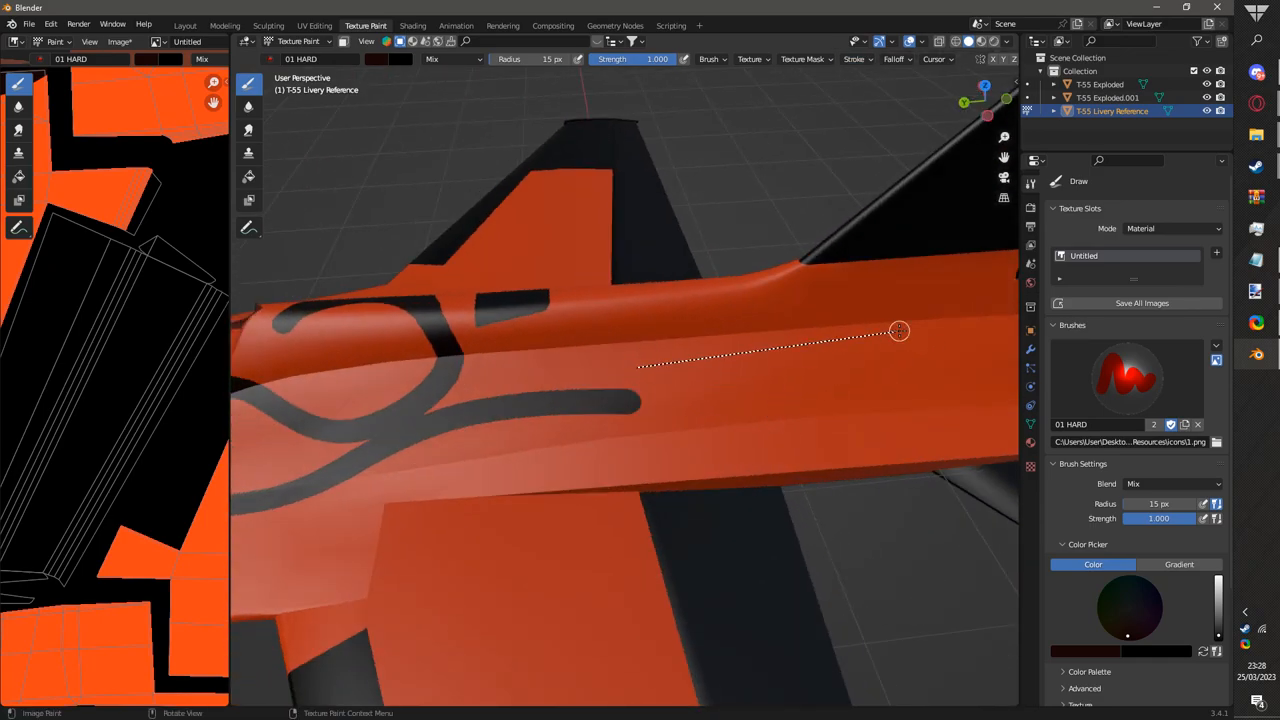
# - Paint black stripe lines along the fuselage and onto the jet's nose
pyautogui.moveTo(898, 332); pyautogui.dragTo(724, 384)
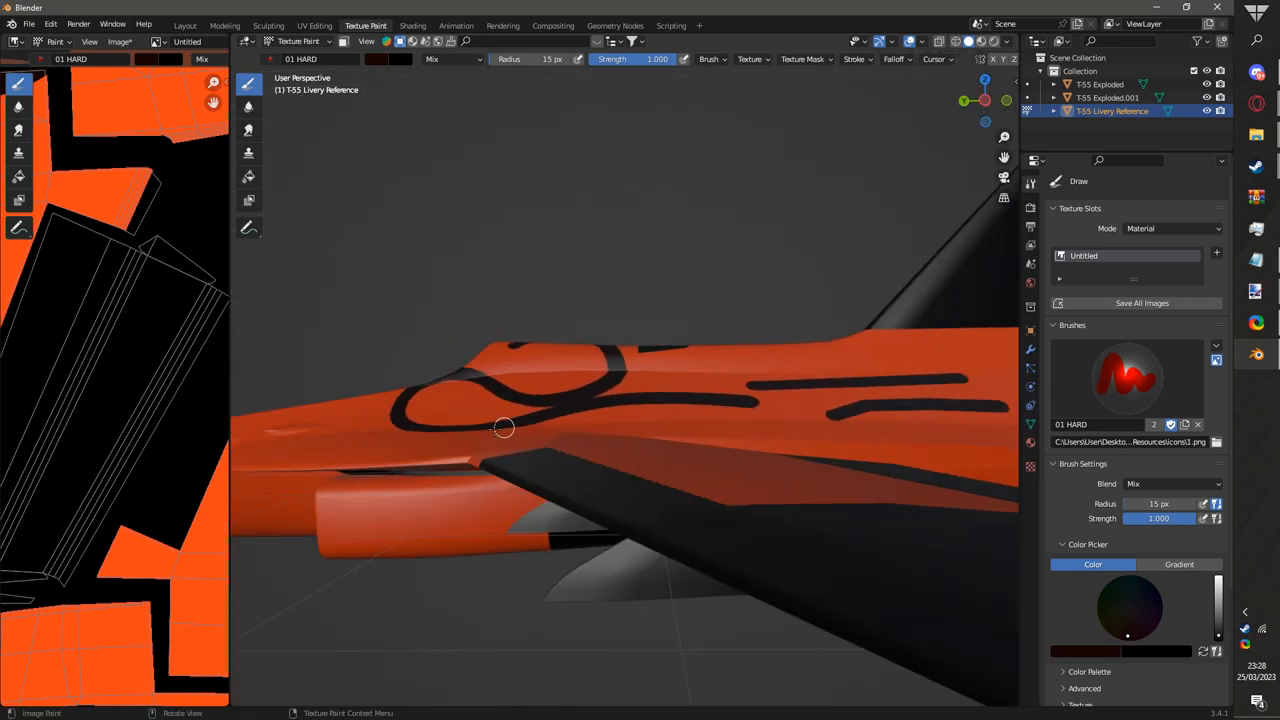
pyautogui.moveTo(504, 428); pyautogui.dragTo(416, 438)
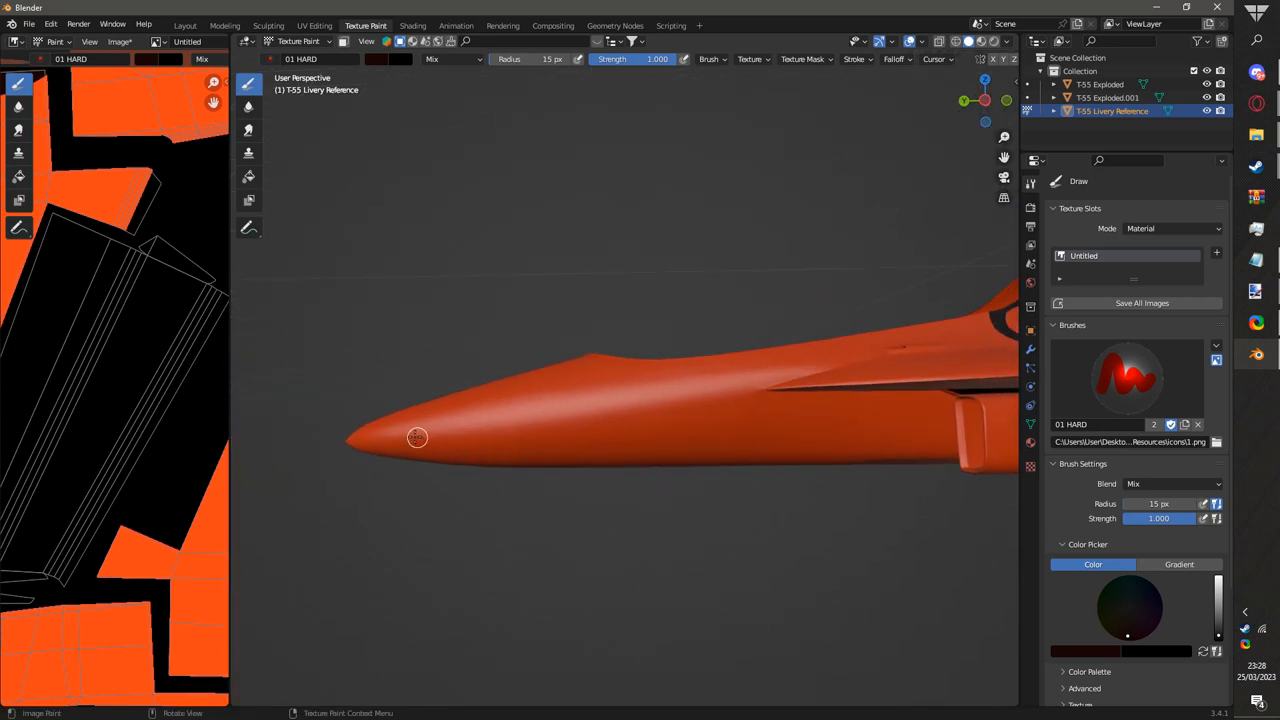
pyautogui.moveTo(416, 436); pyautogui.dragTo(844, 350)
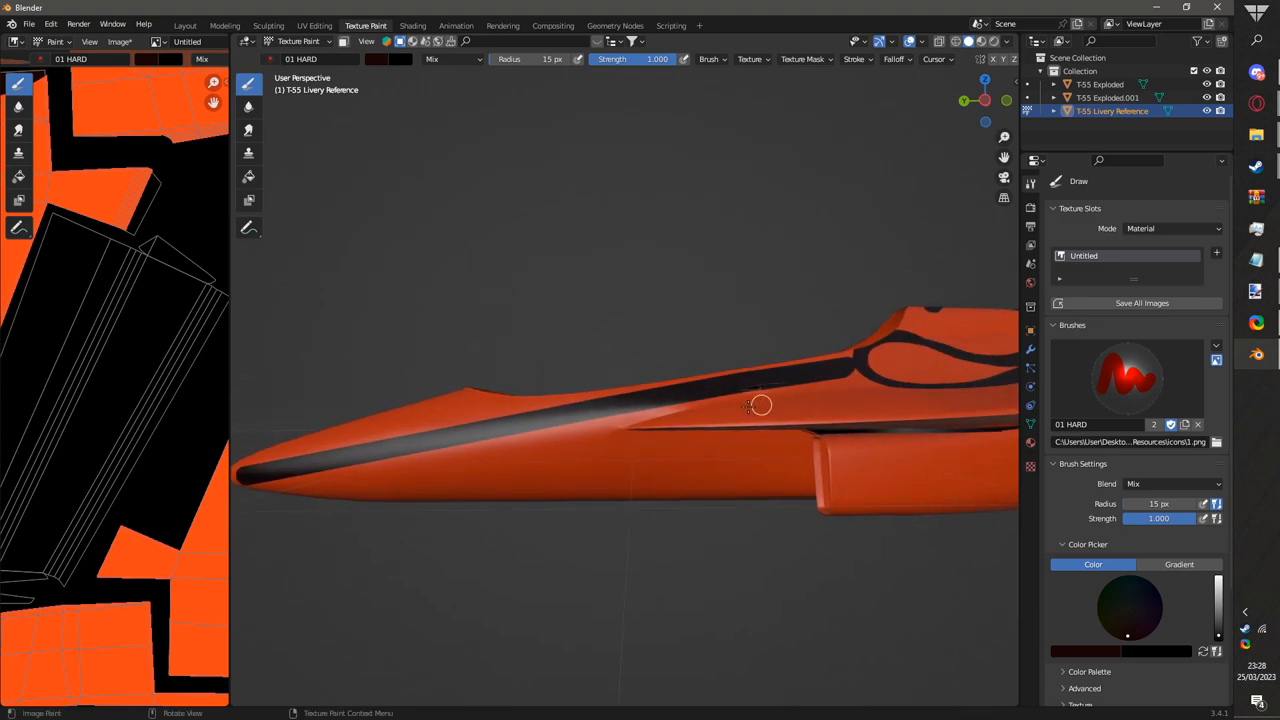
pyautogui.moveTo(760, 404); pyautogui.dragTo(528, 442)
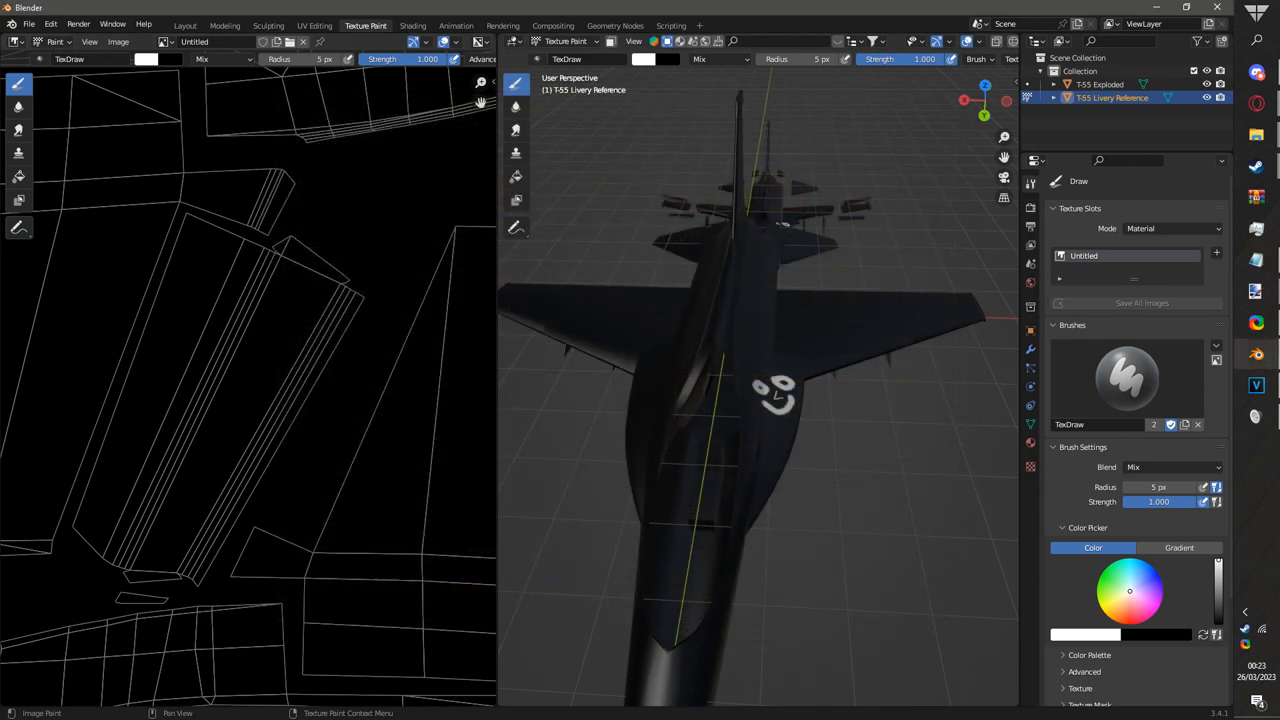
# - Show the UV Editing workspace with the jet's unwrapped layout beside the model
pyautogui.click(314, 24)
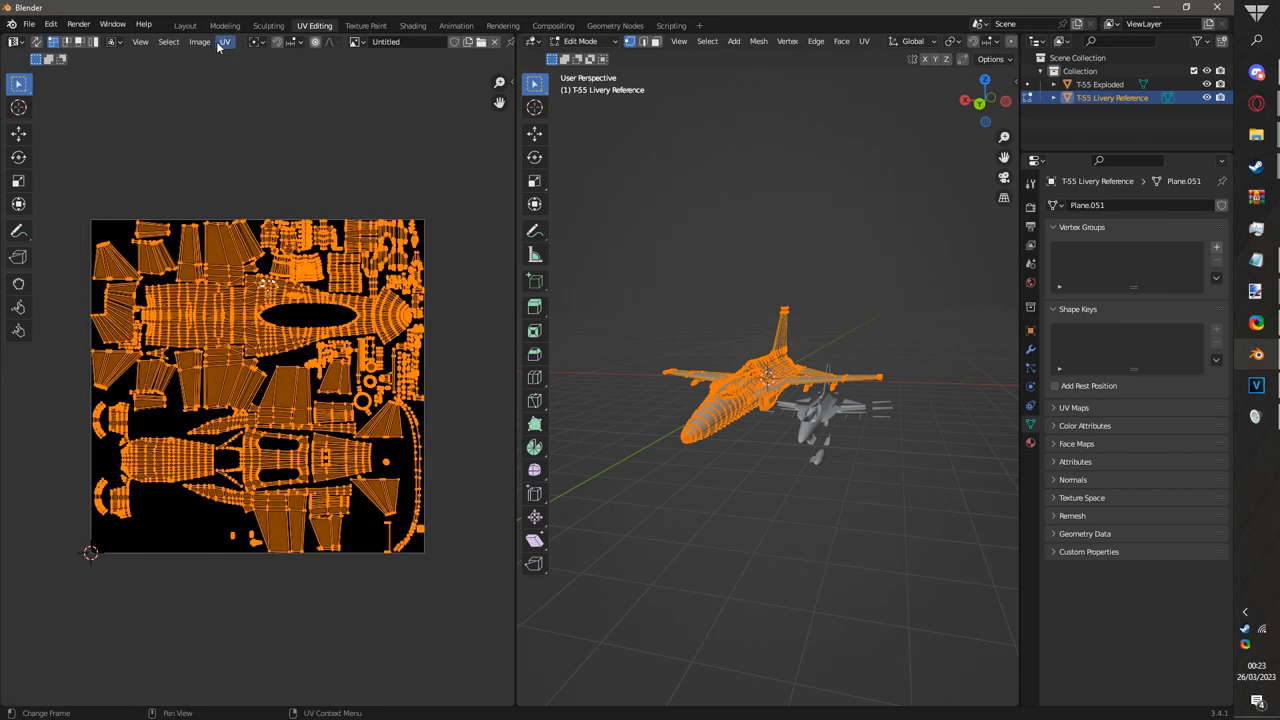
# - Export the UV layout as T55 Livery Reference.png into a Desktop folder
pyautogui.click(224, 40)
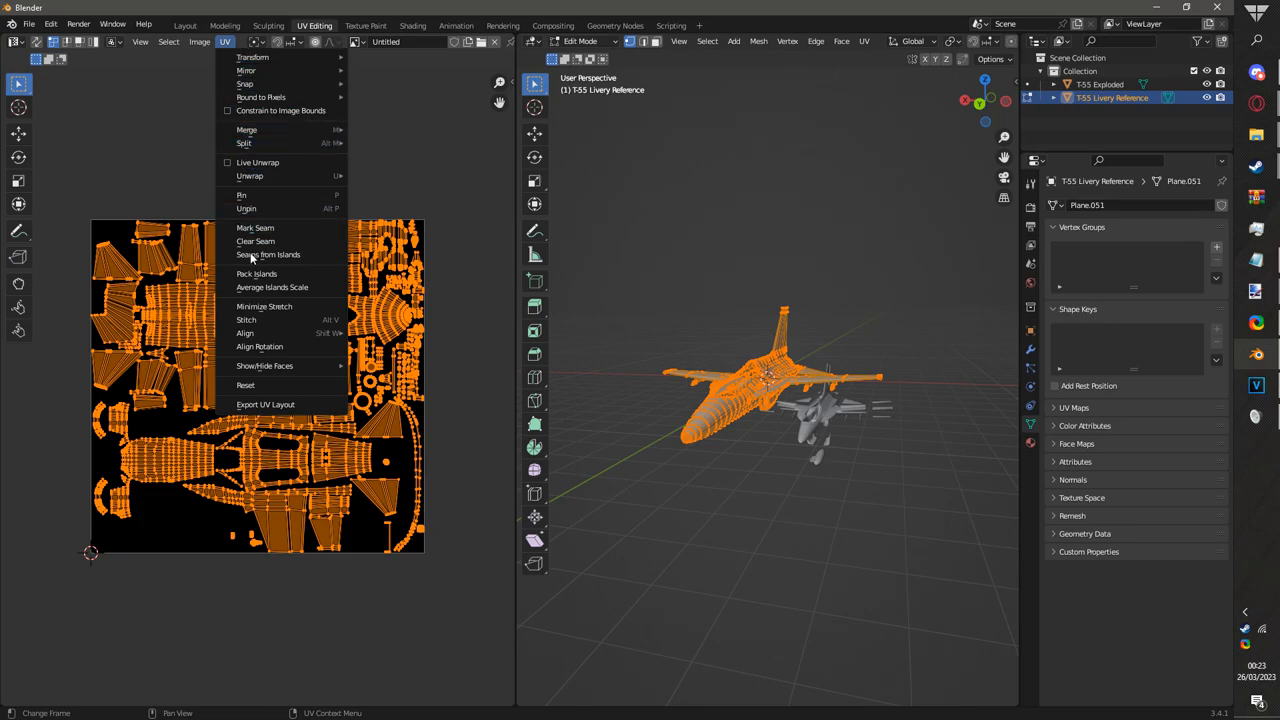
pyautogui.moveTo(252, 388)
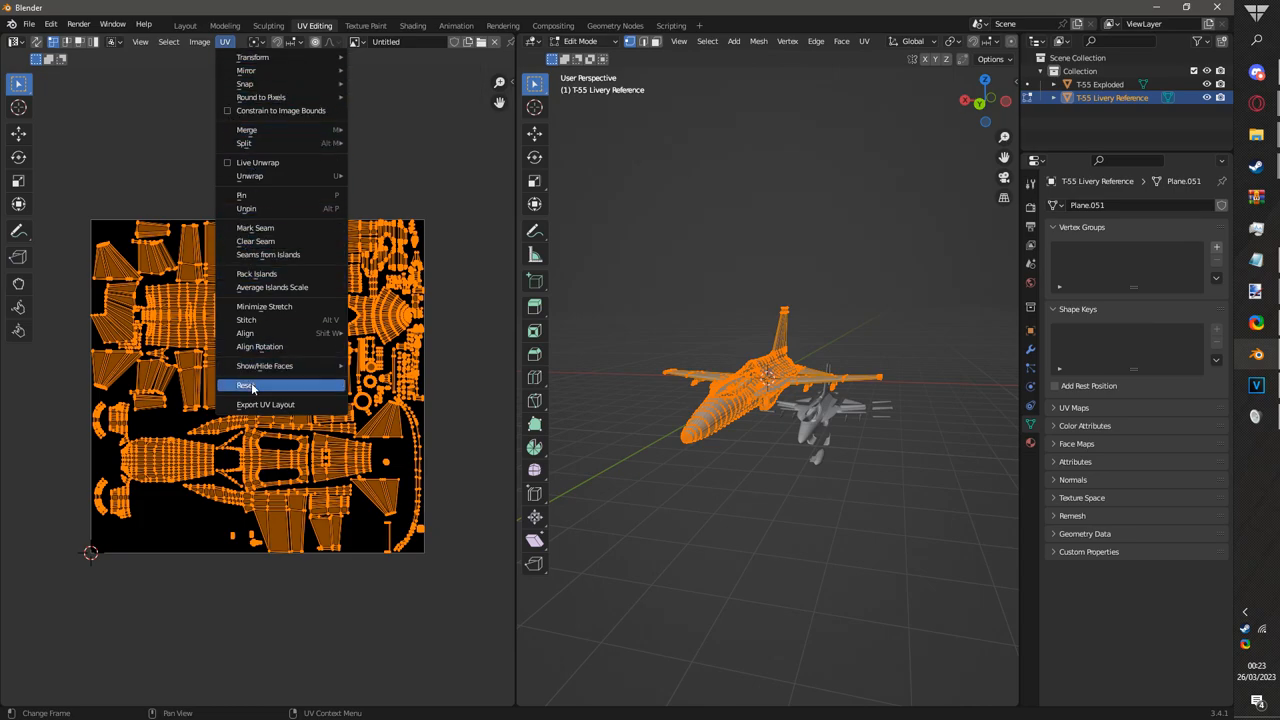
pyautogui.click(264, 404)
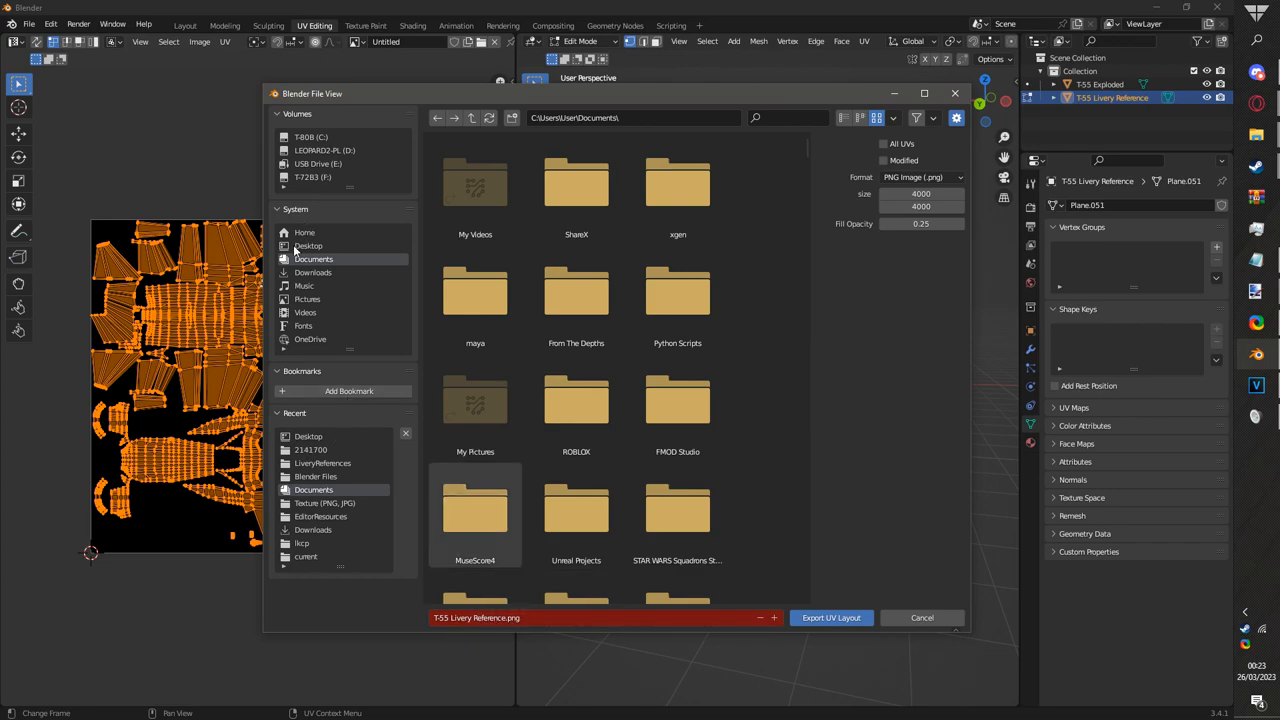
pyautogui.click(308, 246)
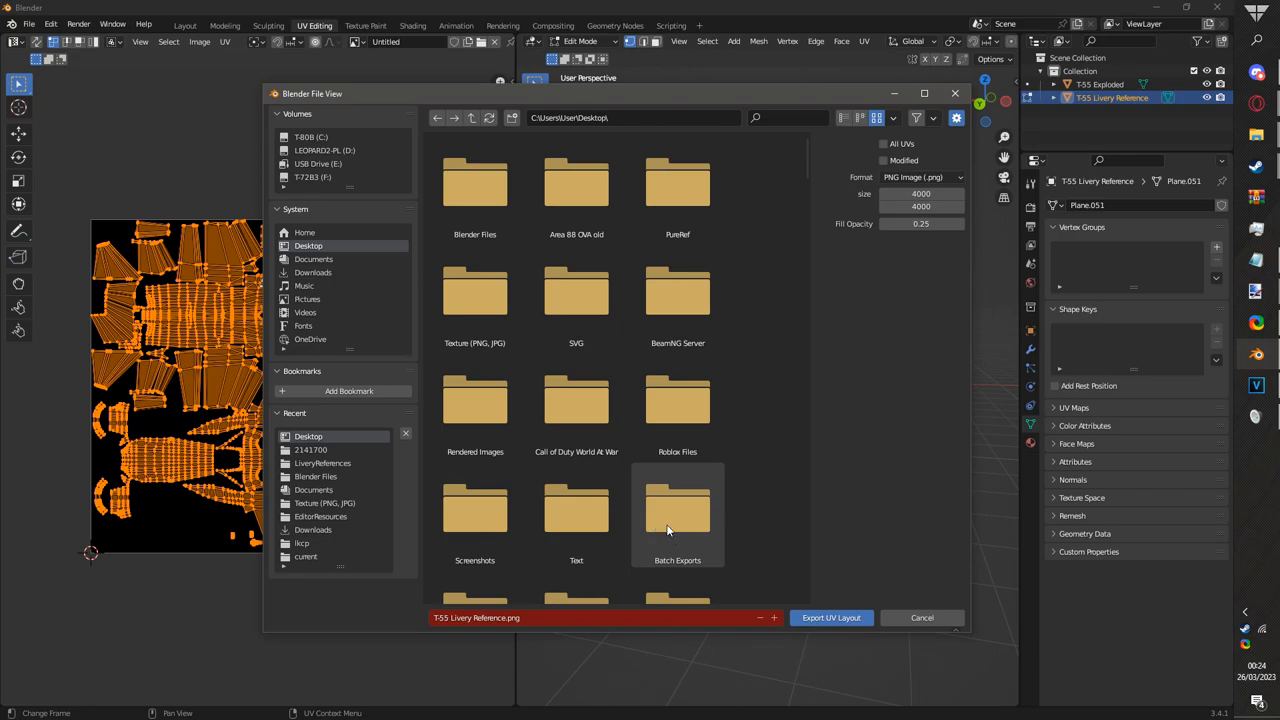
pyautogui.scroll(-3)
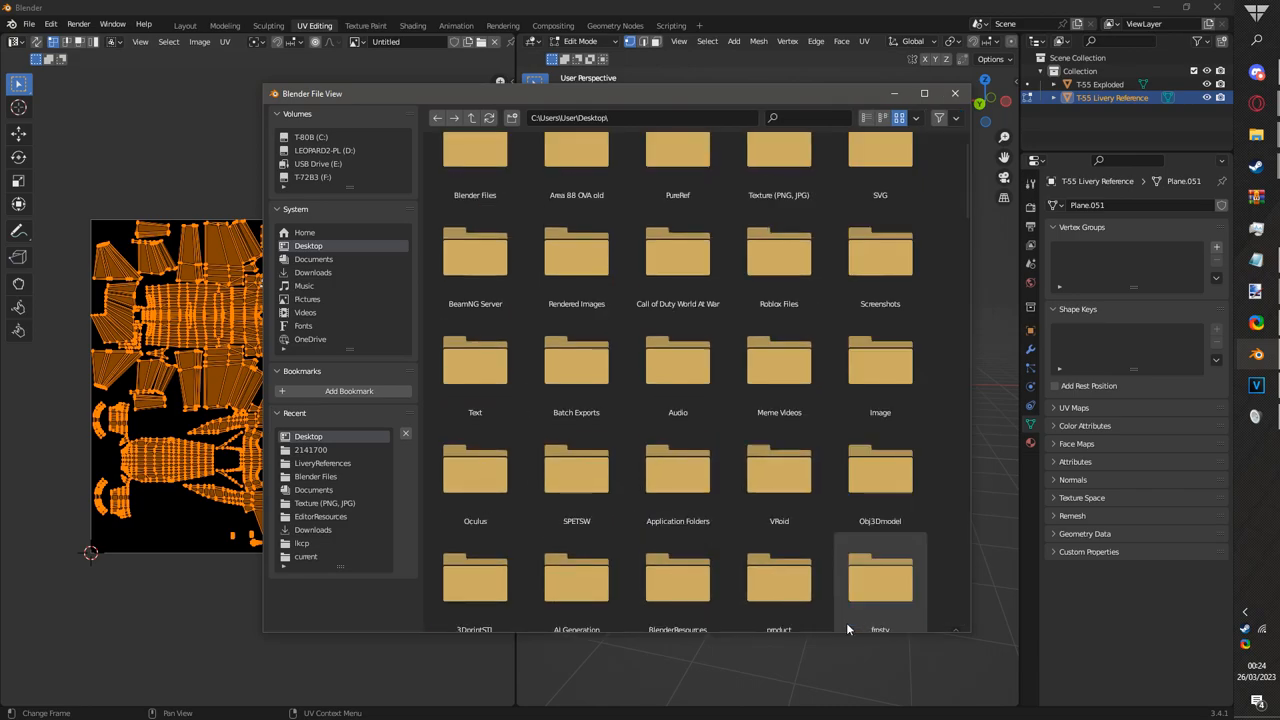
pyautogui.click(954, 94)
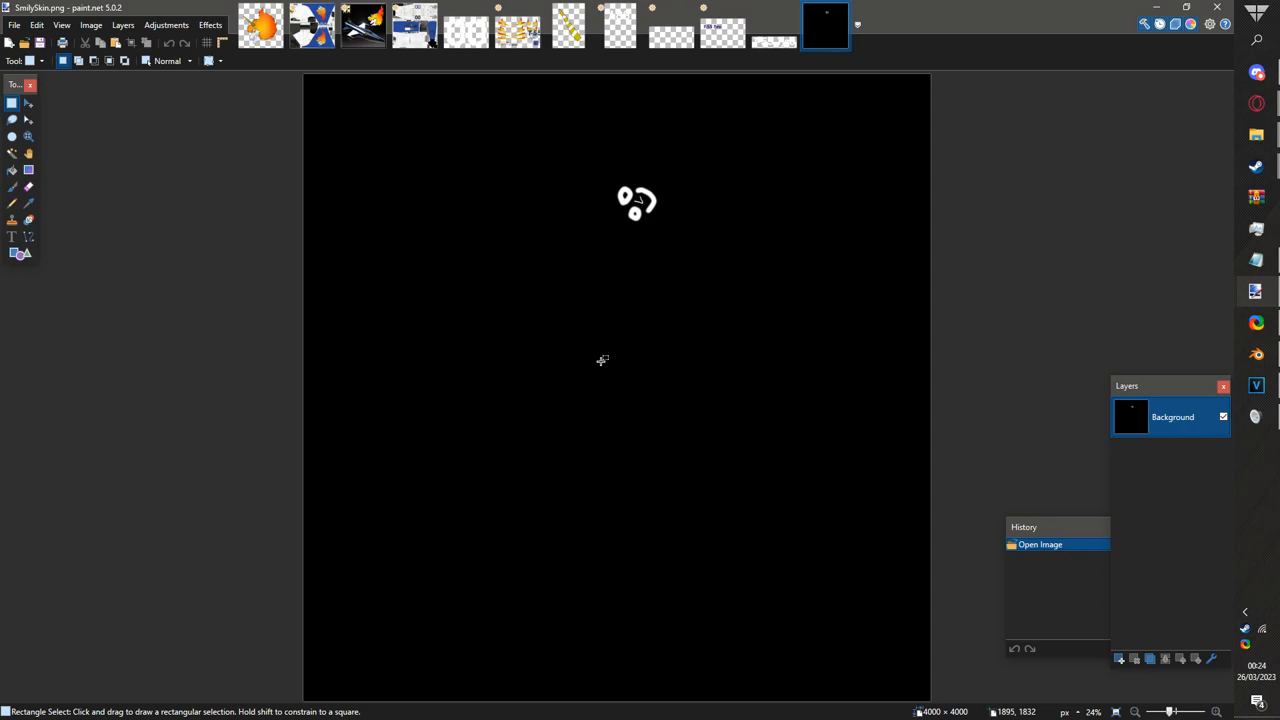
pyautogui.moveTo(182, 296)
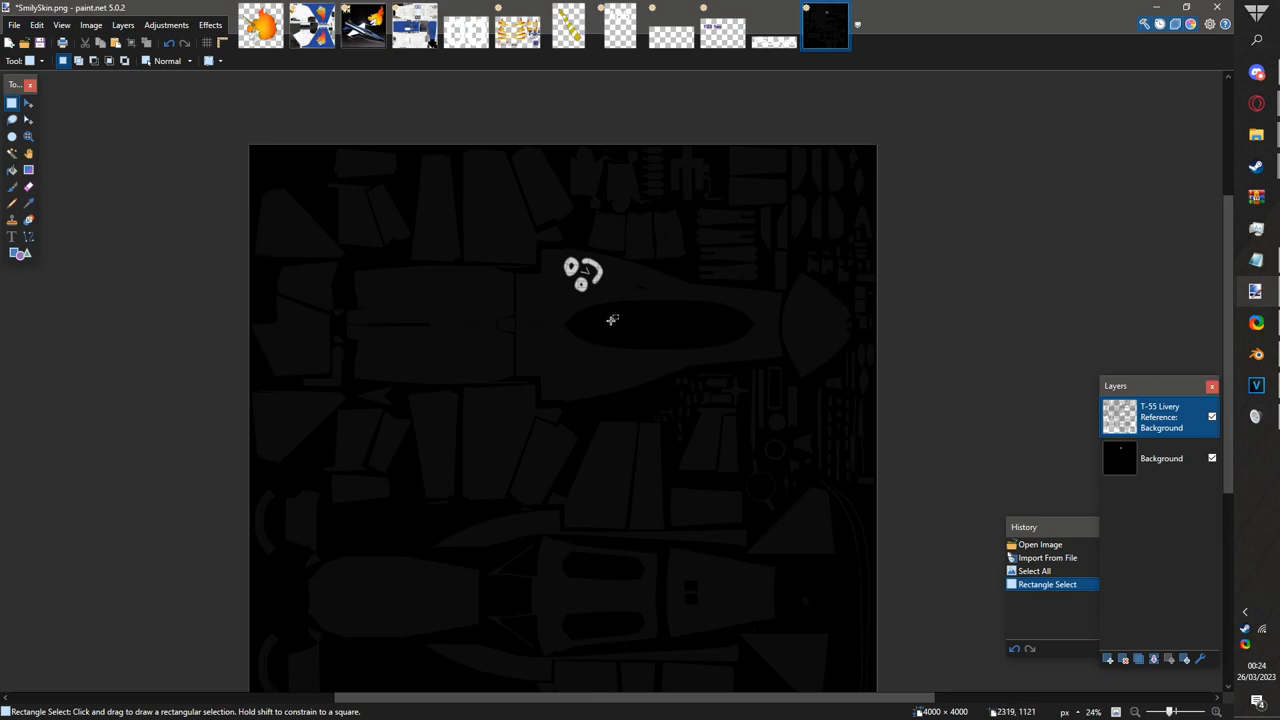
pyautogui.moveTo(492, 328)
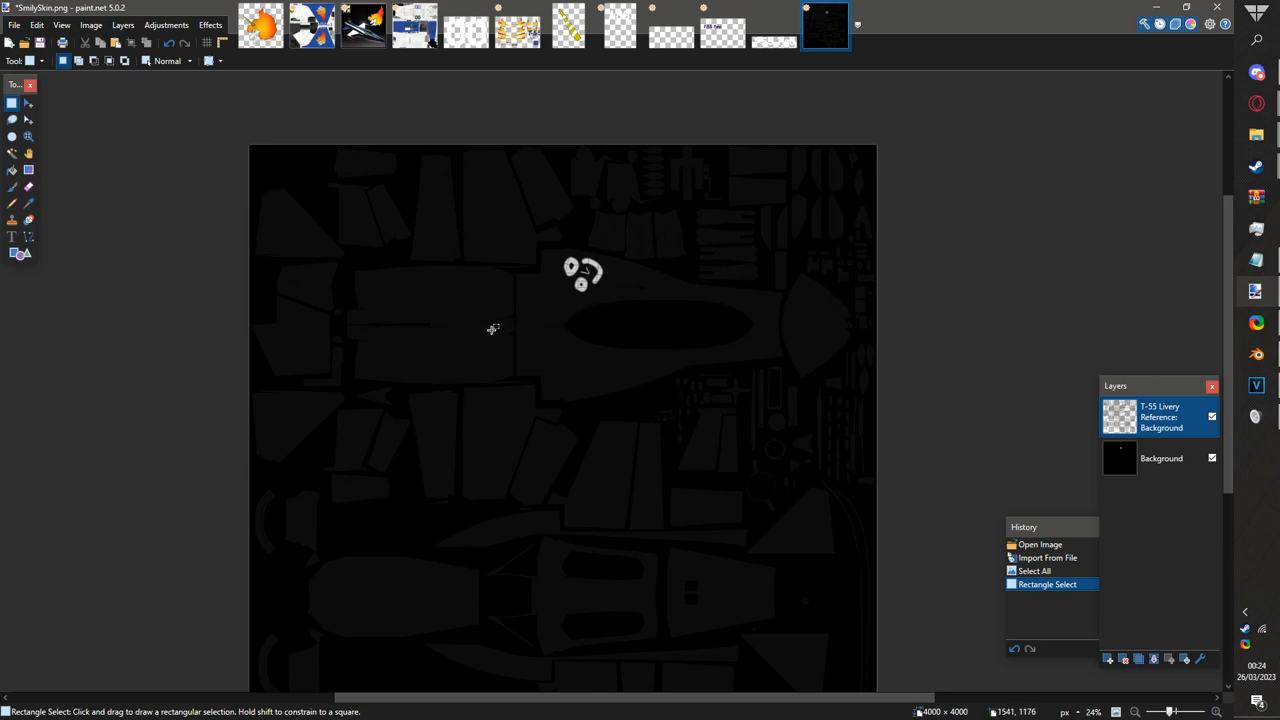
pyautogui.moveTo(438, 318)
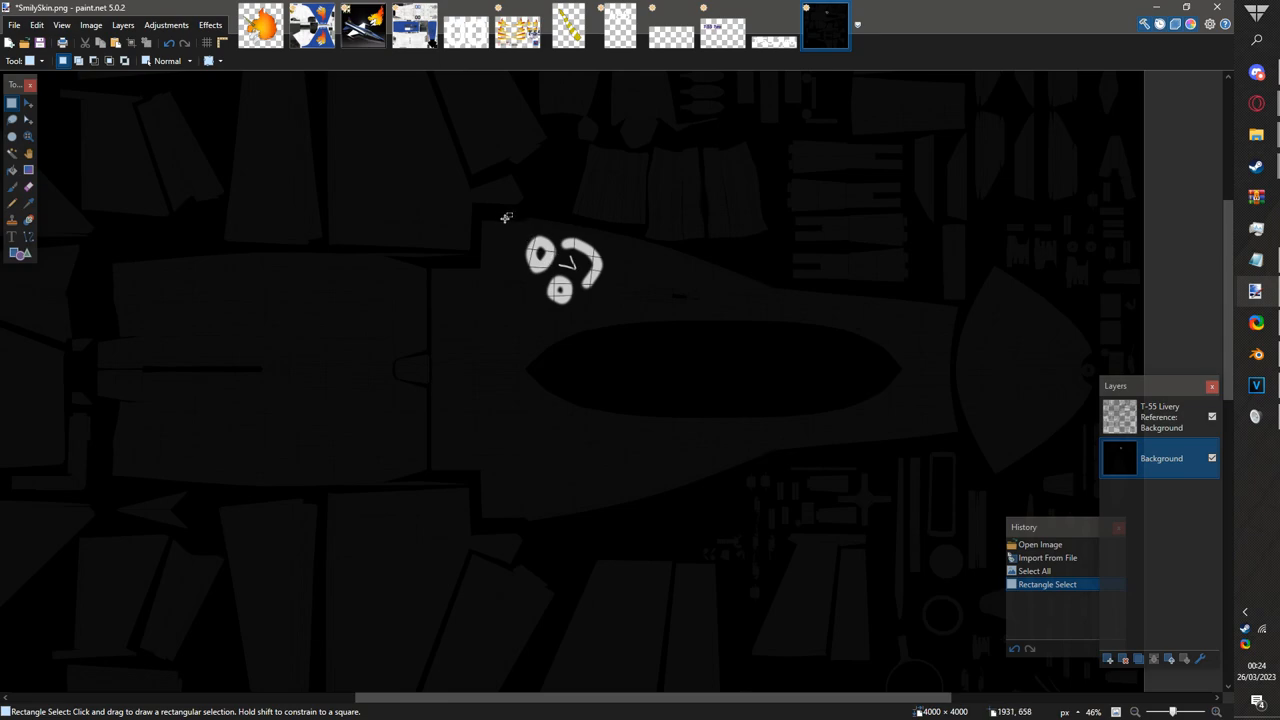
# - Select the smiley logo and flip the pasted copy vertically
pyautogui.moveTo(508, 216); pyautogui.dragTo(618, 316)
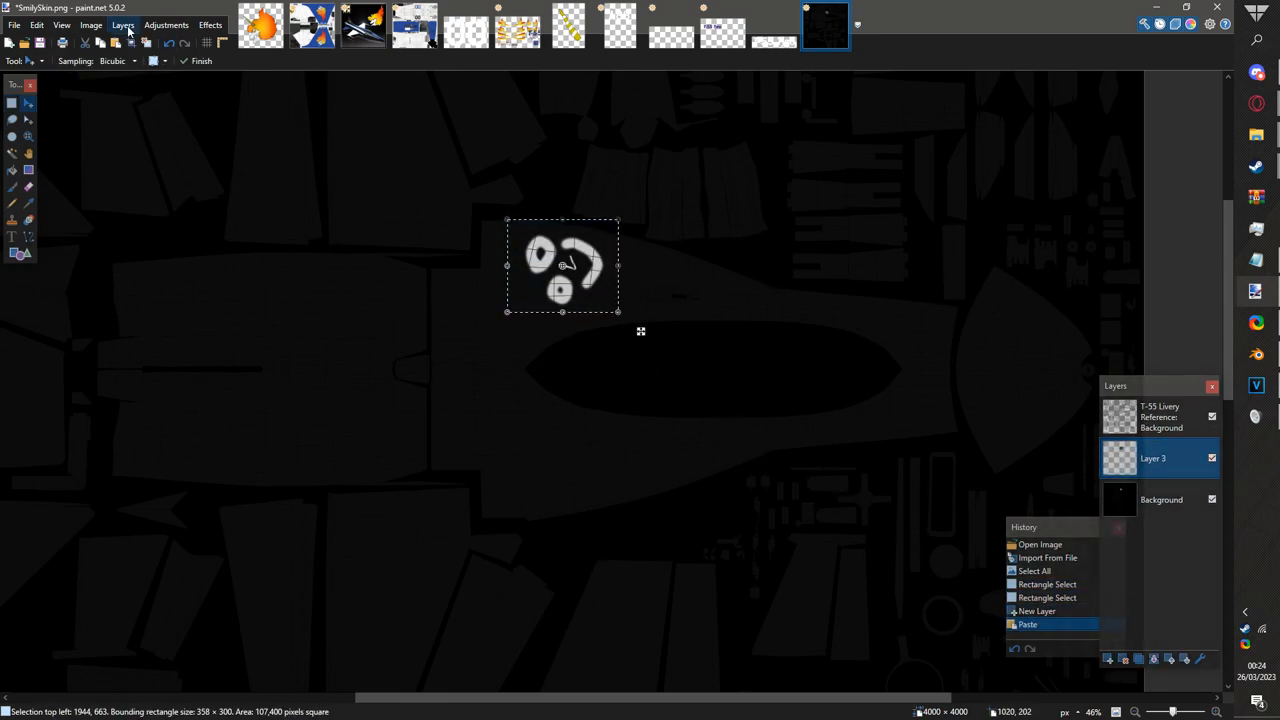
pyautogui.click(122, 24)
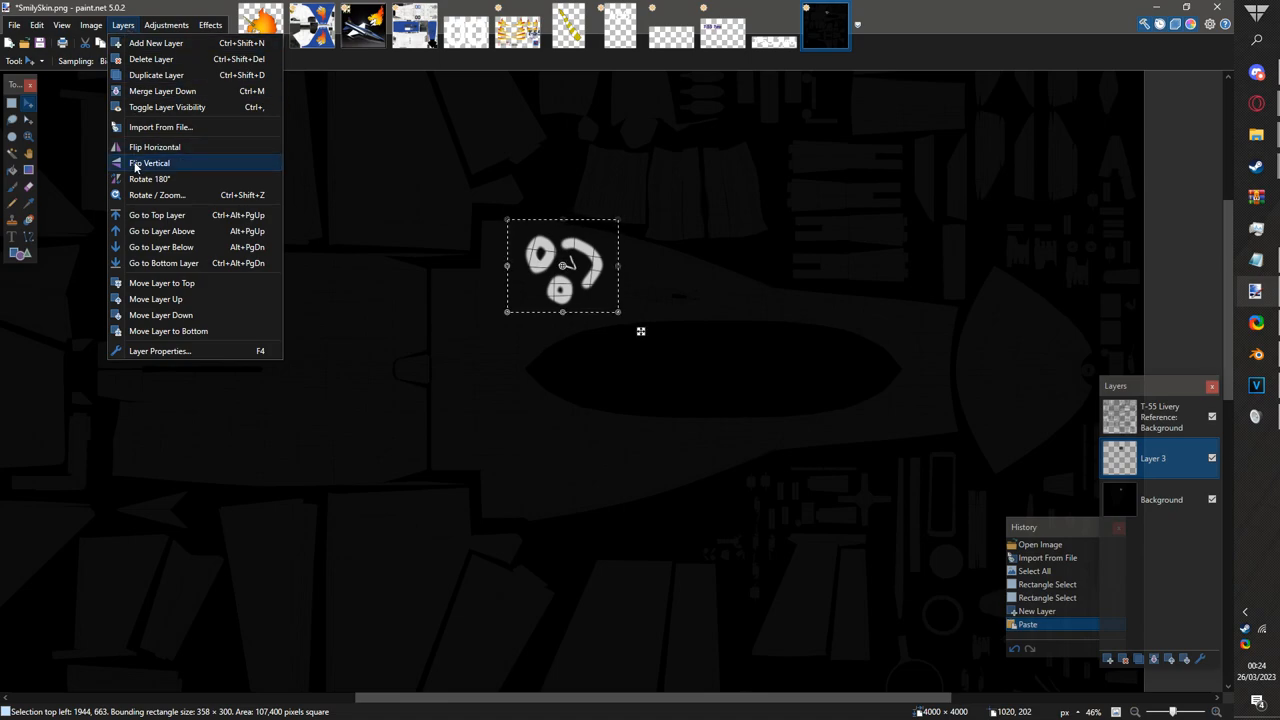
pyautogui.click(148, 162)
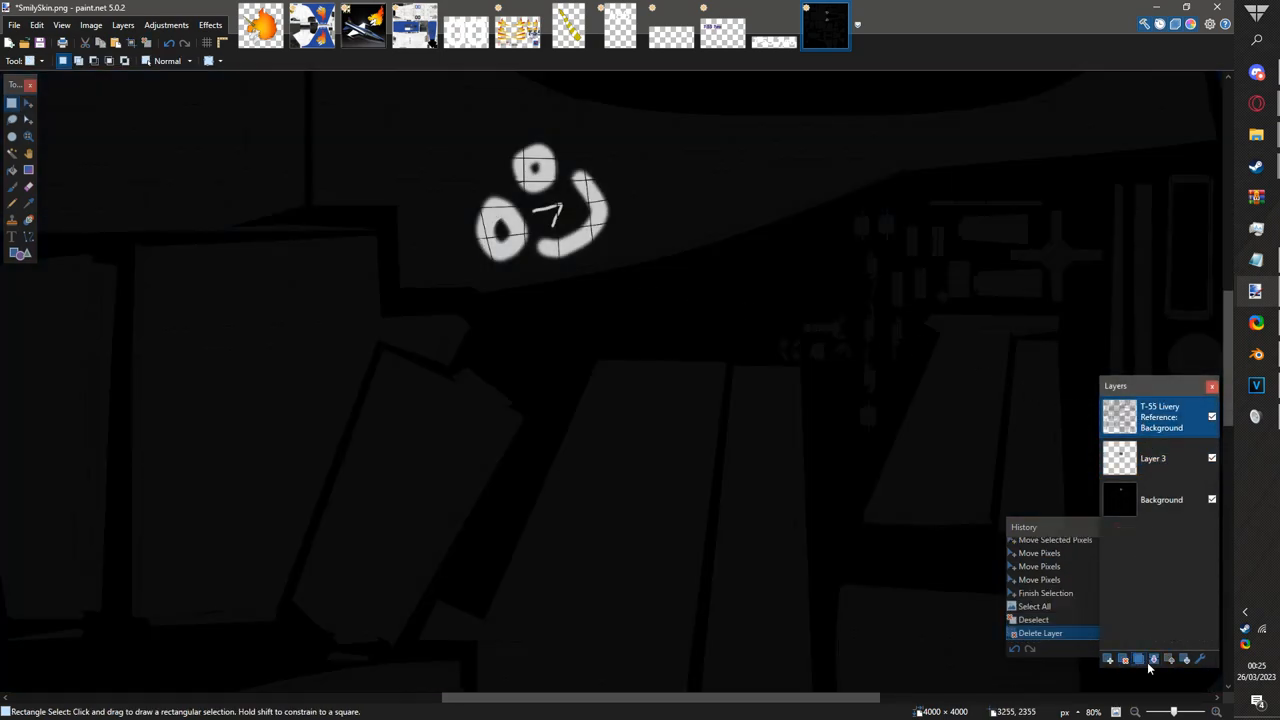
# - Merge the logo layer into the background and save the skin
pyautogui.click(1184, 660)
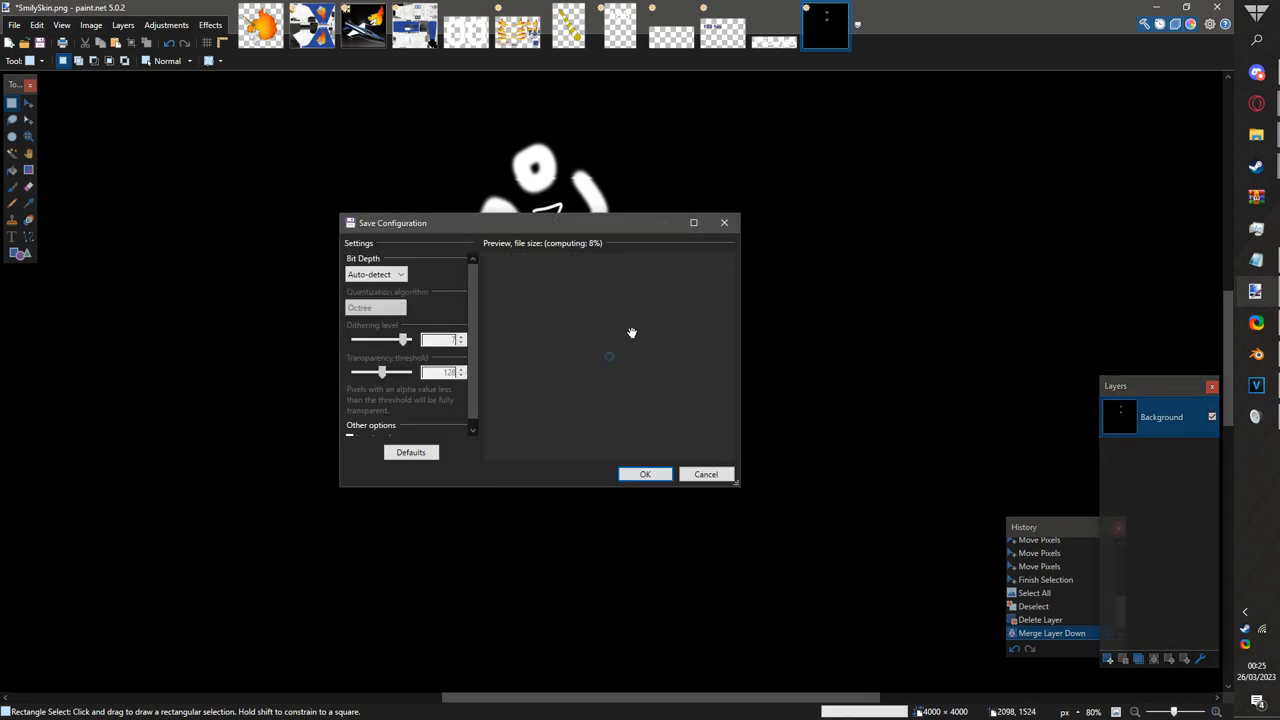
pyautogui.click(644, 474)
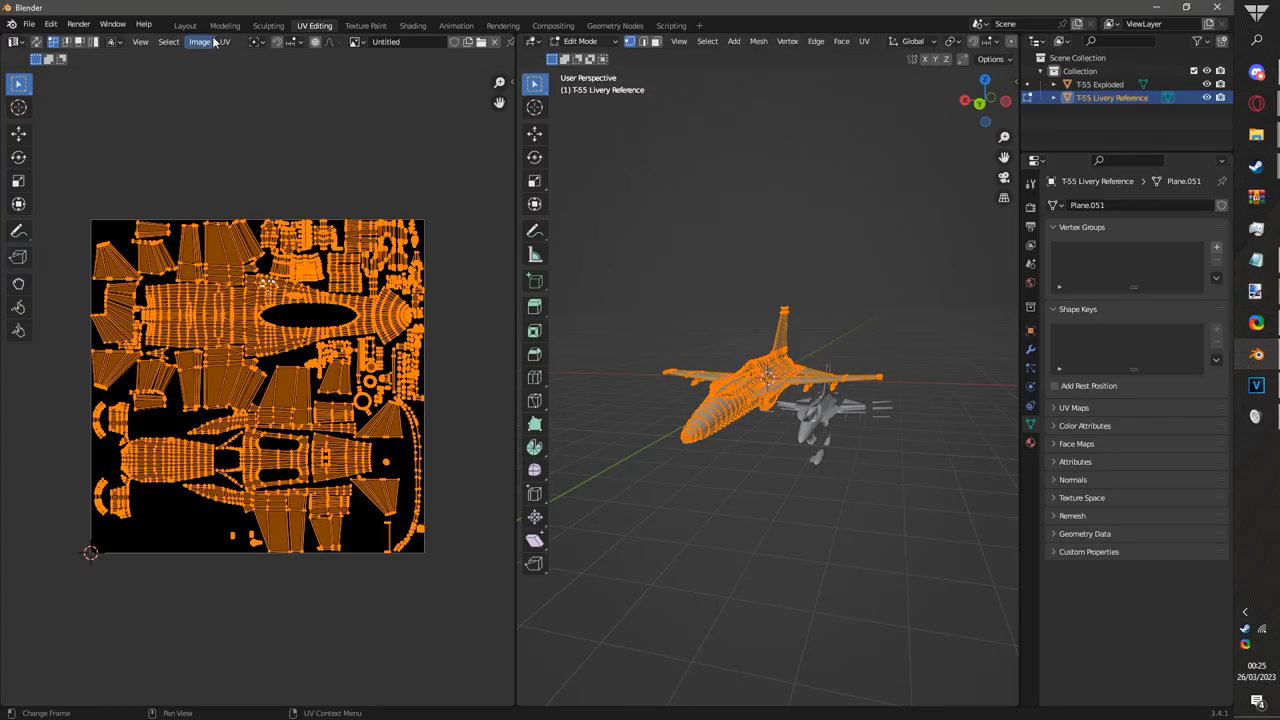
# - Reload the edited skin image so the smiley logos show over the UV layout
pyautogui.click(200, 40)
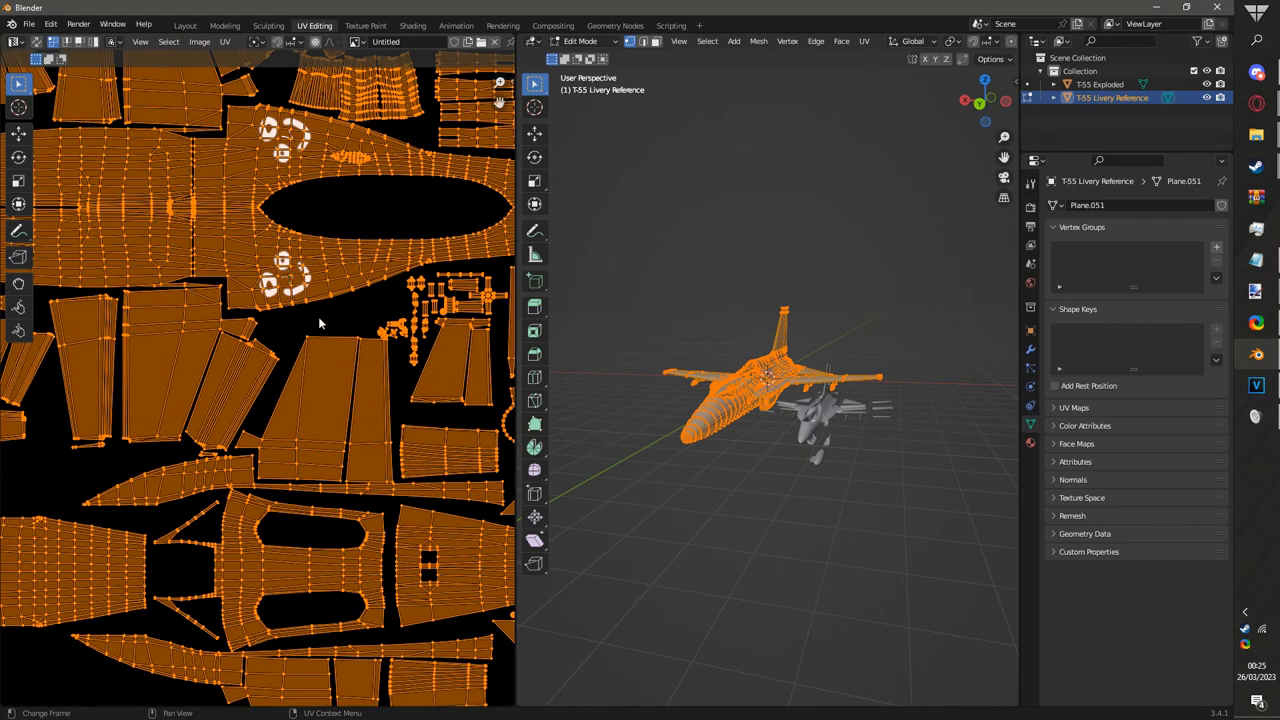
pyautogui.press('Tab')
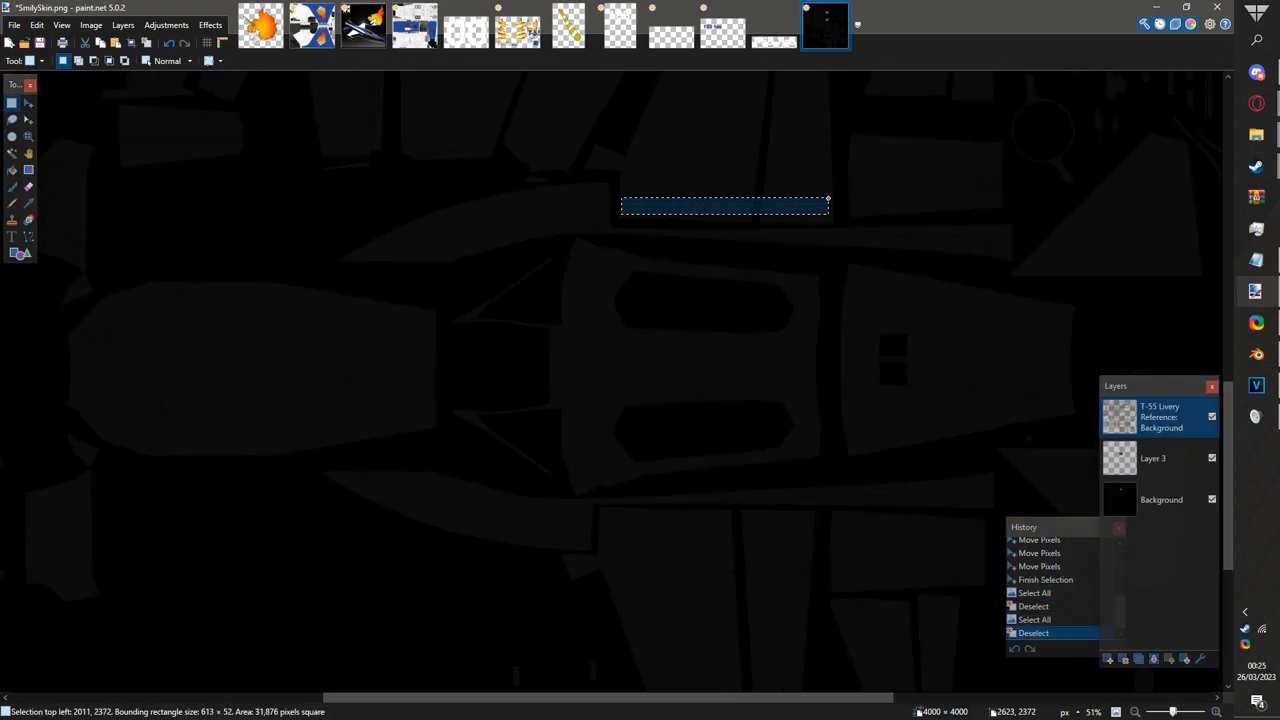
# - Select a thin horizontal strip of the skin above the fuselage outline
pyautogui.moveTo(820, 228); pyautogui.dragTo(820, 524)
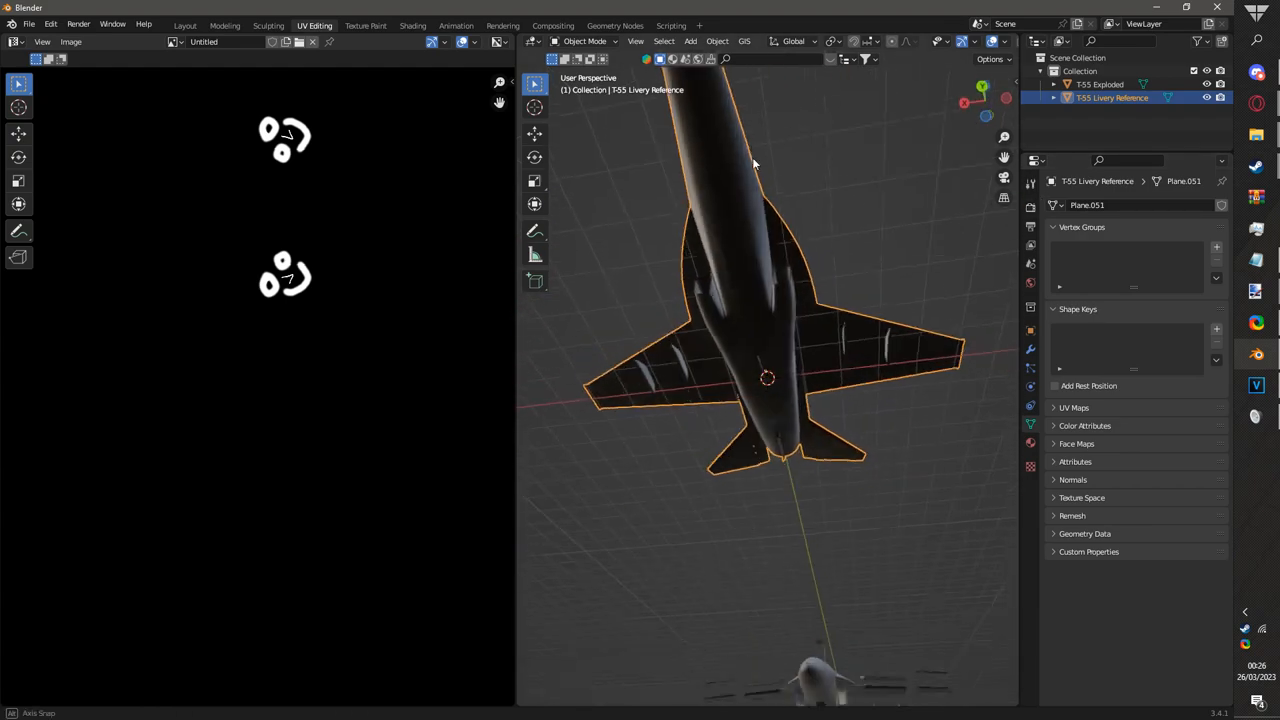
# - Orbit the jet to check the smiley logos on its wings
pyautogui.moveTo(756, 164); pyautogui.dragTo(732, 234)
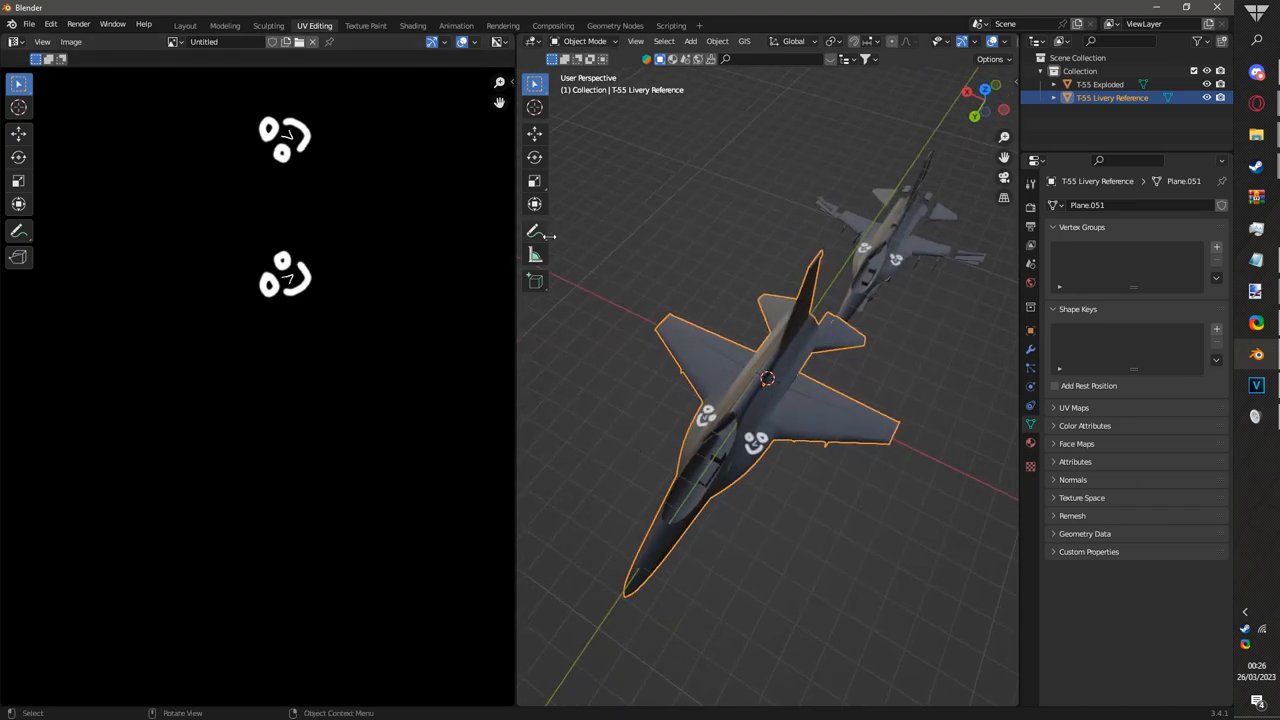
pyautogui.moveTo(534, 230)
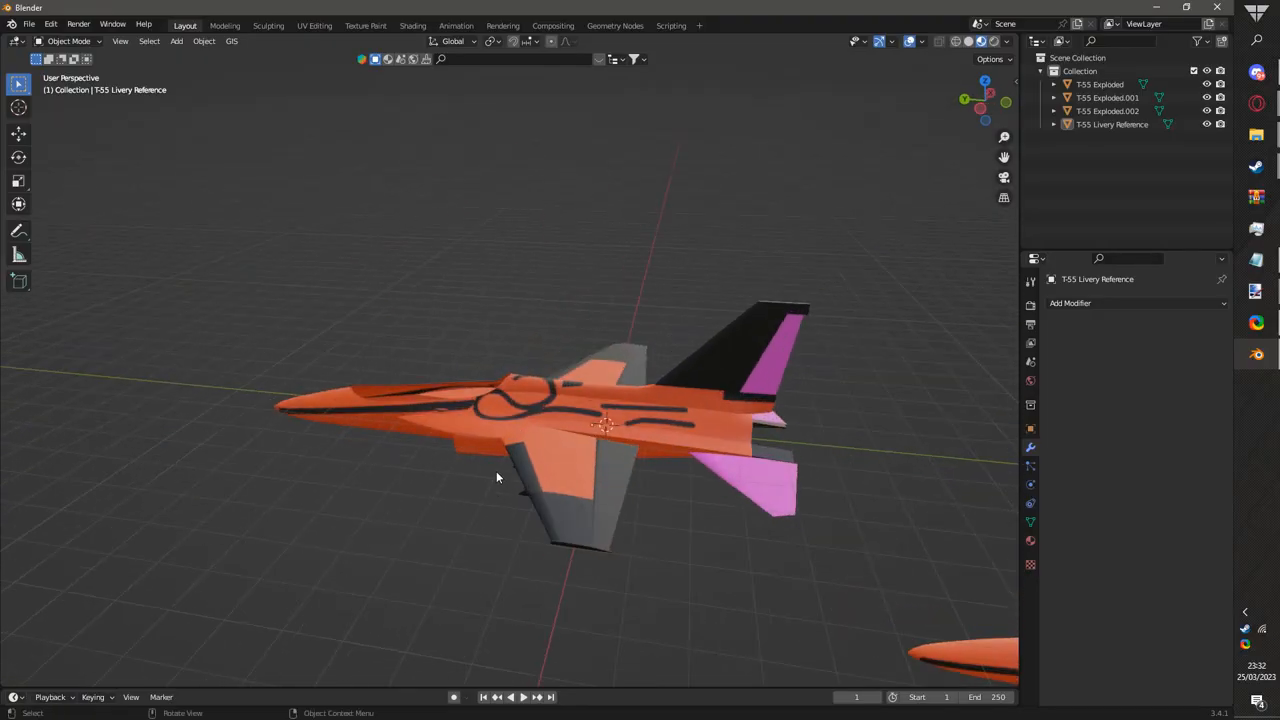
pyautogui.moveTo(366, 24)
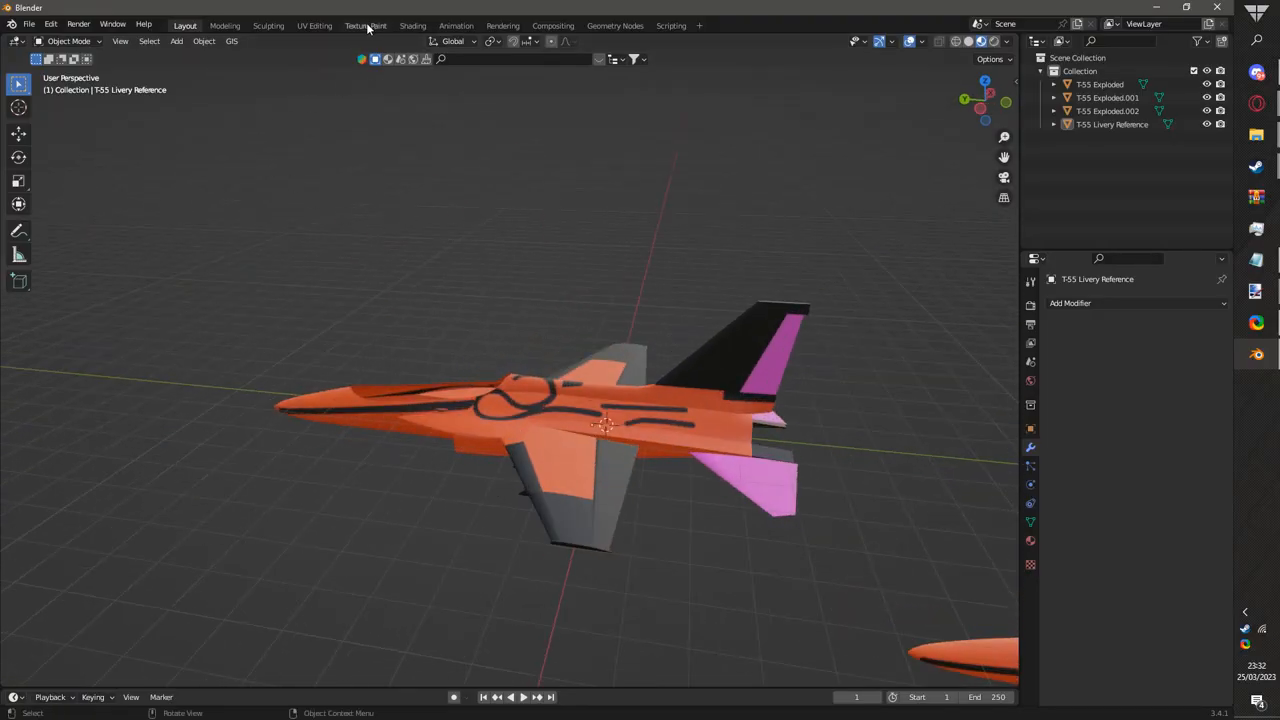
# - Switch to texture painting with white paint and give the brush a new texture for the T-55 Tyro image
pyautogui.click(364, 24)
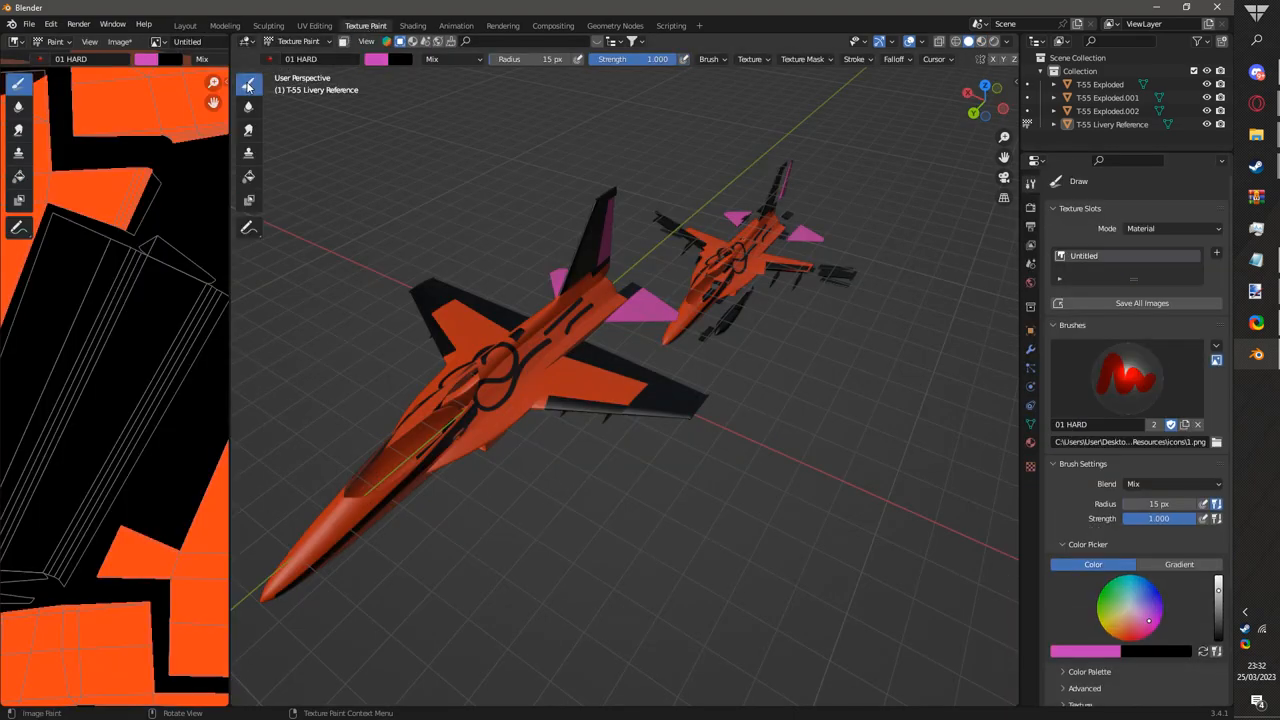
pyautogui.click(376, 60)
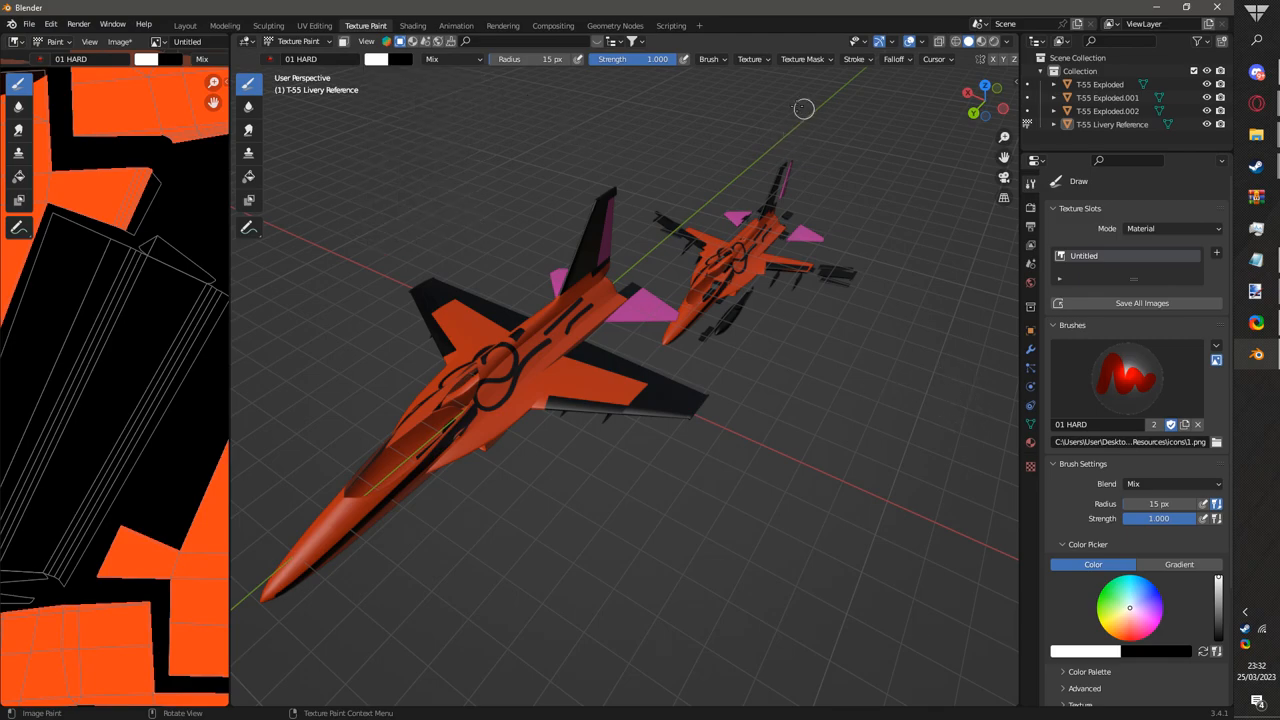
pyautogui.click(856, 60)
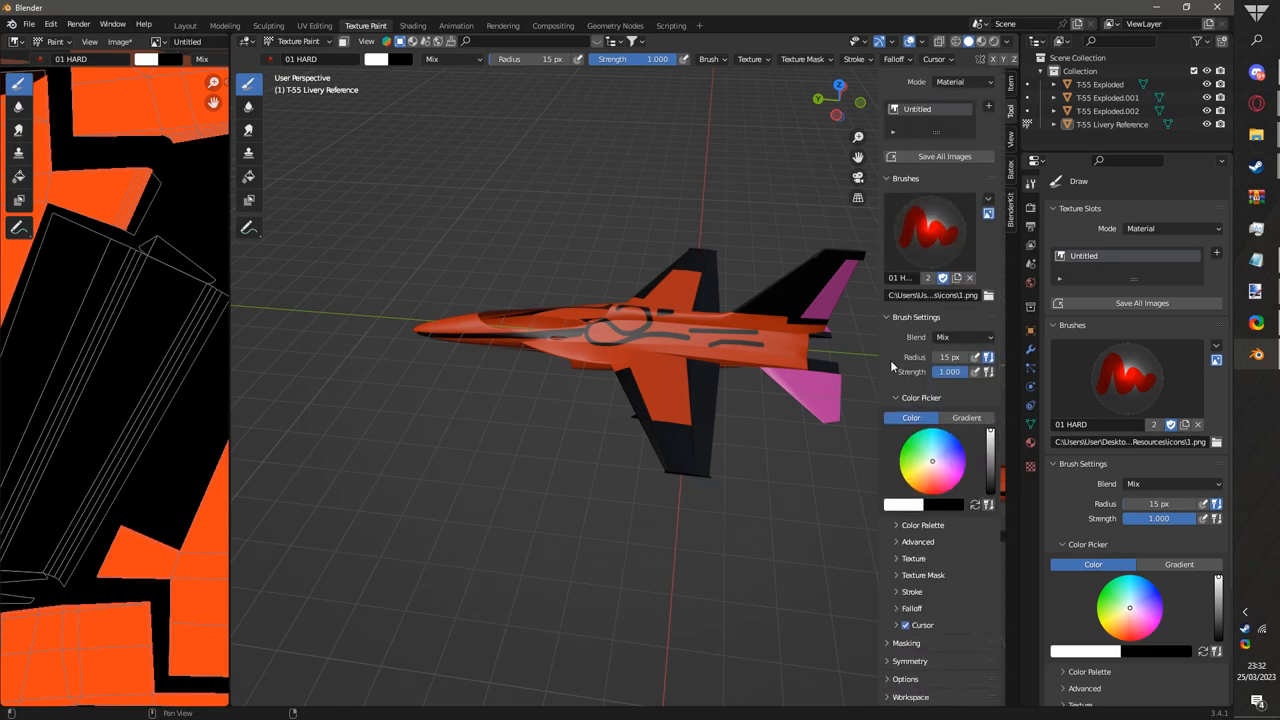
pyautogui.click(912, 558)
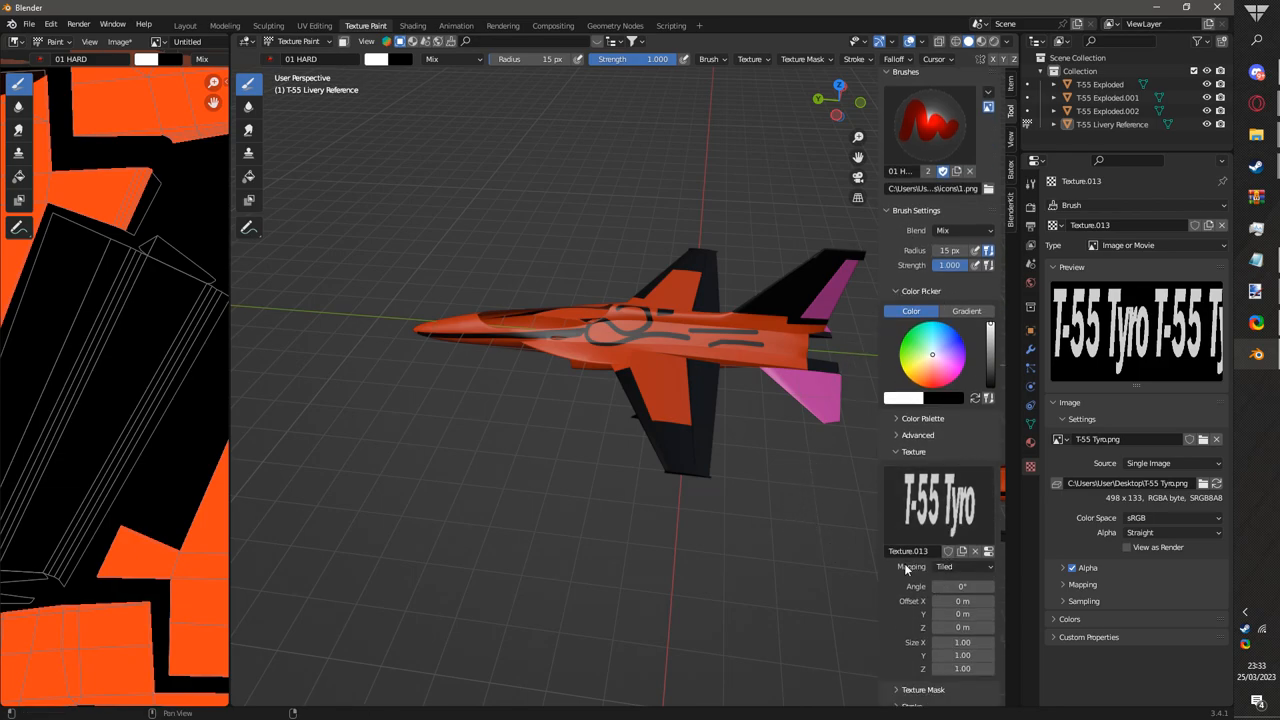
# - Stencil-map the lettering over the jet, paint 'T-55 Tyro' onto the fuselage and return to Layout
pyautogui.click(964, 566)
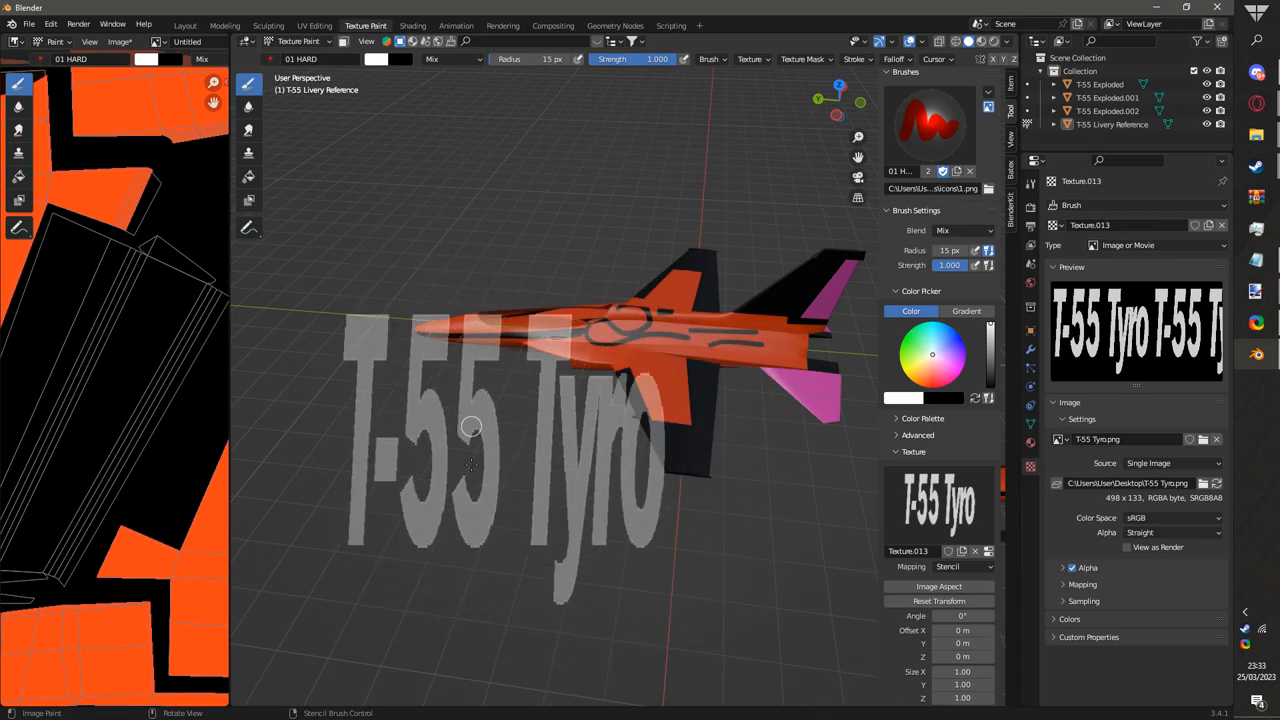
pyautogui.moveTo(470, 424); pyautogui.dragTo(530, 516)
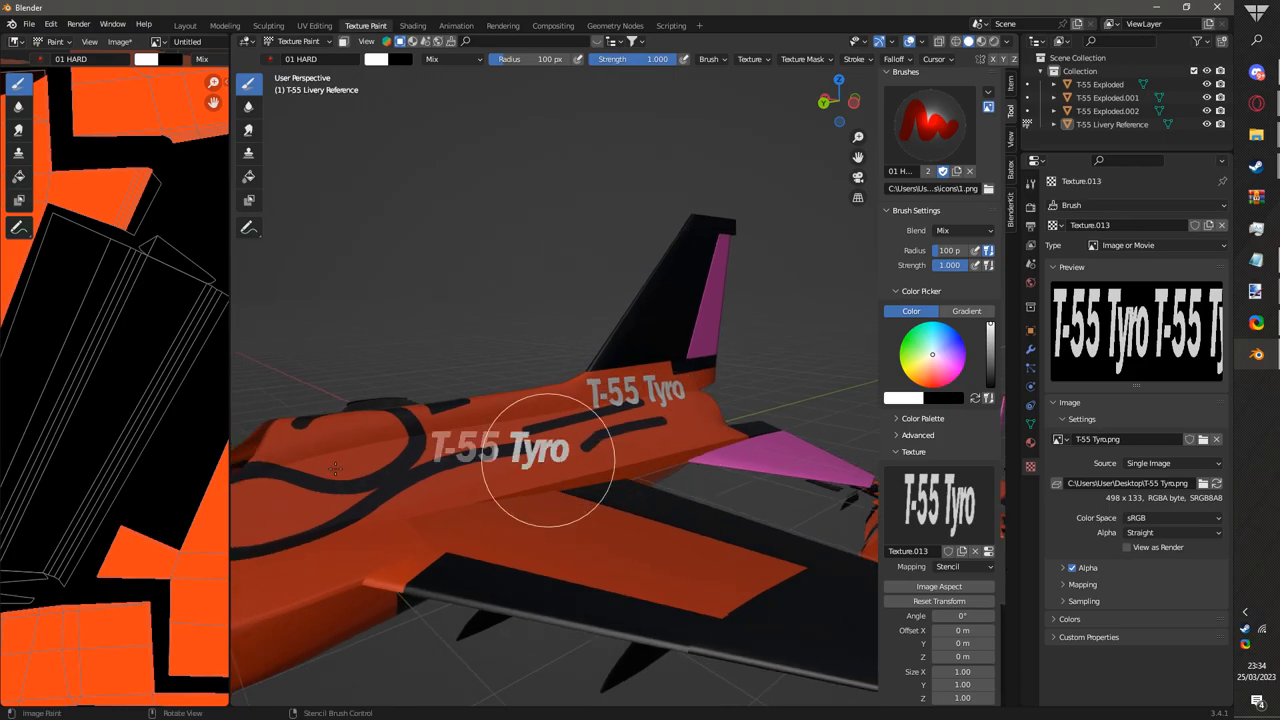
pyautogui.click(184, 24)
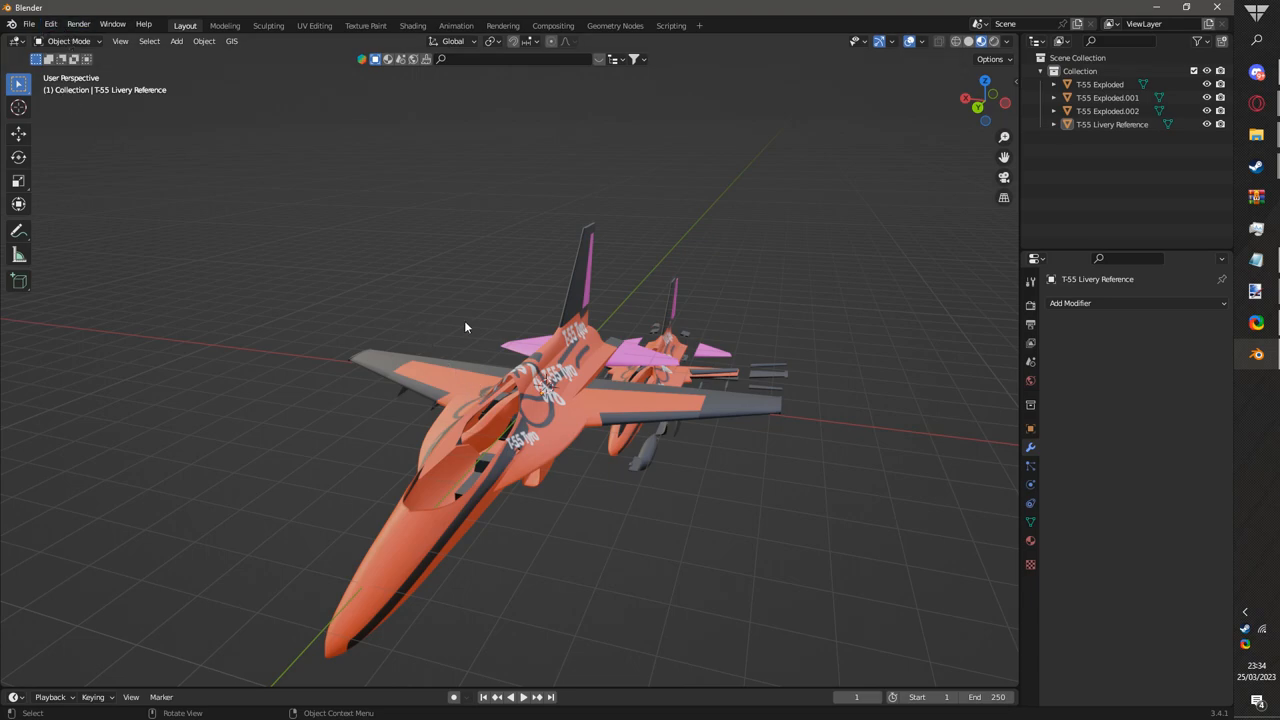
# - Save the lettered livery texture image from the UV editing image editor
pyautogui.click(314, 24)
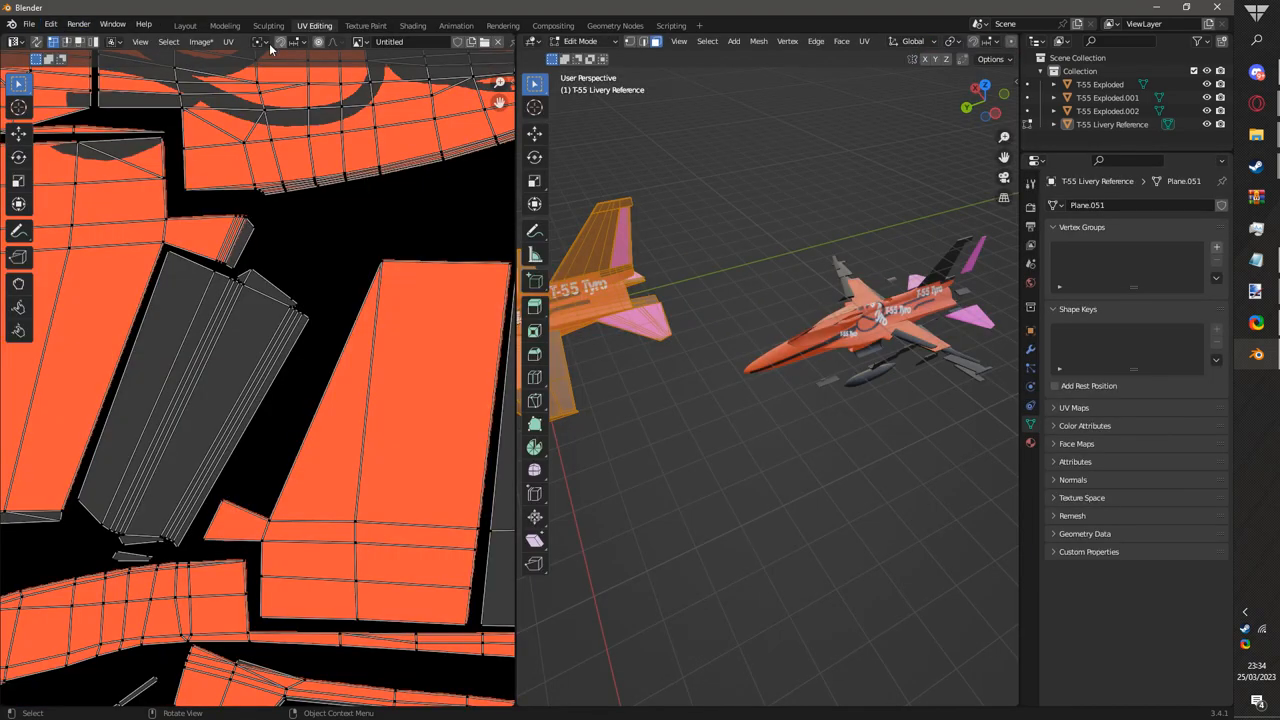
pyautogui.click(200, 40)
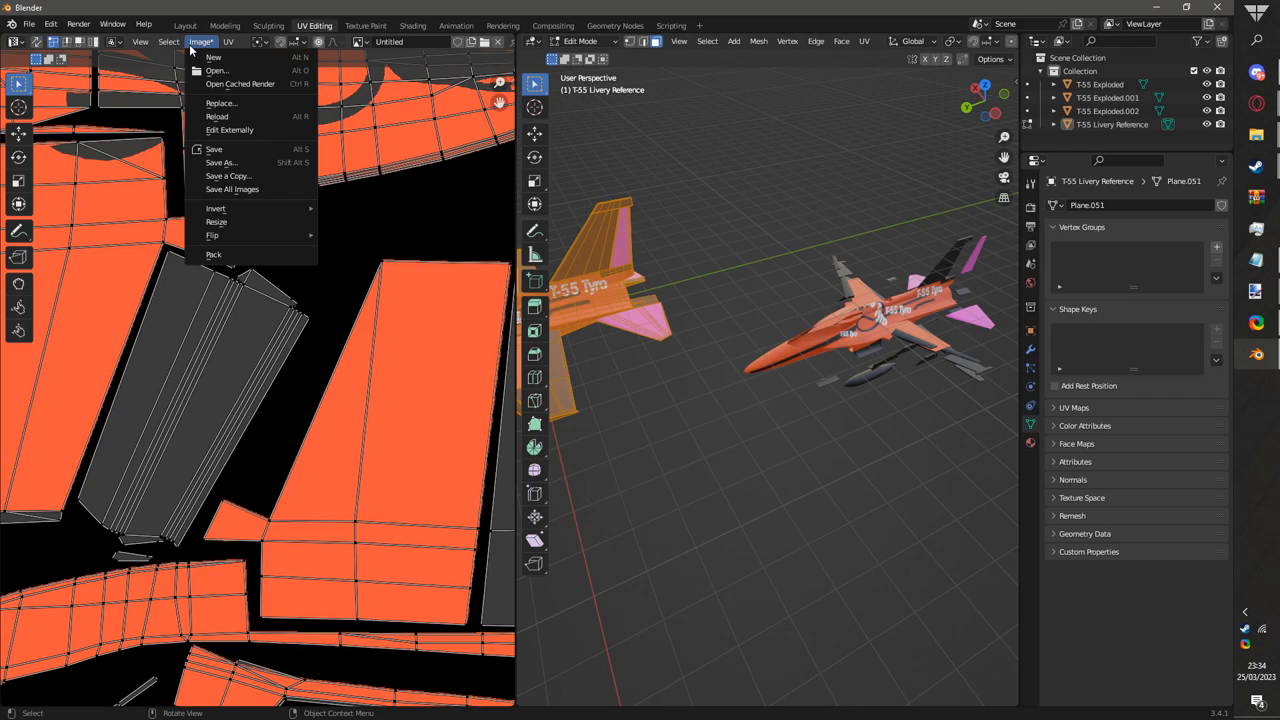
pyautogui.moveTo(220, 162)
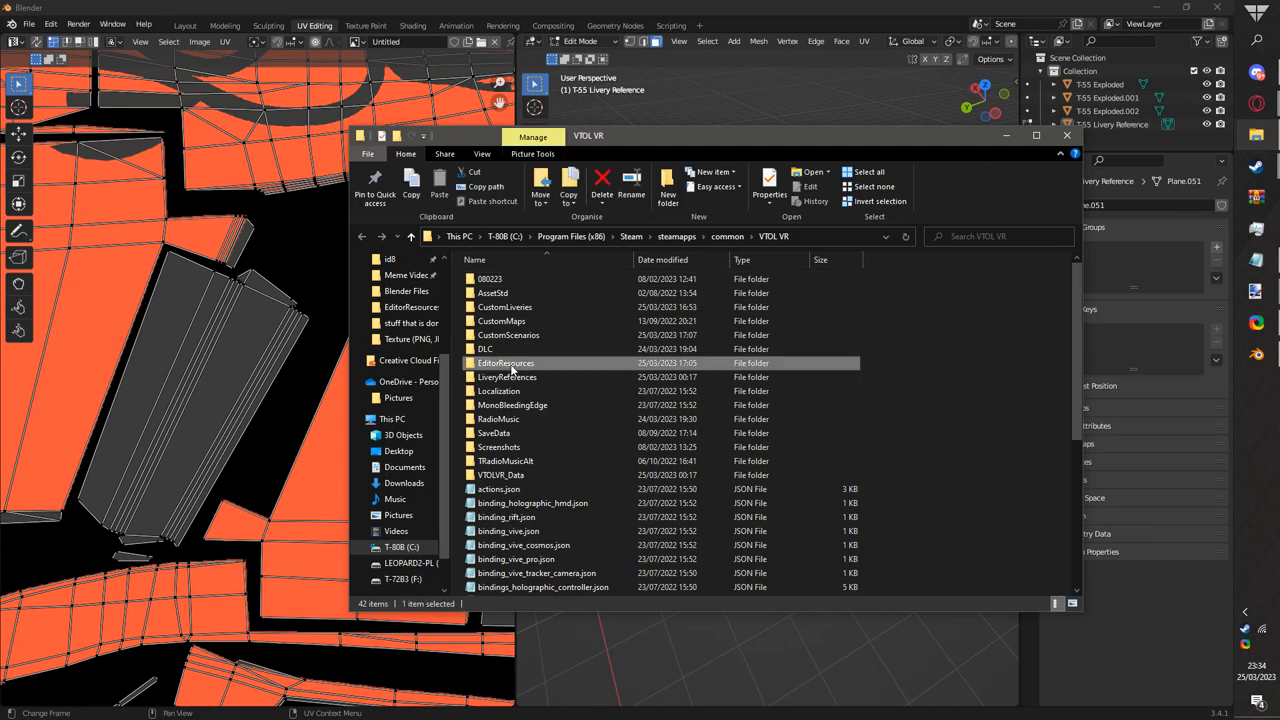
# - Open the EditorResources folder inside the VTOL VR game folder
pyautogui.doubleClick(504, 364)
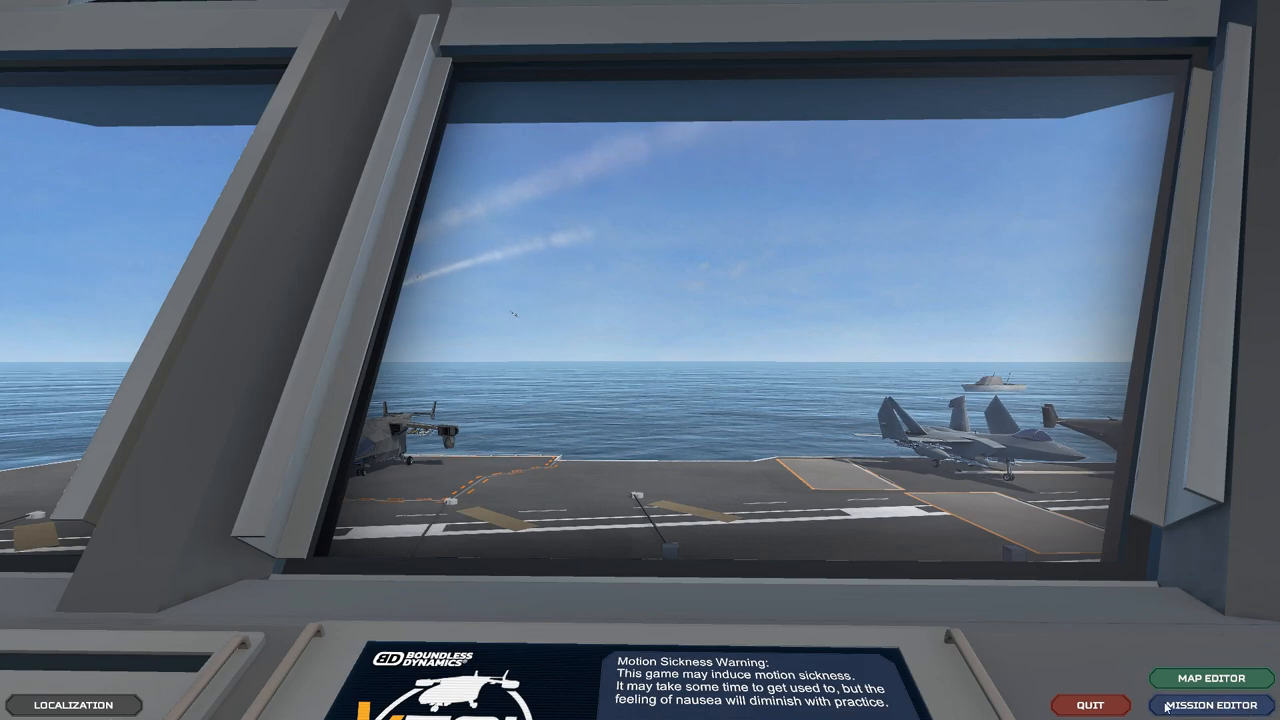
# - Start a new livery in the livery editor and enter the file name 'Despicable Me'
pyautogui.click(1204, 704)
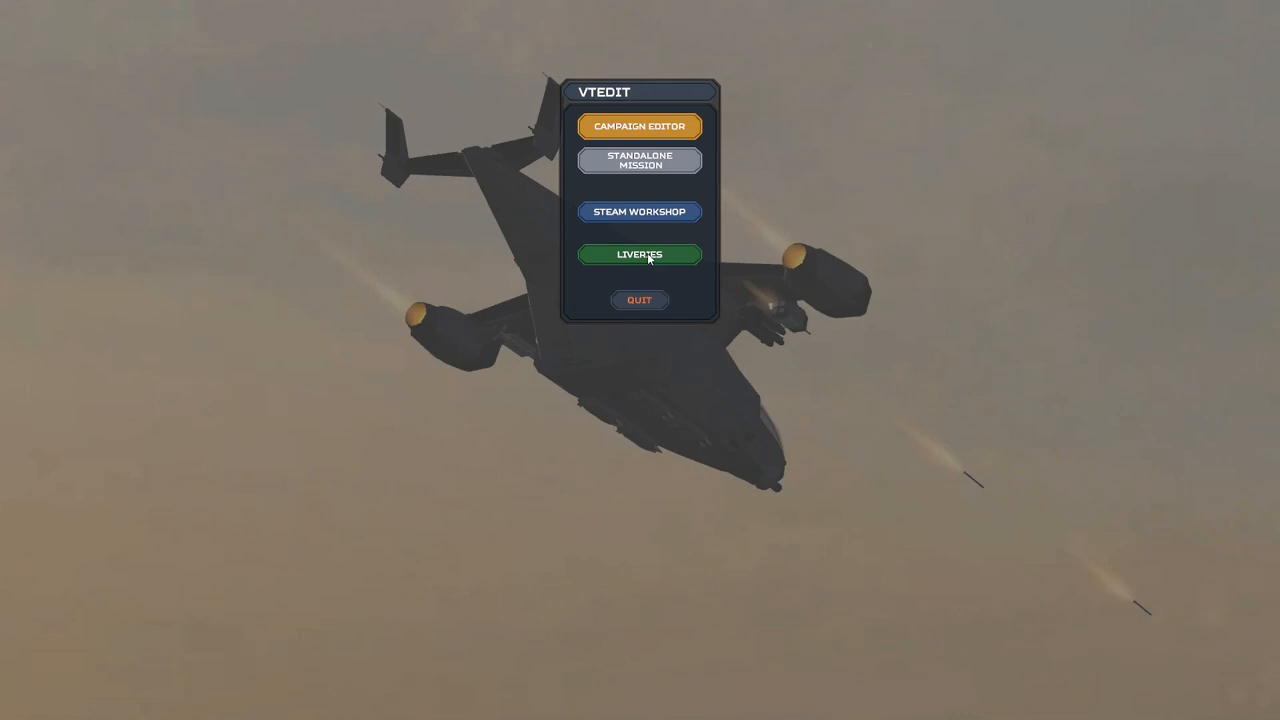
pyautogui.click(640, 254)
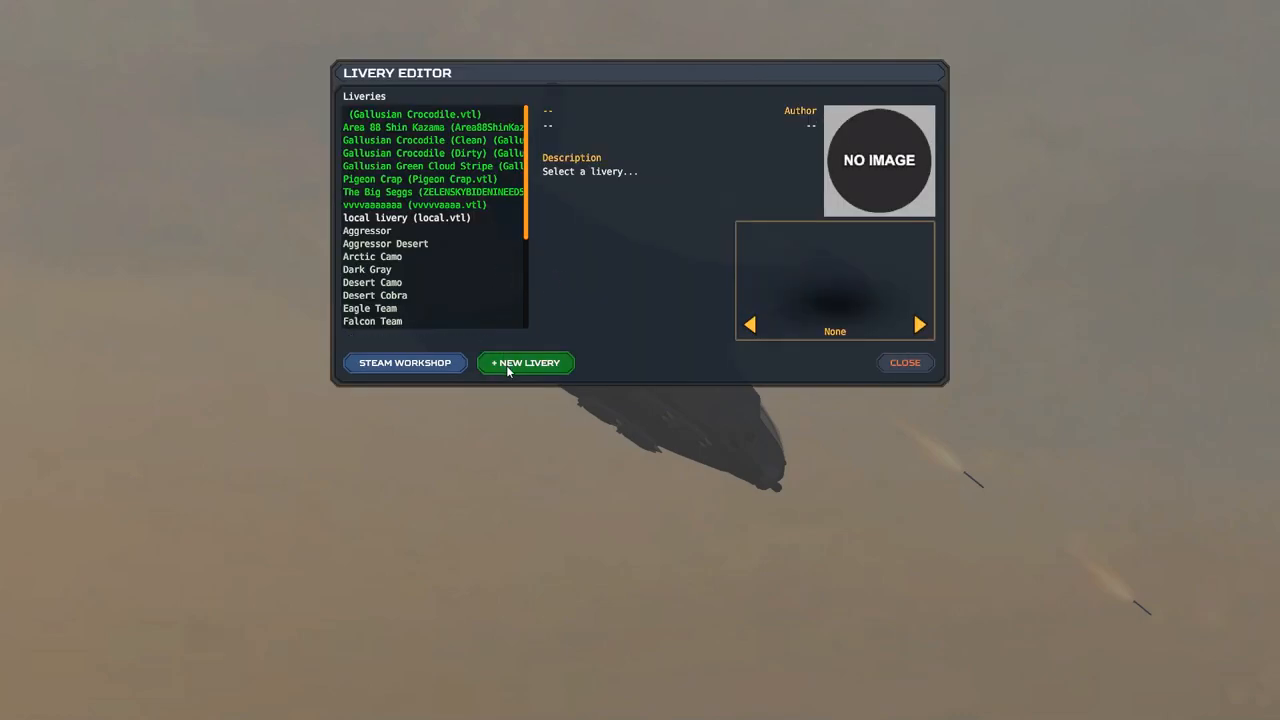
pyautogui.click(524, 362)
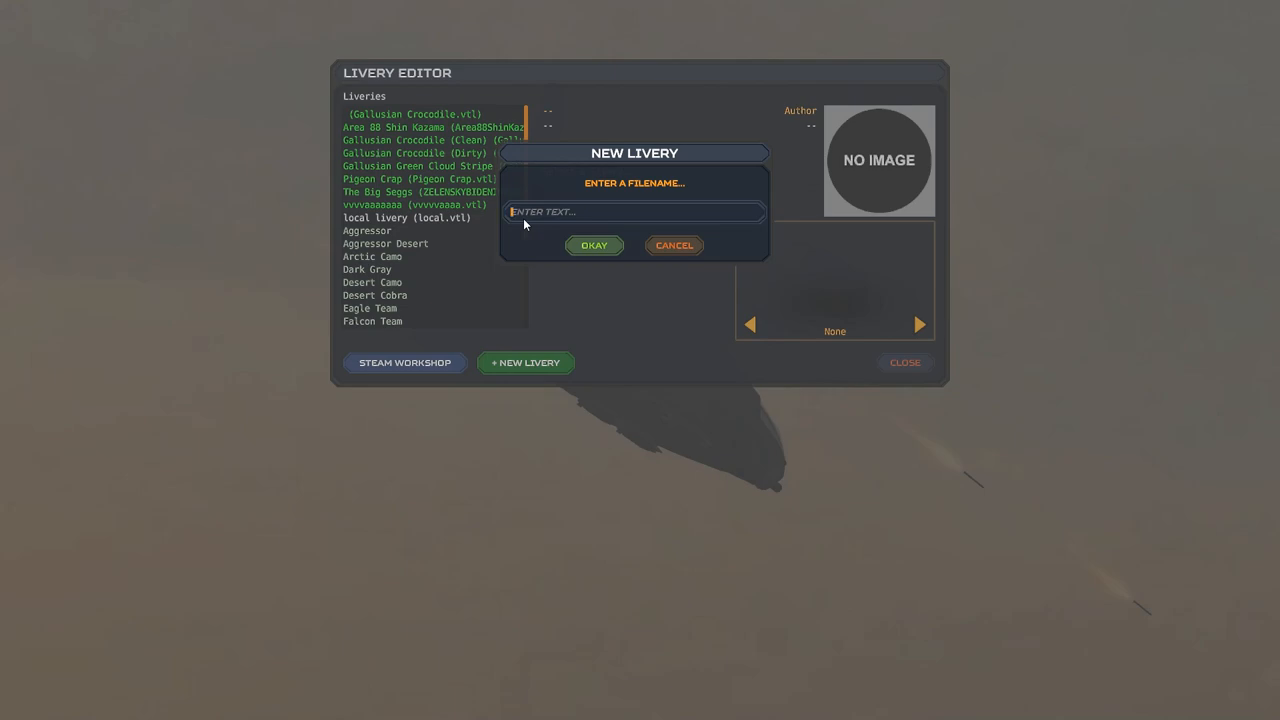
pyautogui.write('Despicable Me')
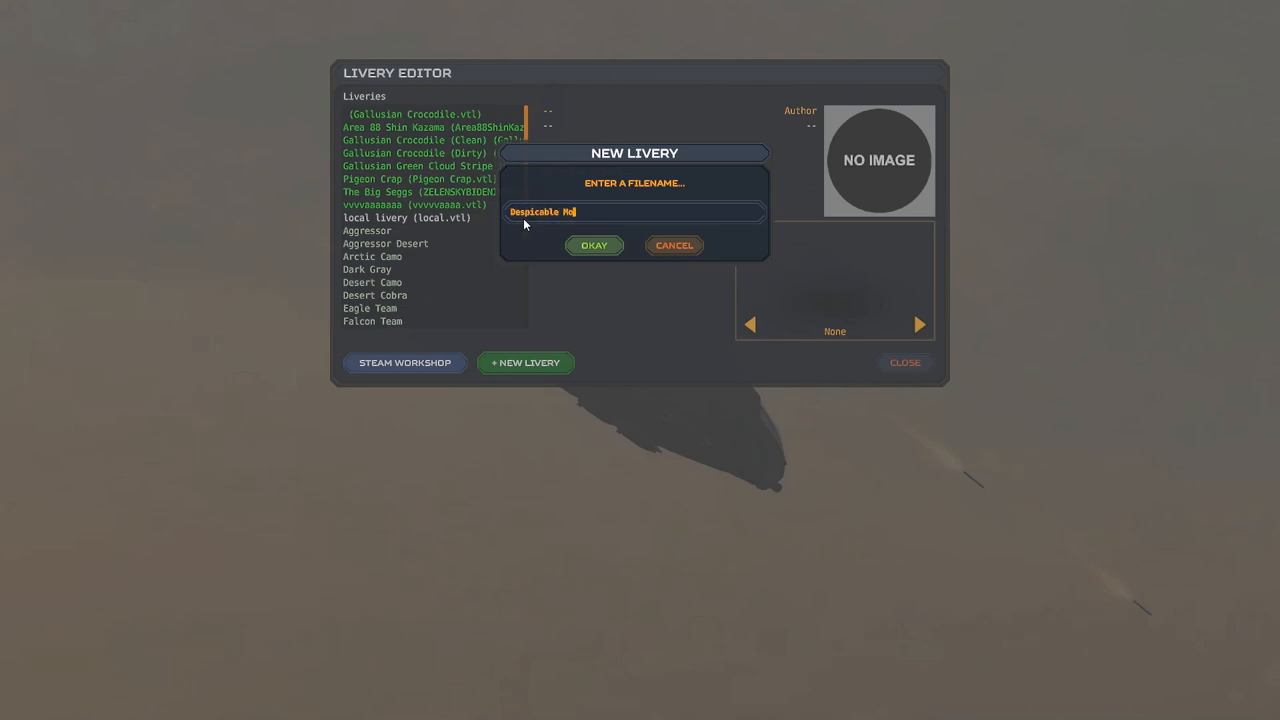
# - Confirm the file name, enter the livery name and allow it on the T-55 only, not the AV-42C
pyautogui.click(594, 244)
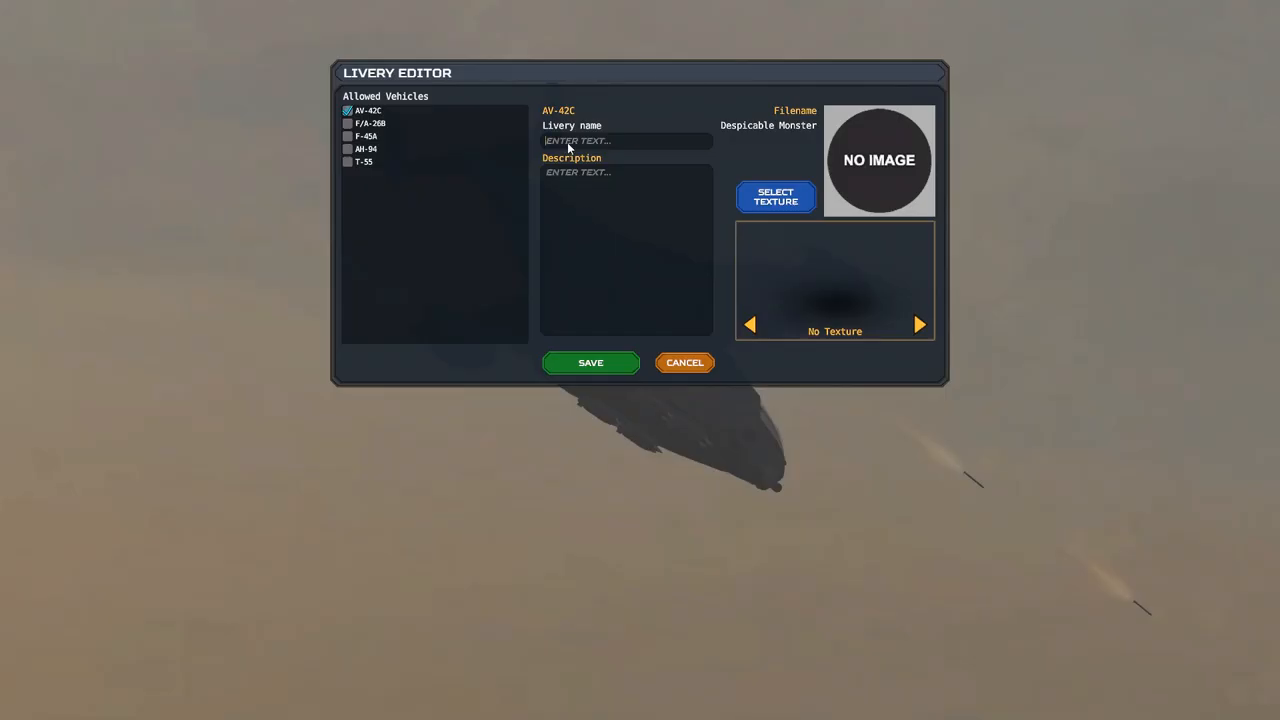
pyautogui.write('Despicable Monster')
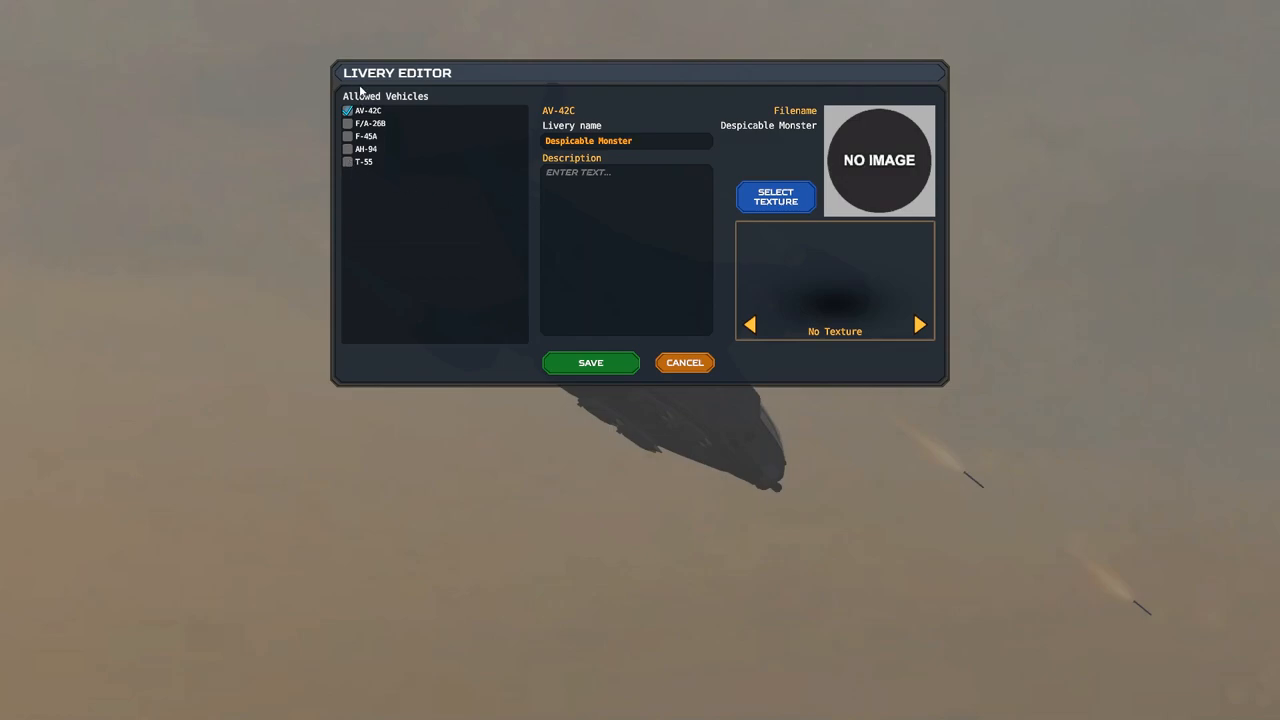
pyautogui.click(348, 160)
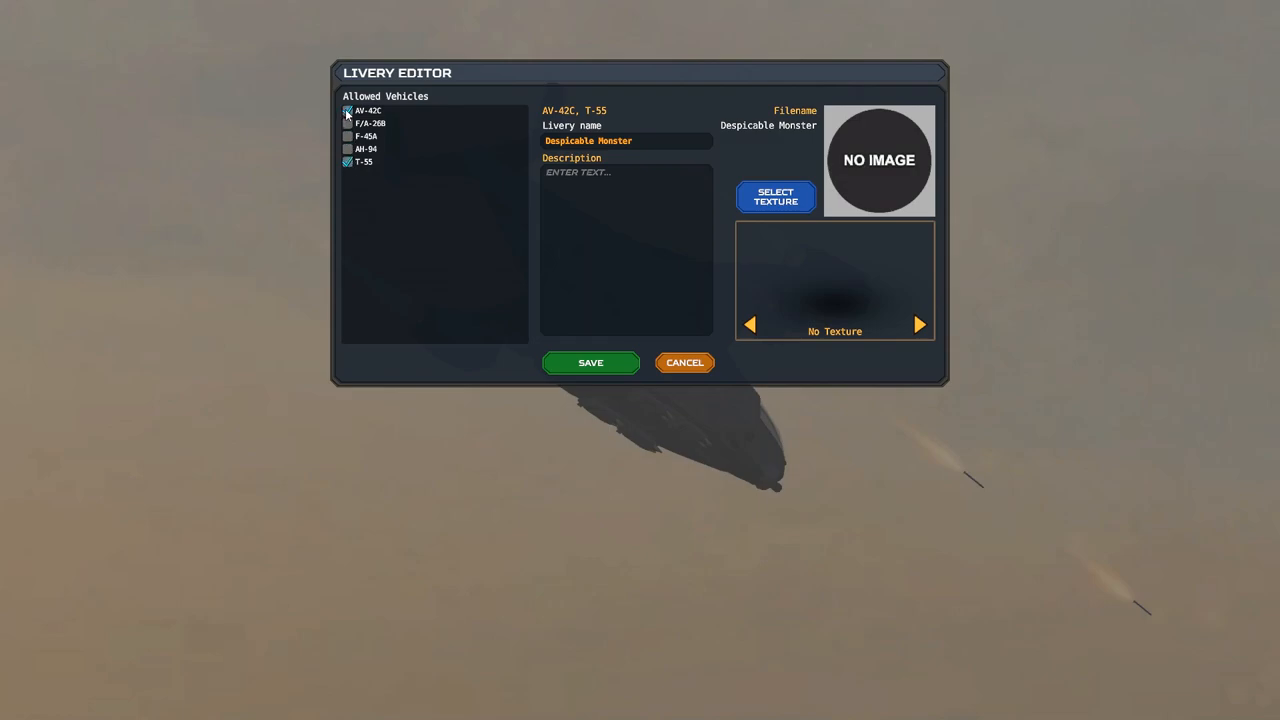
pyautogui.click(348, 110)
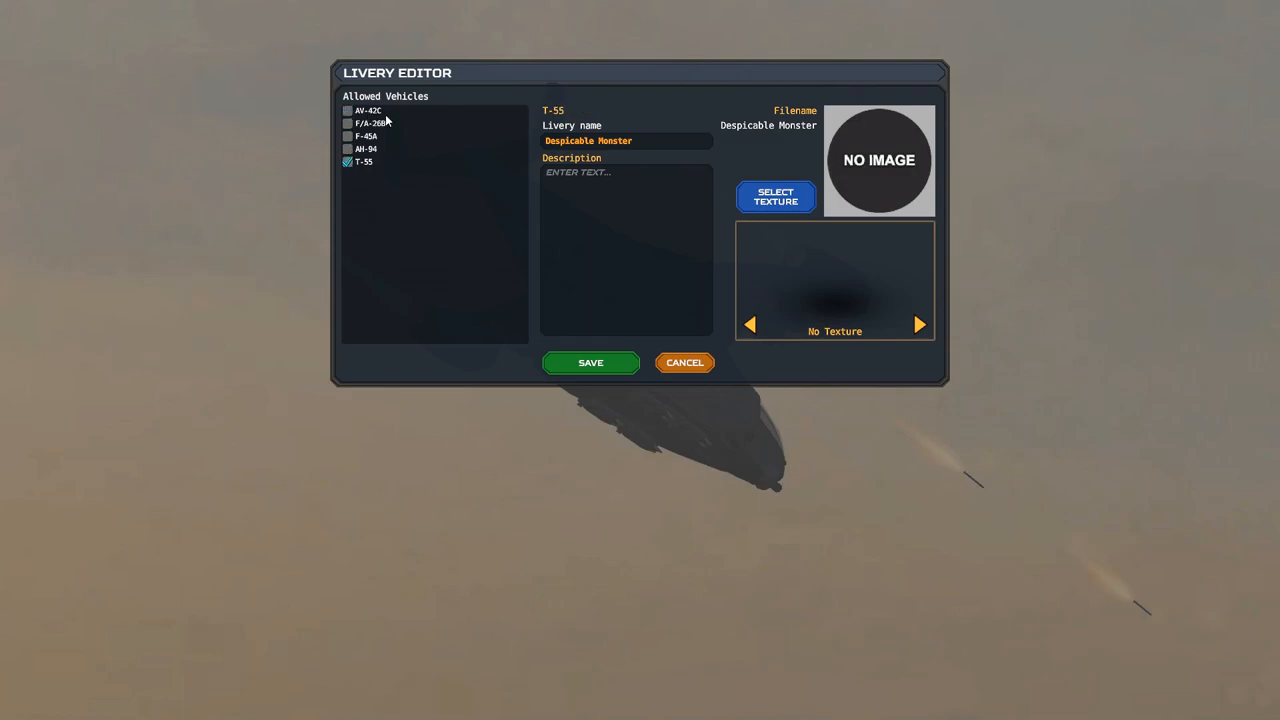
pyautogui.moveTo(332, 190)
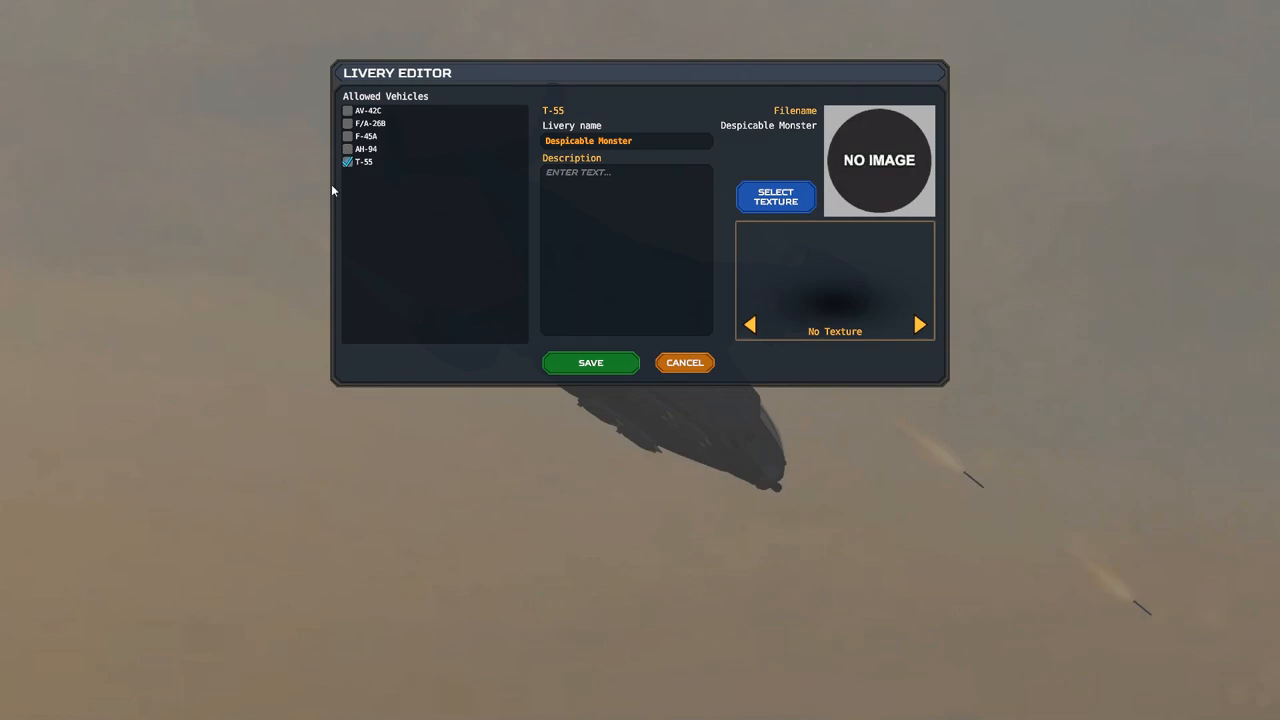
# - Select the orange painted image as the texture, add a description and save the livery
pyautogui.click(776, 196)
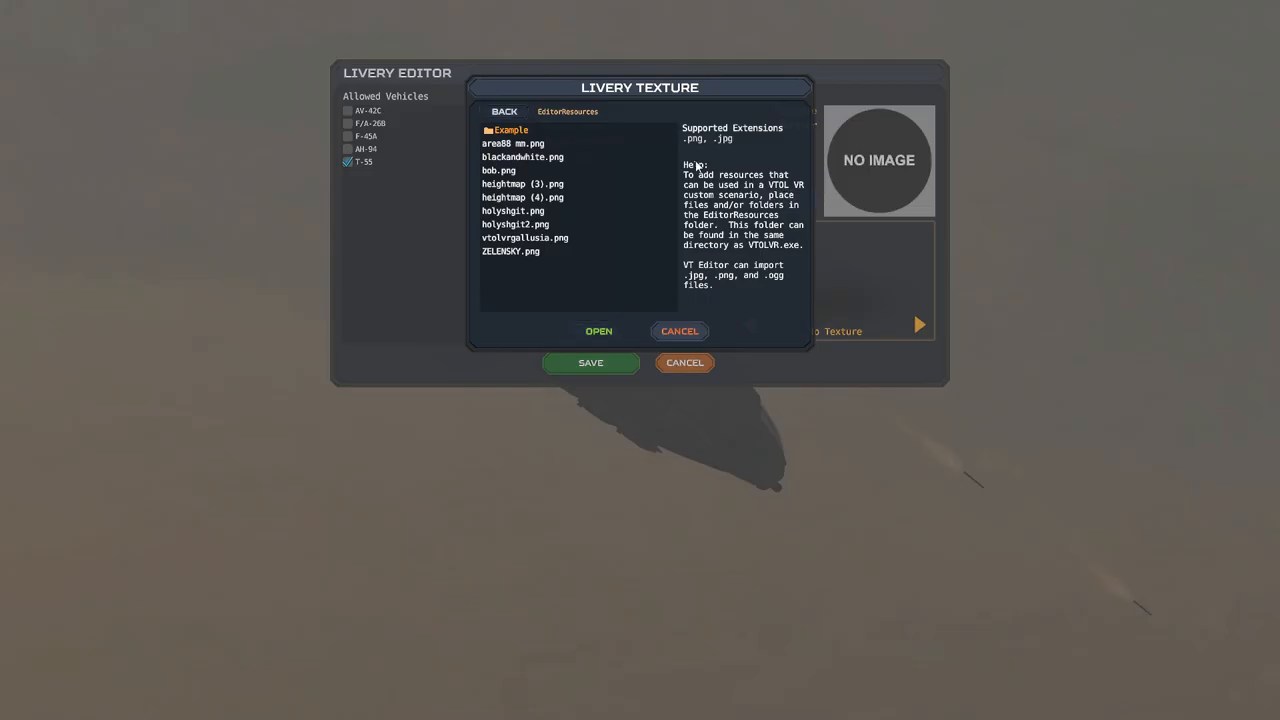
pyautogui.moveTo(424, 248)
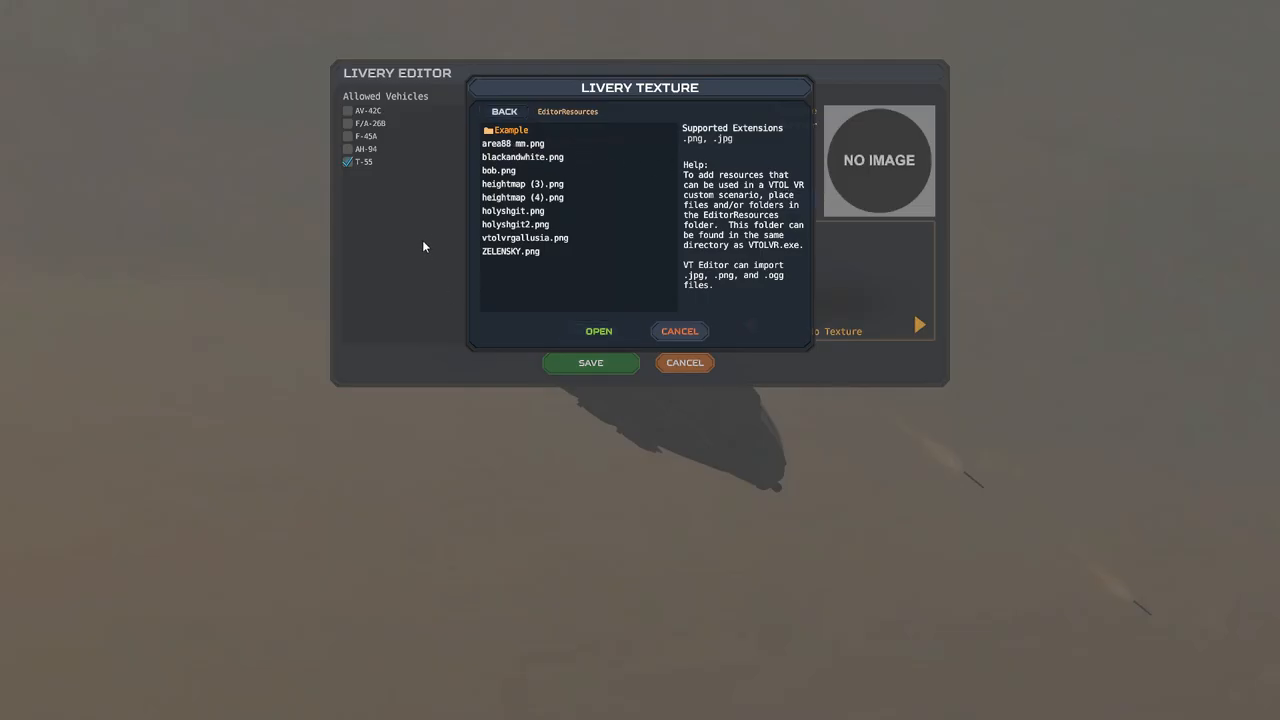
pyautogui.click(498, 170)
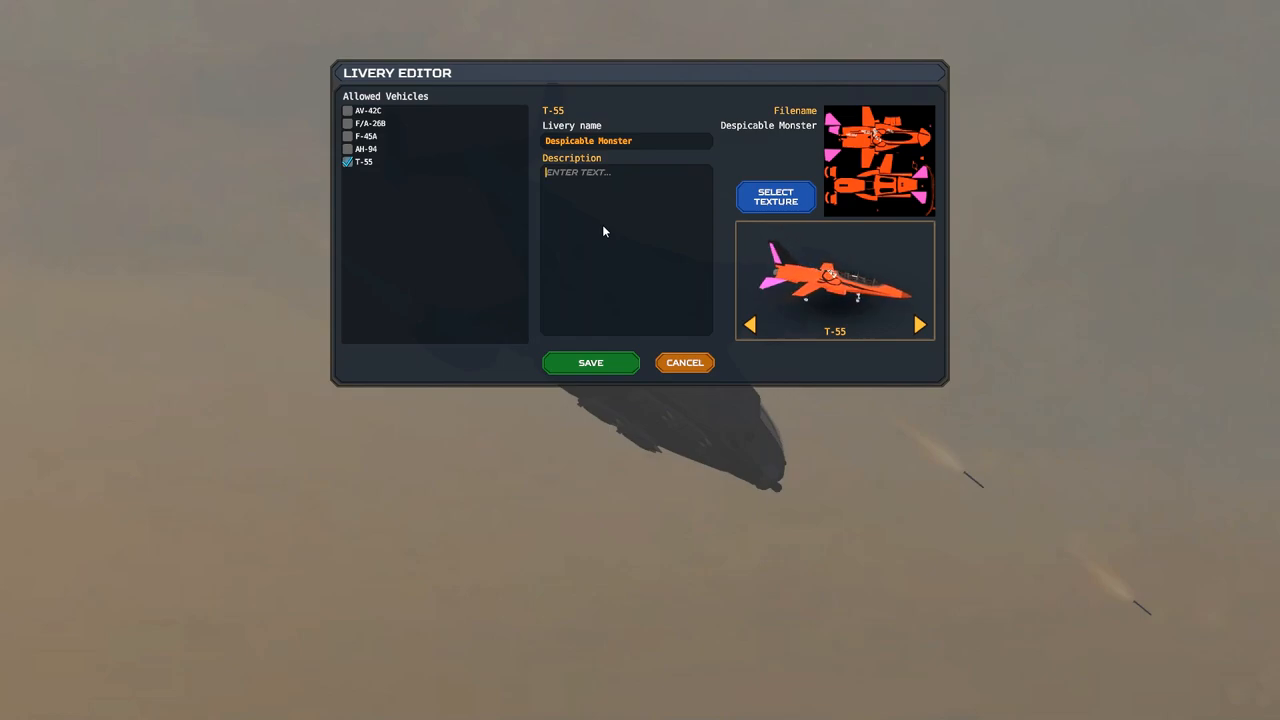
pyautogui.write('KGRHEREJRYKK')
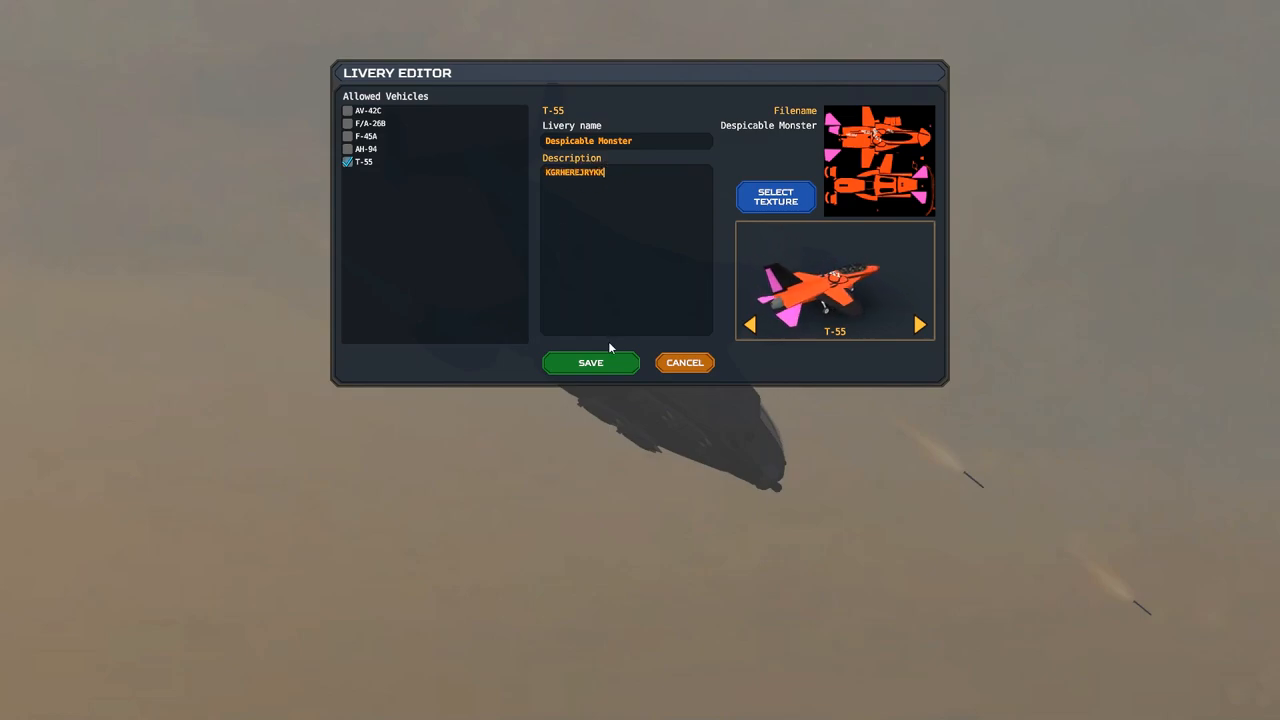
pyautogui.click(590, 362)
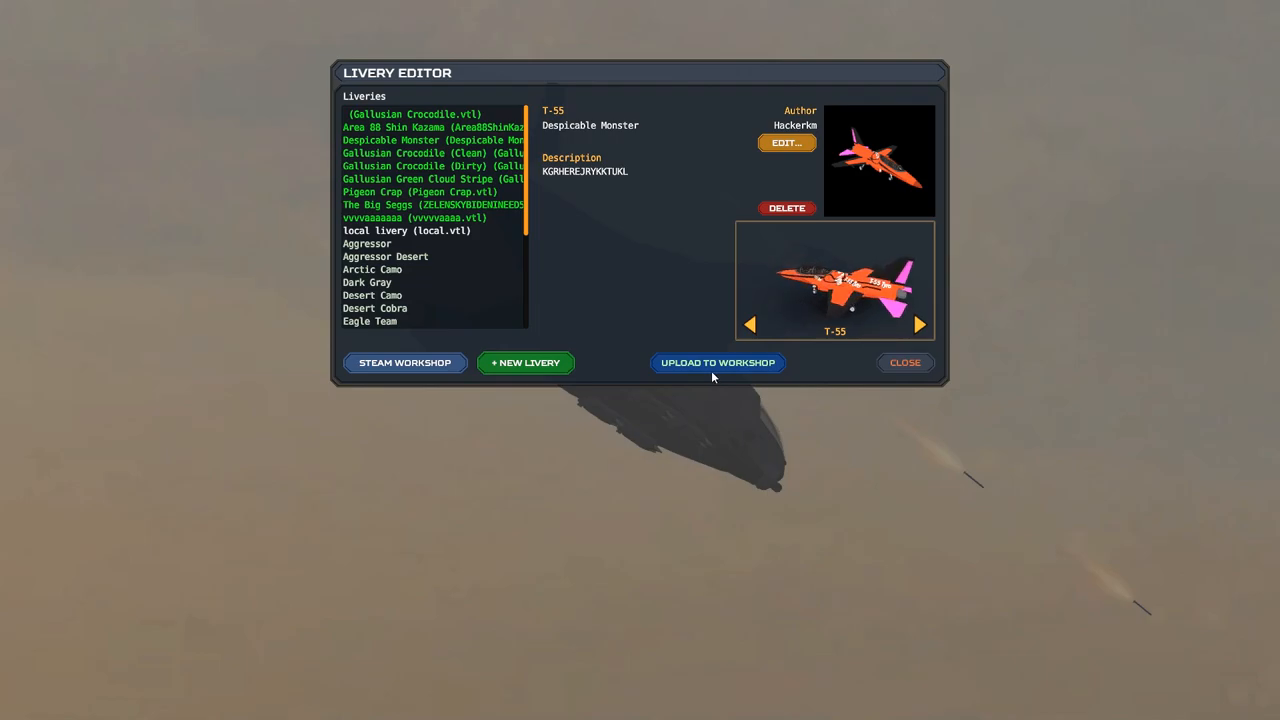
# - Bring up the Steam Workshop upload form with Item Visibility left as Public
pyautogui.click(718, 362)
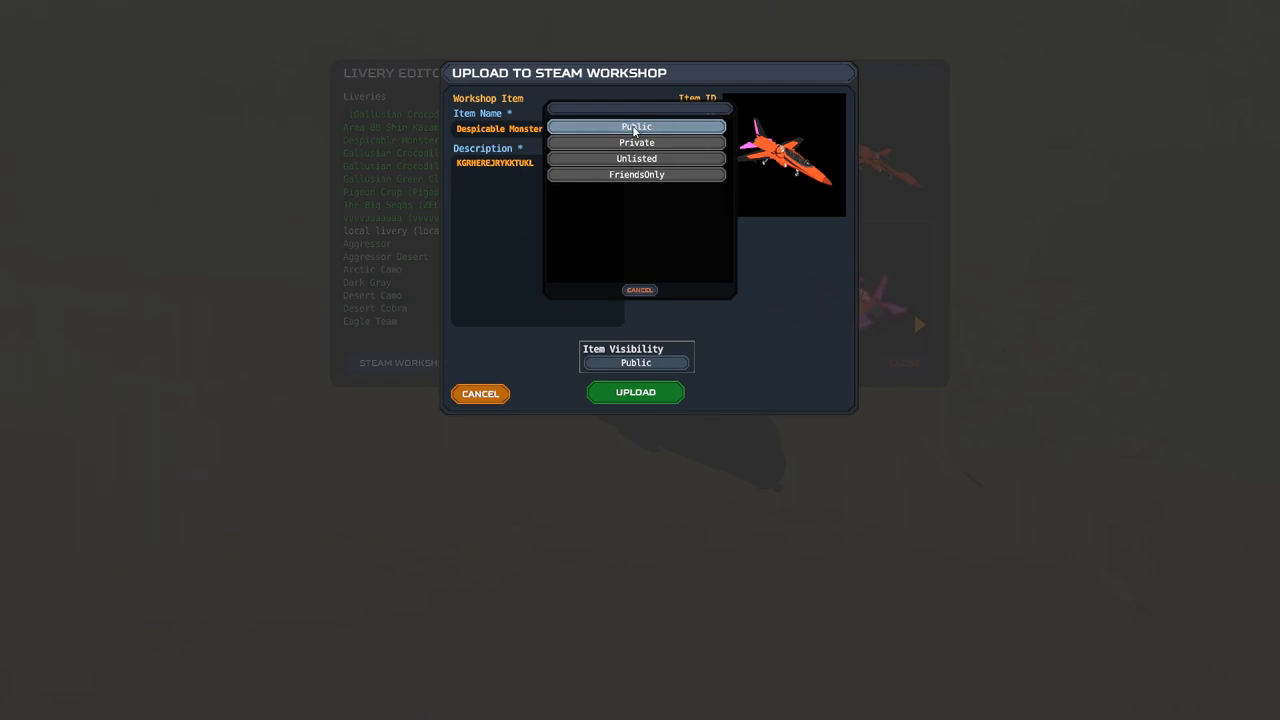
pyautogui.moveTo(624, 142)
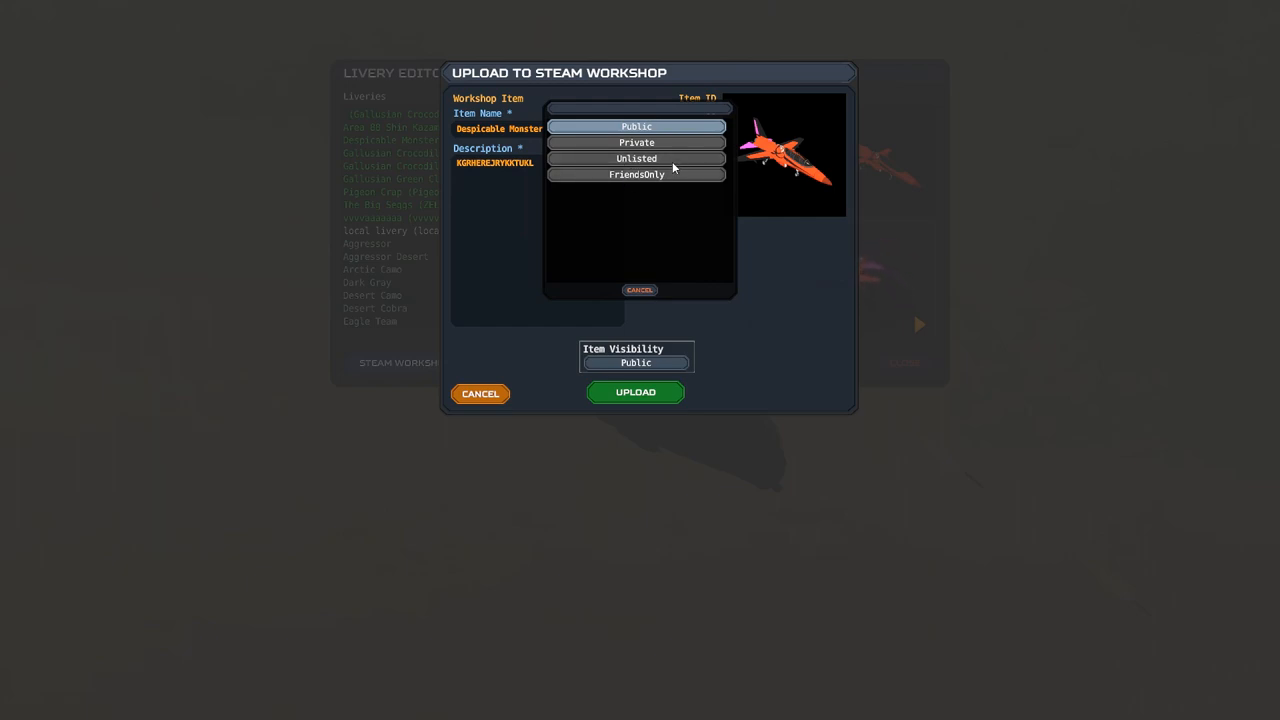
pyautogui.moveTo(666, 198)
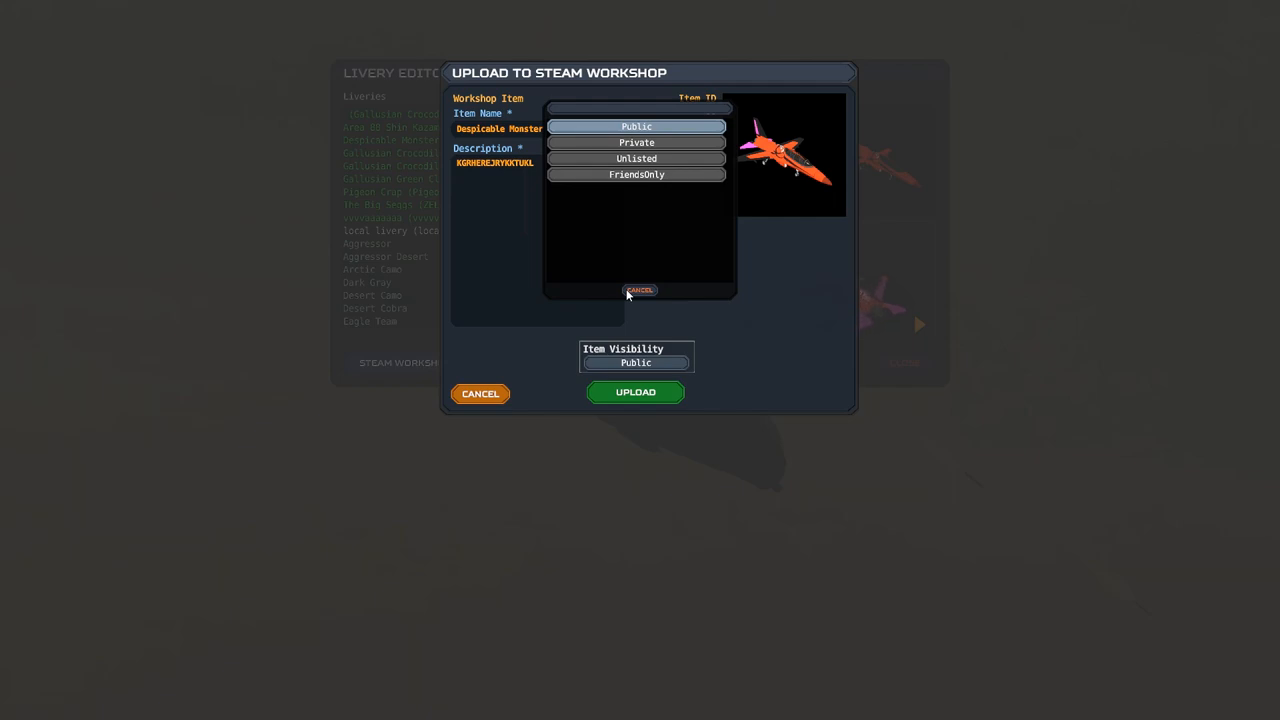
pyautogui.click(636, 126)
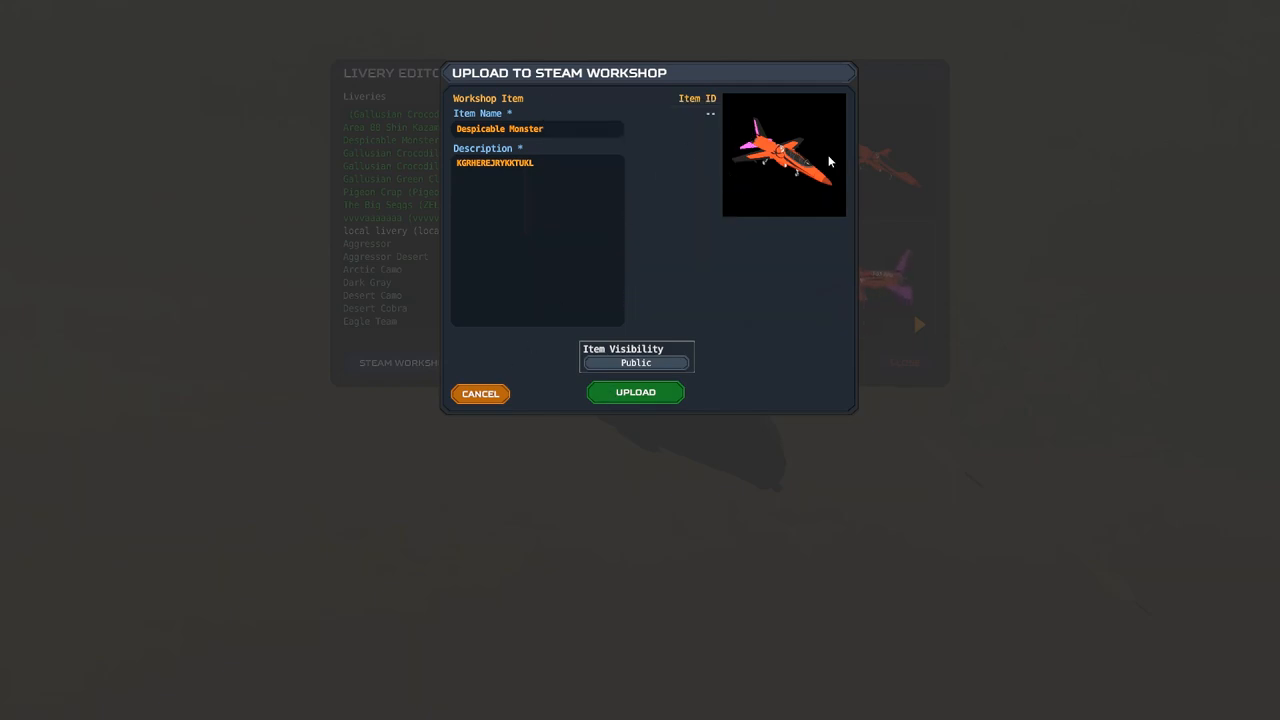